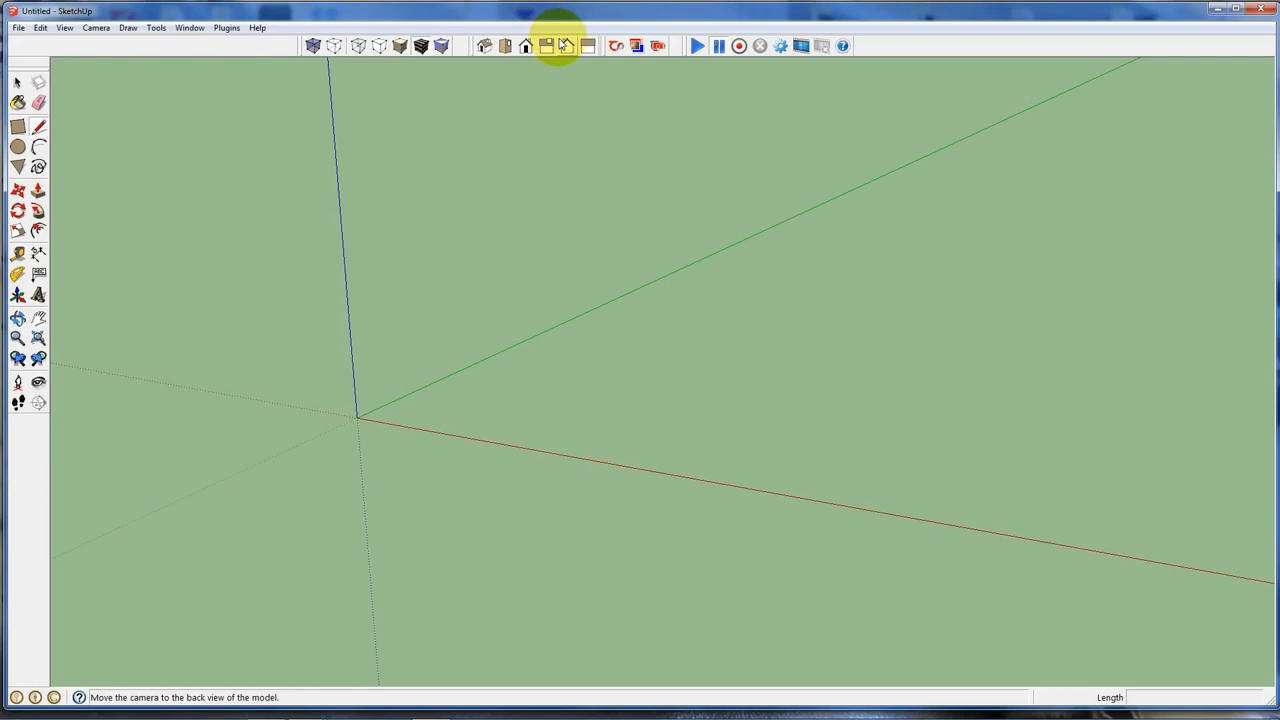
mouse_move(600, 65)
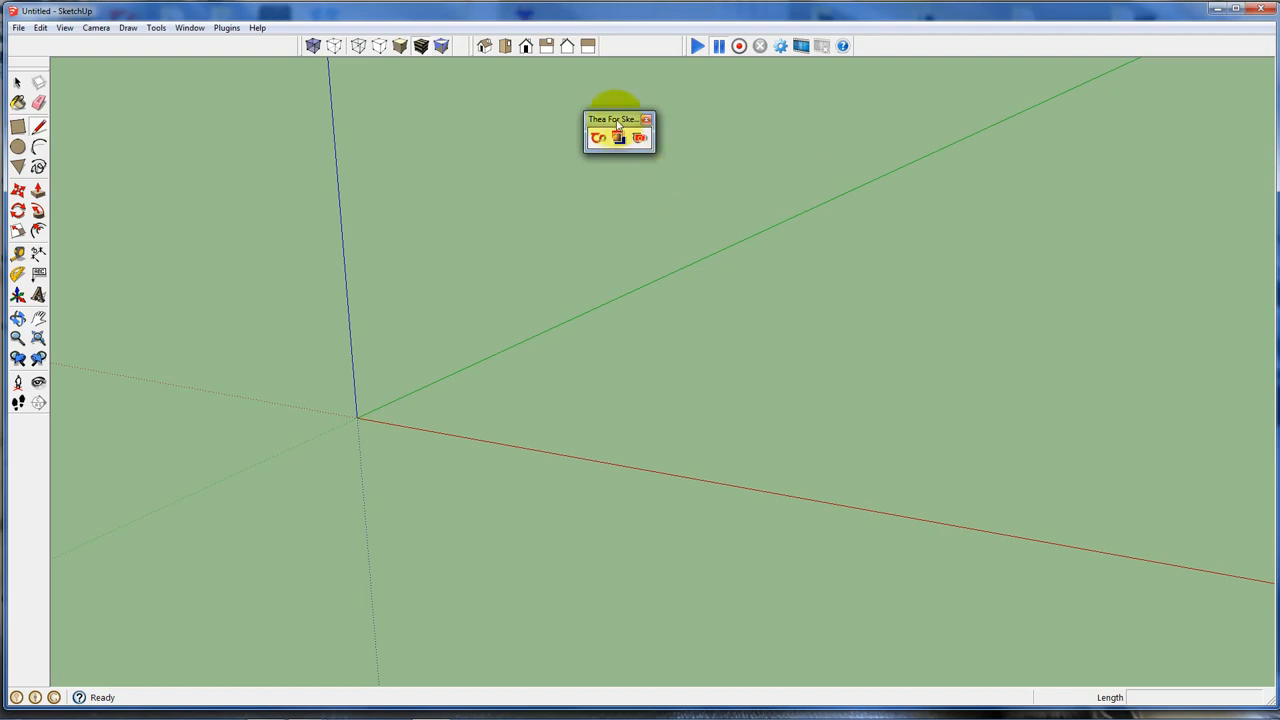
- Record Scene 1, then move the box across the ground for Scenes 2 through 4
left_click(647, 120)
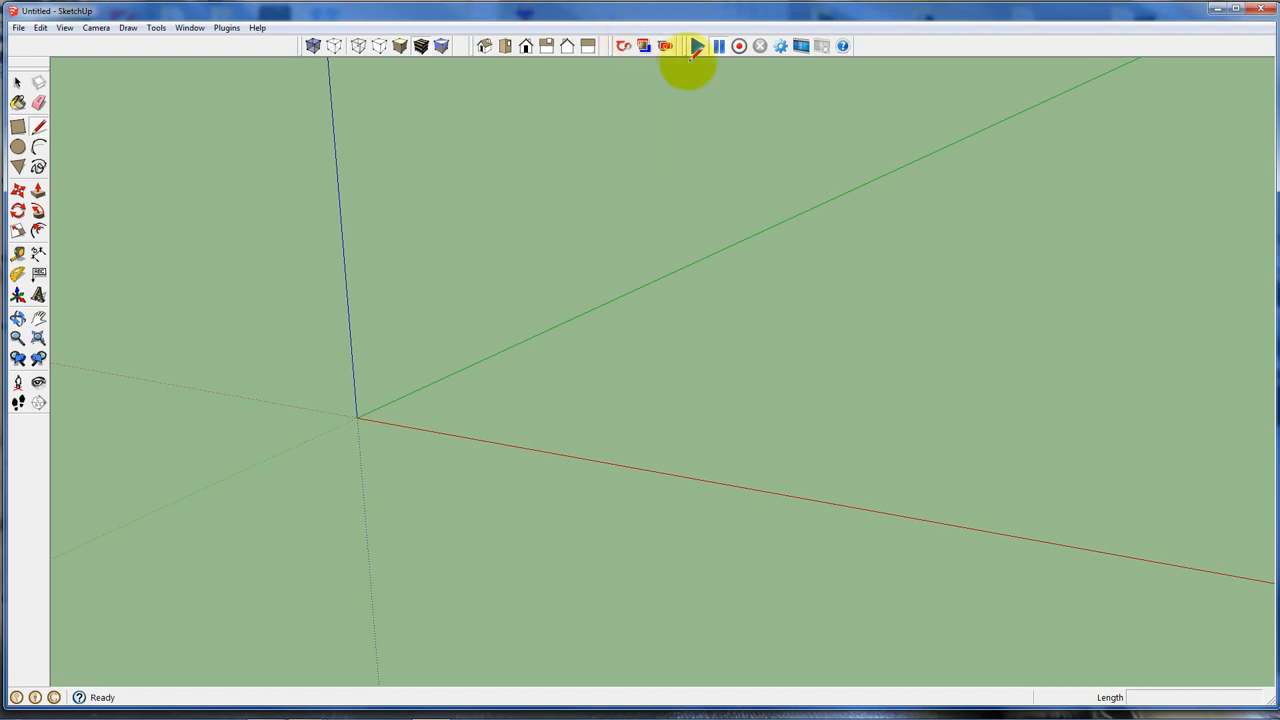
mouse_move(810, 158)
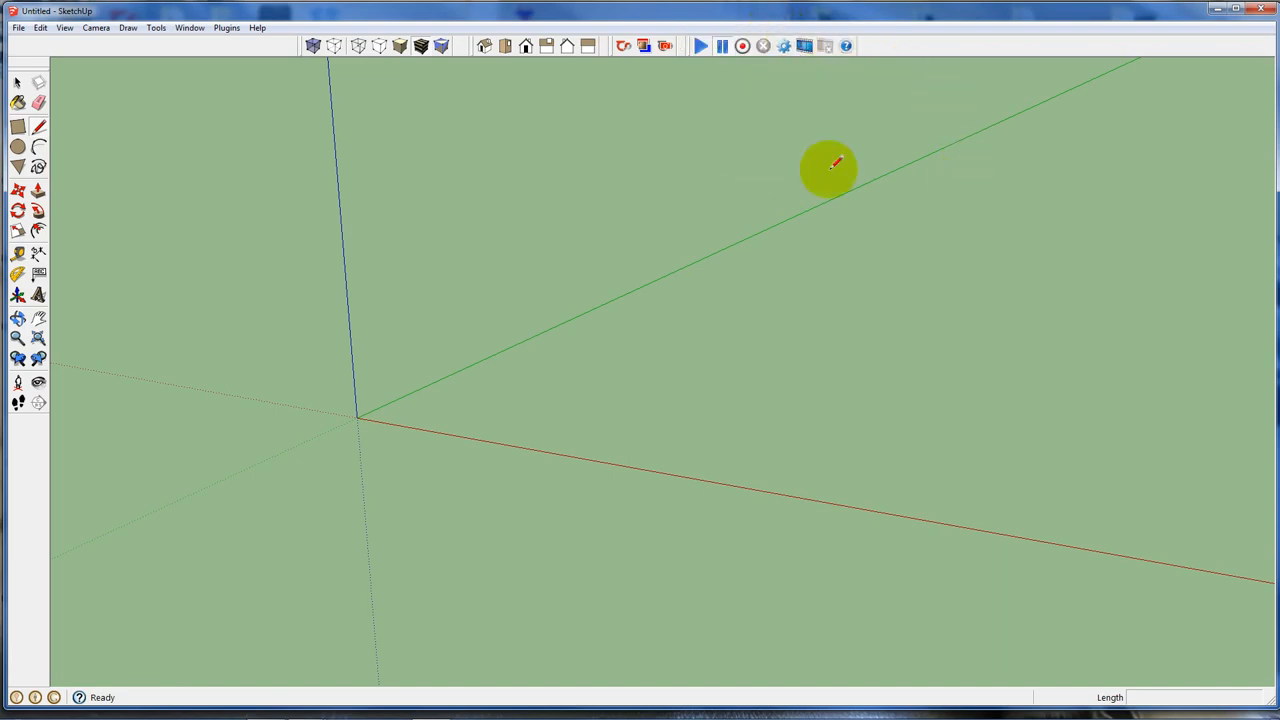
mouse_move(740, 160)
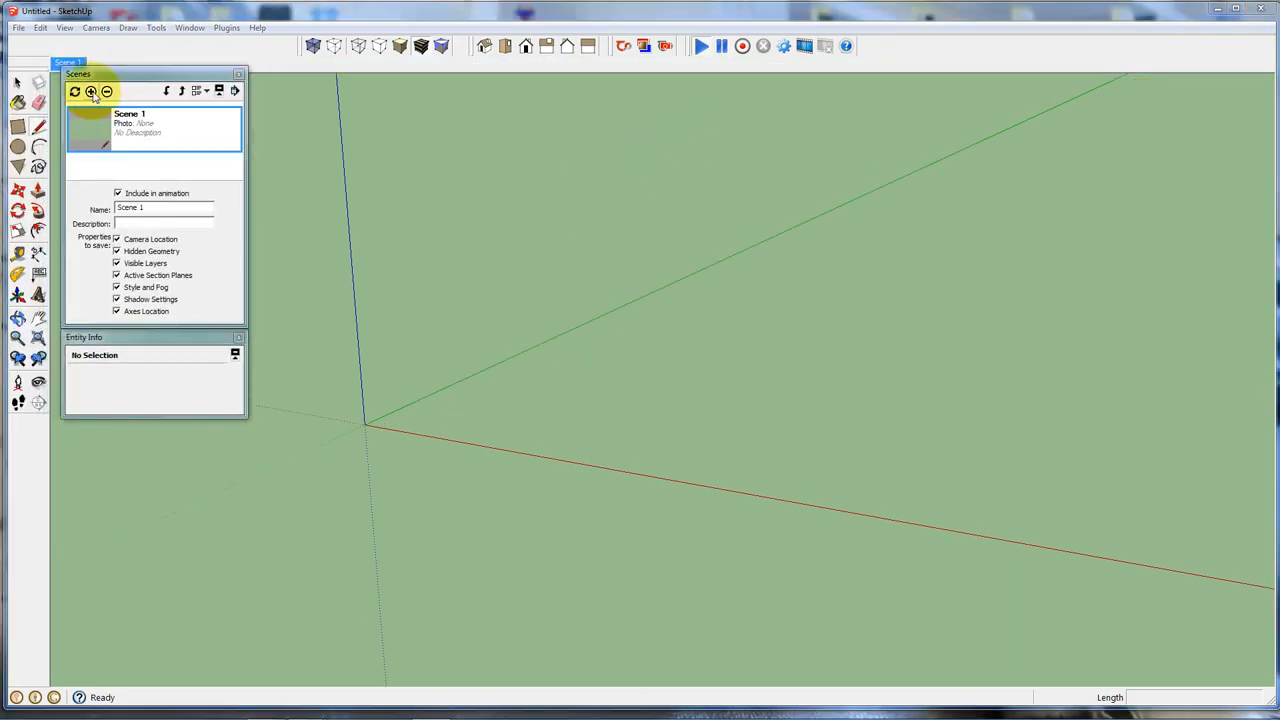
left_click(91, 91)
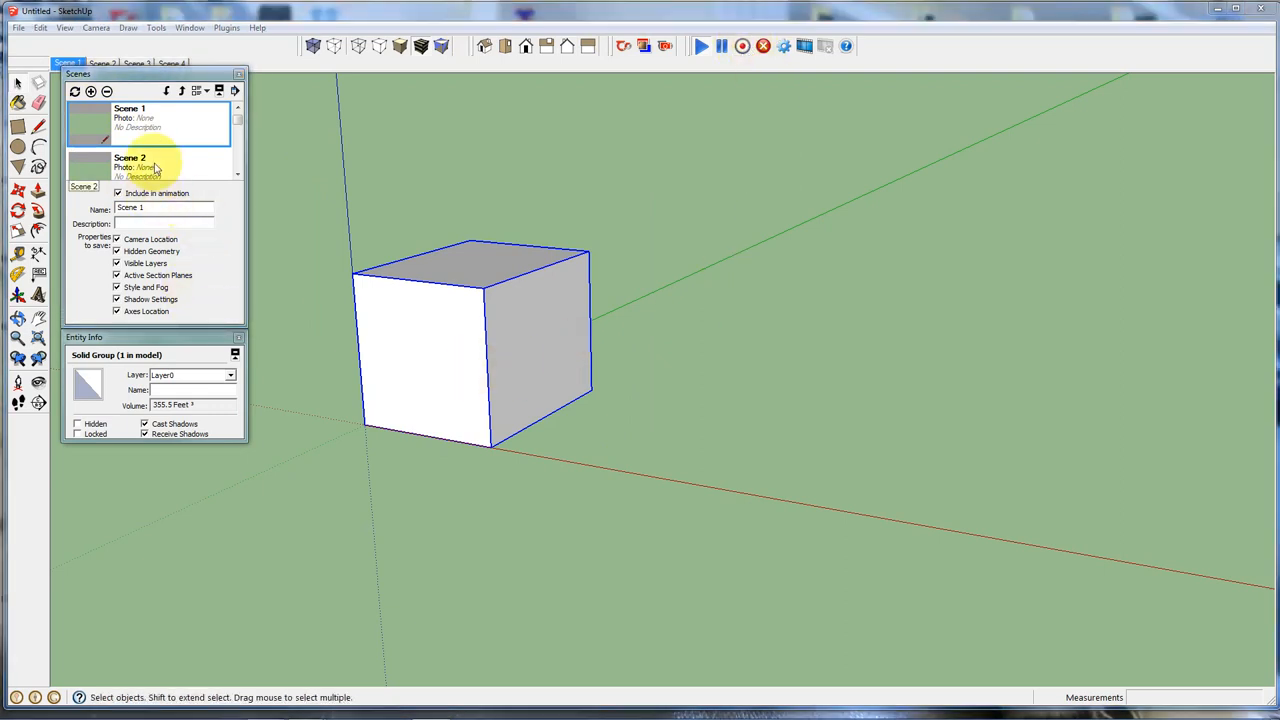
left_click(145, 160)
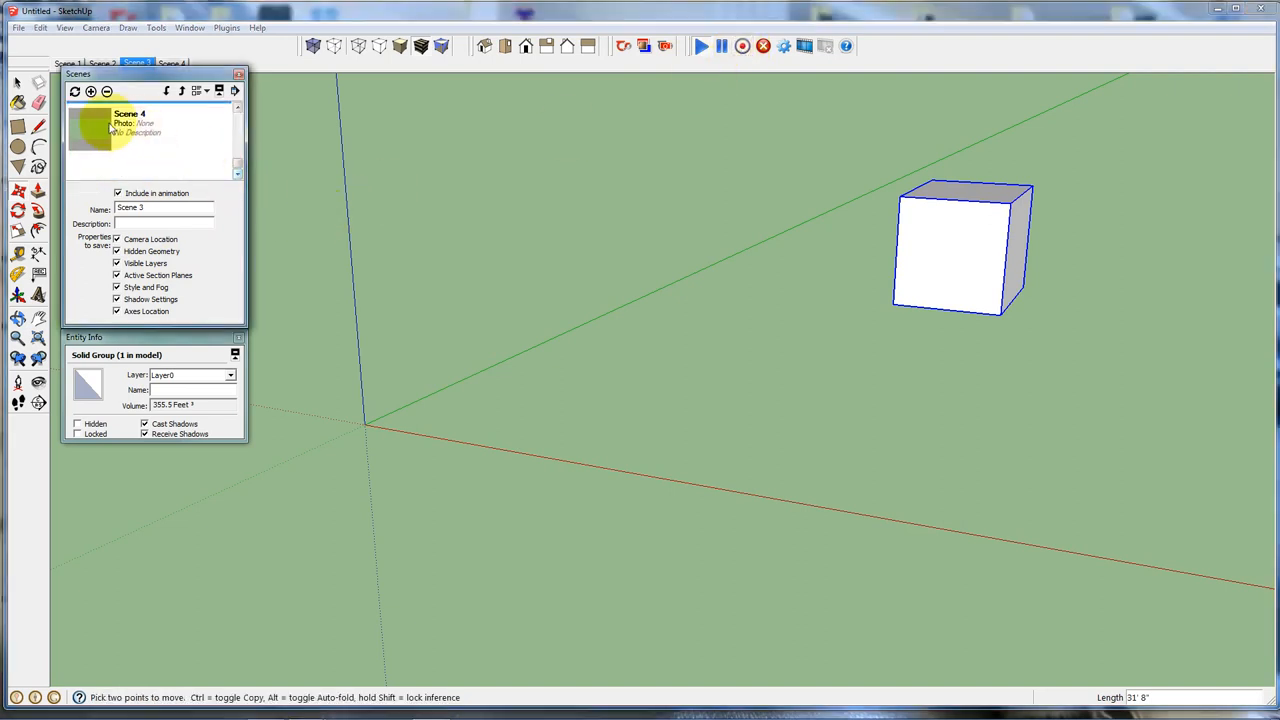
left_click(170, 63)
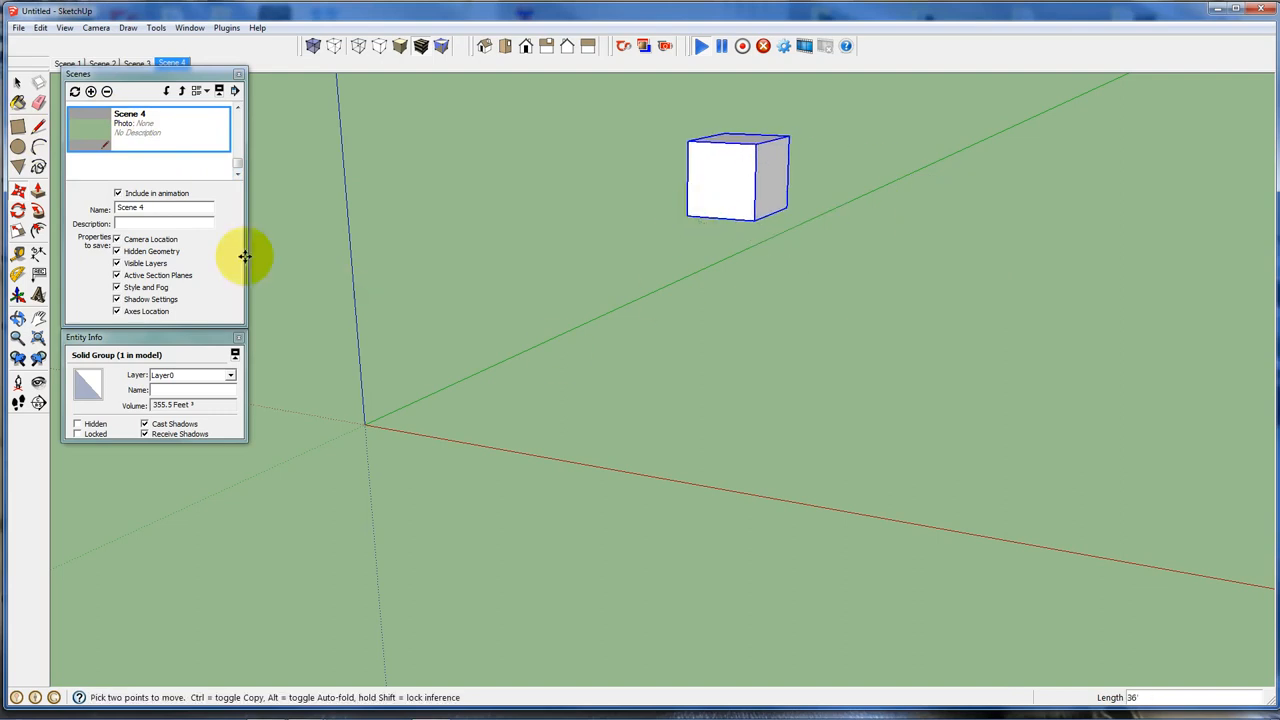
mouse_move(742, 167)
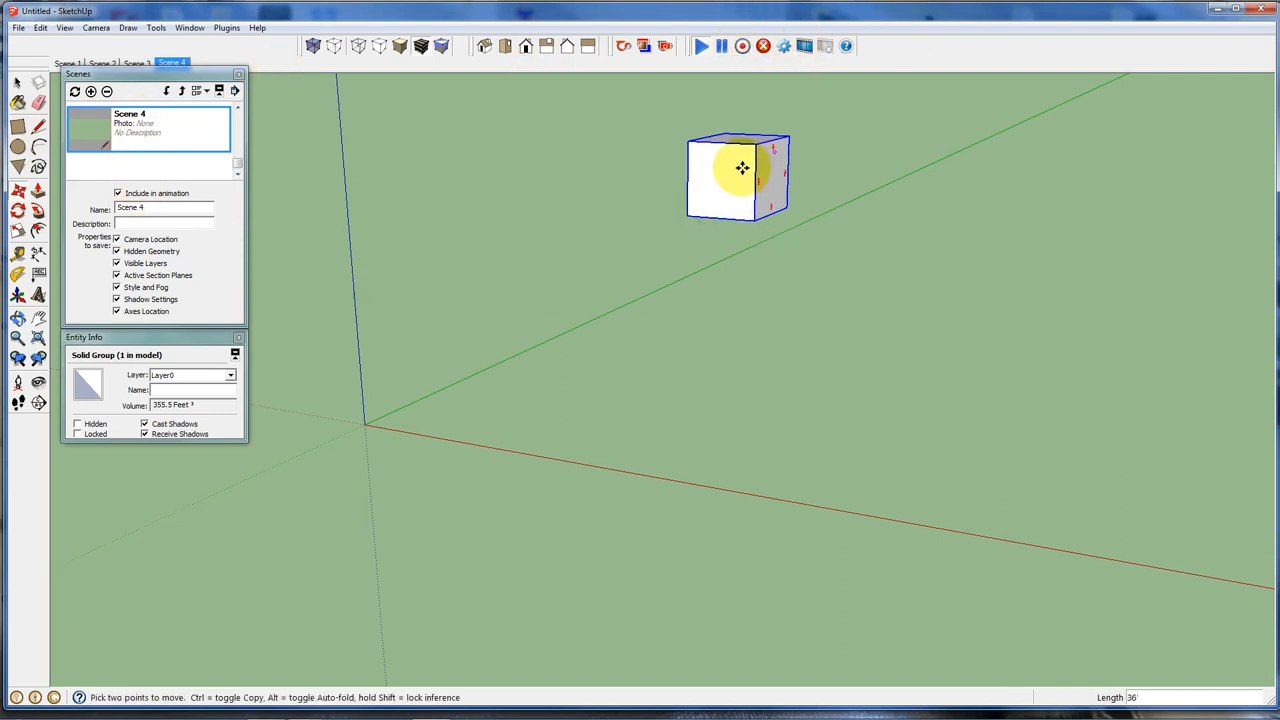
left_click(67, 63)
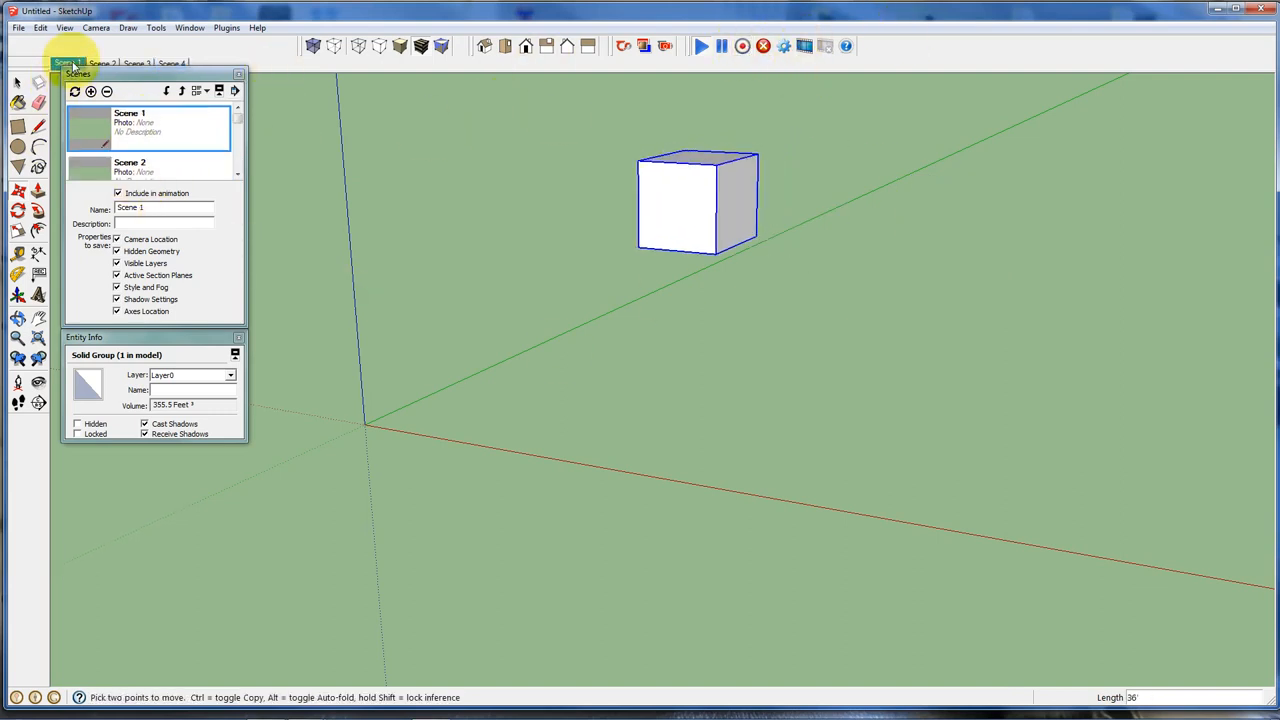
- Play Animation from the Scene 1 tab, then click through Scenes 2–4 and back to 1
left_click(67, 63)
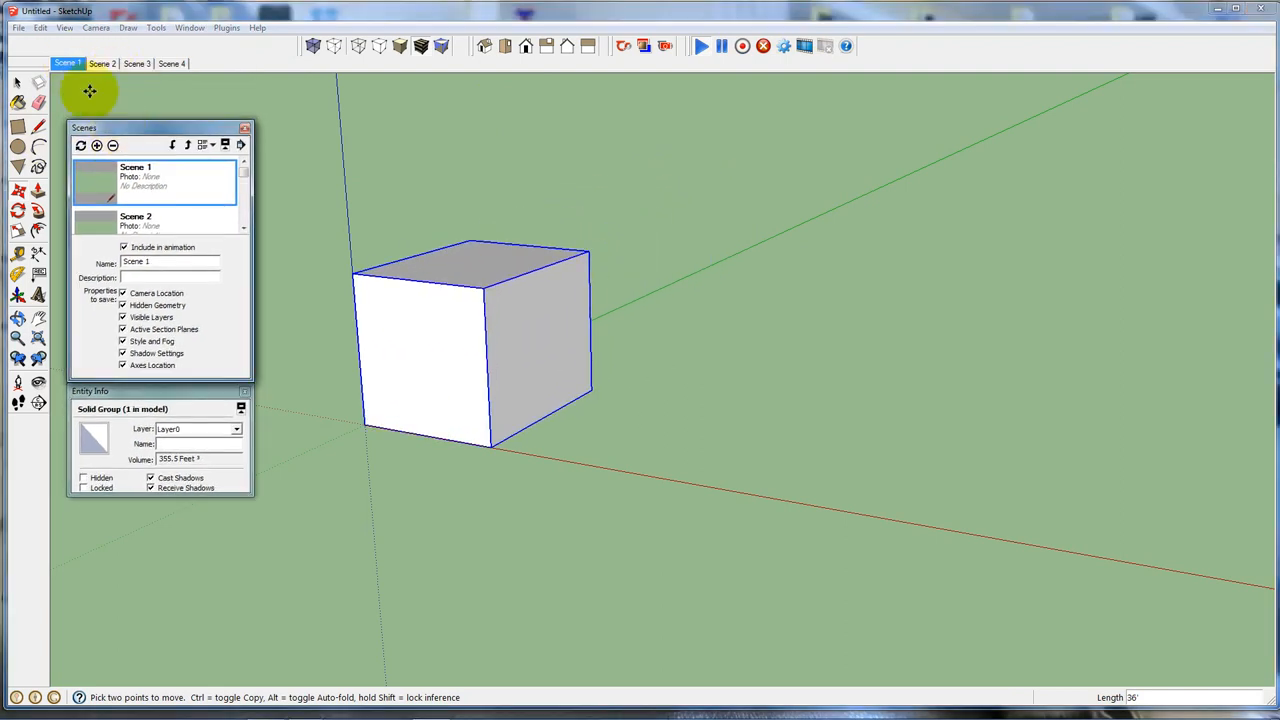
right_click(67, 63)
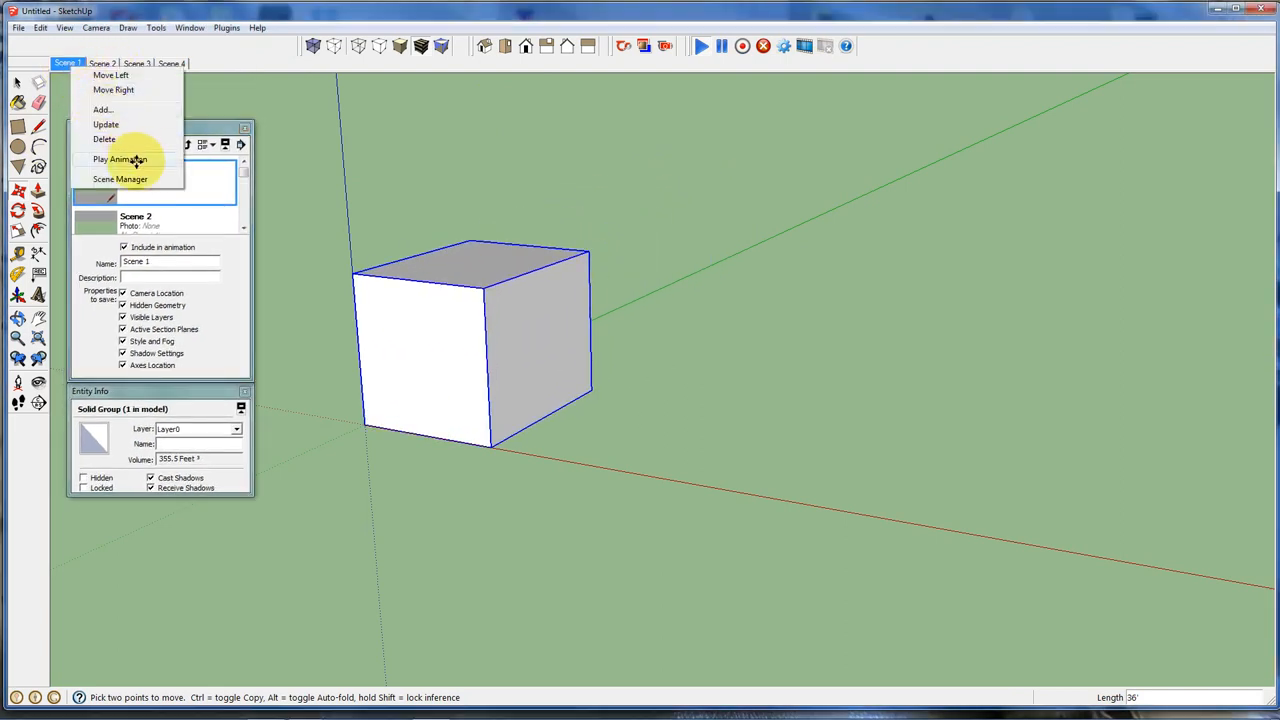
left_click(120, 159)
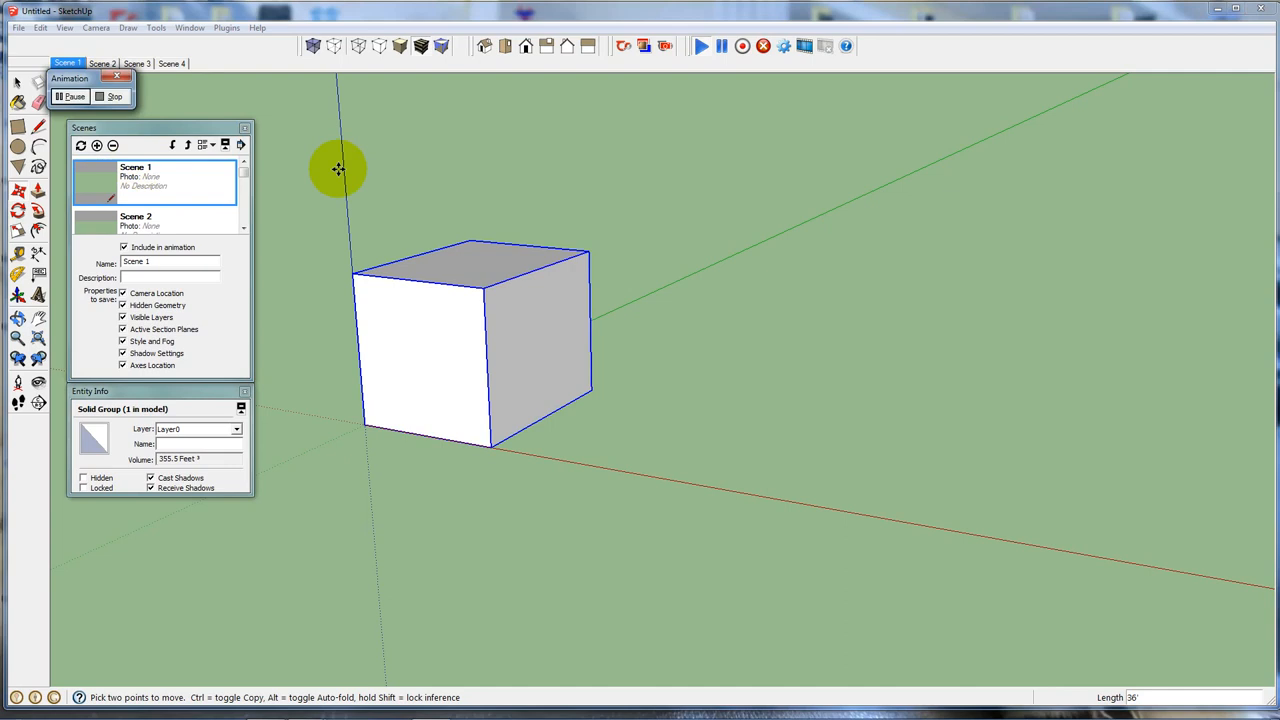
left_click(102, 63)
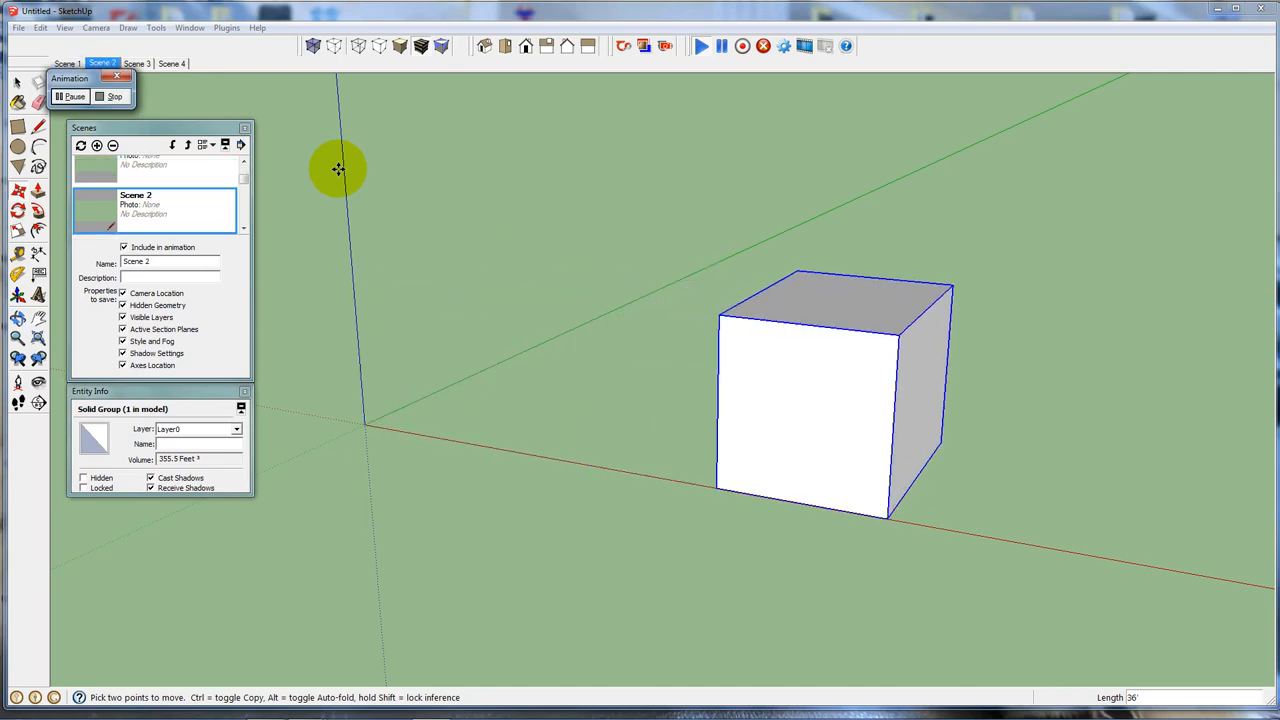
left_click(137, 63)
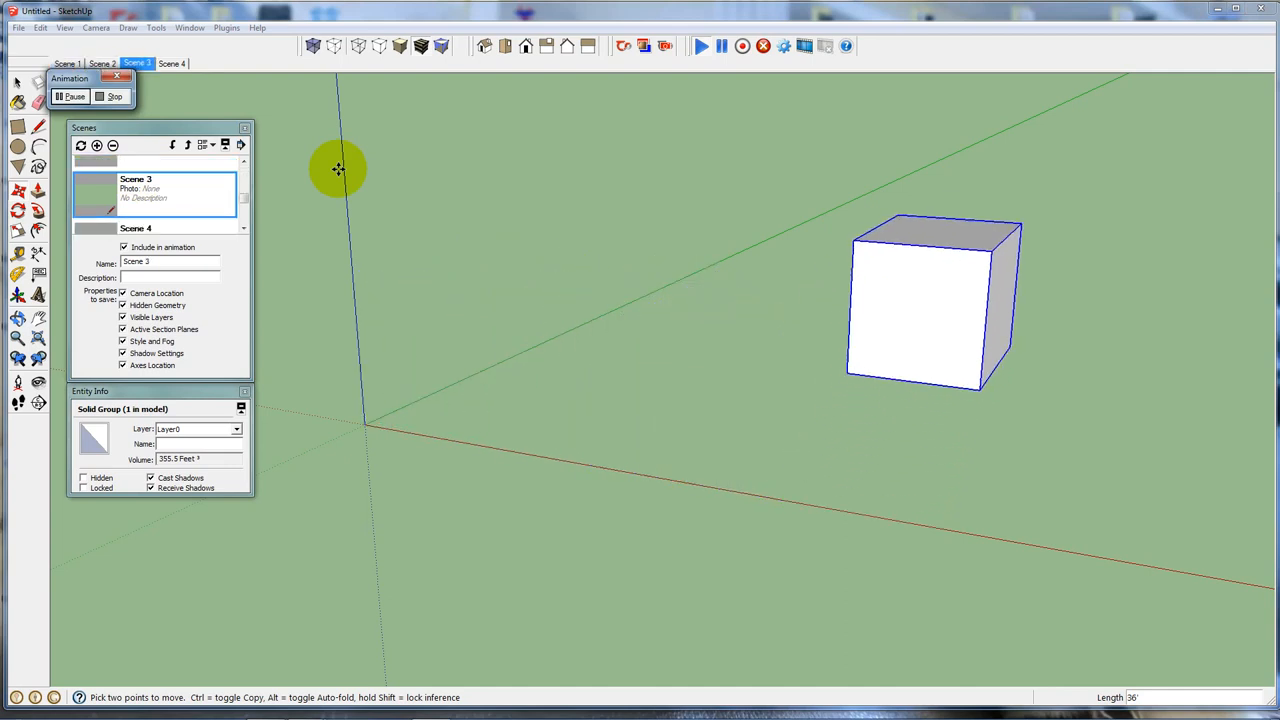
left_click(171, 63)
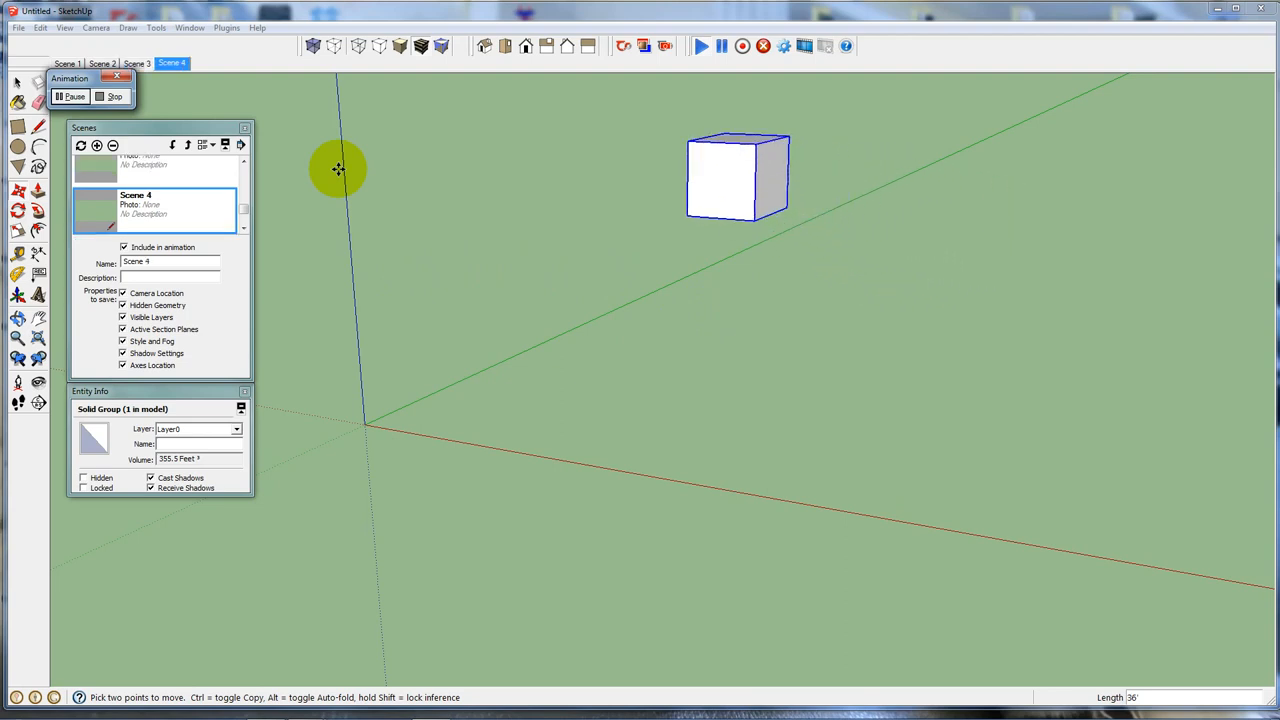
left_click(66, 63)
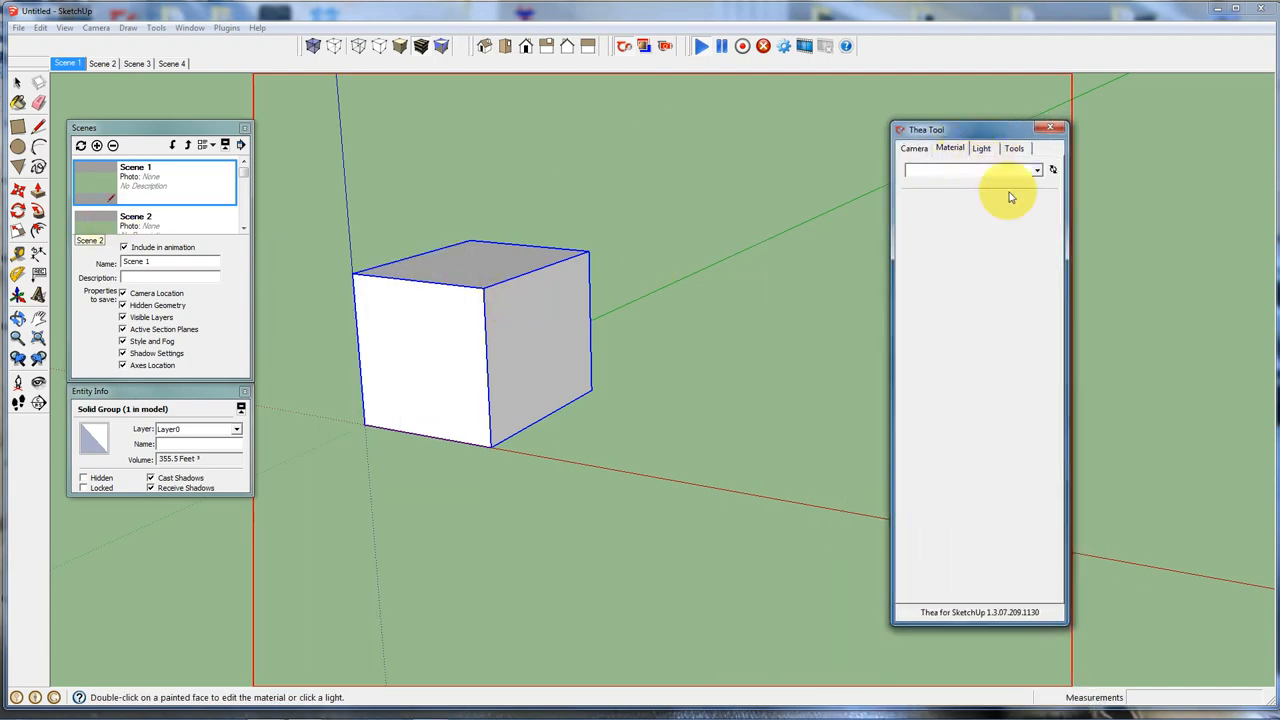
- Paint the box red, select it, and edit its Color_A02 material in Mat-Lab
left_click(1037, 170)
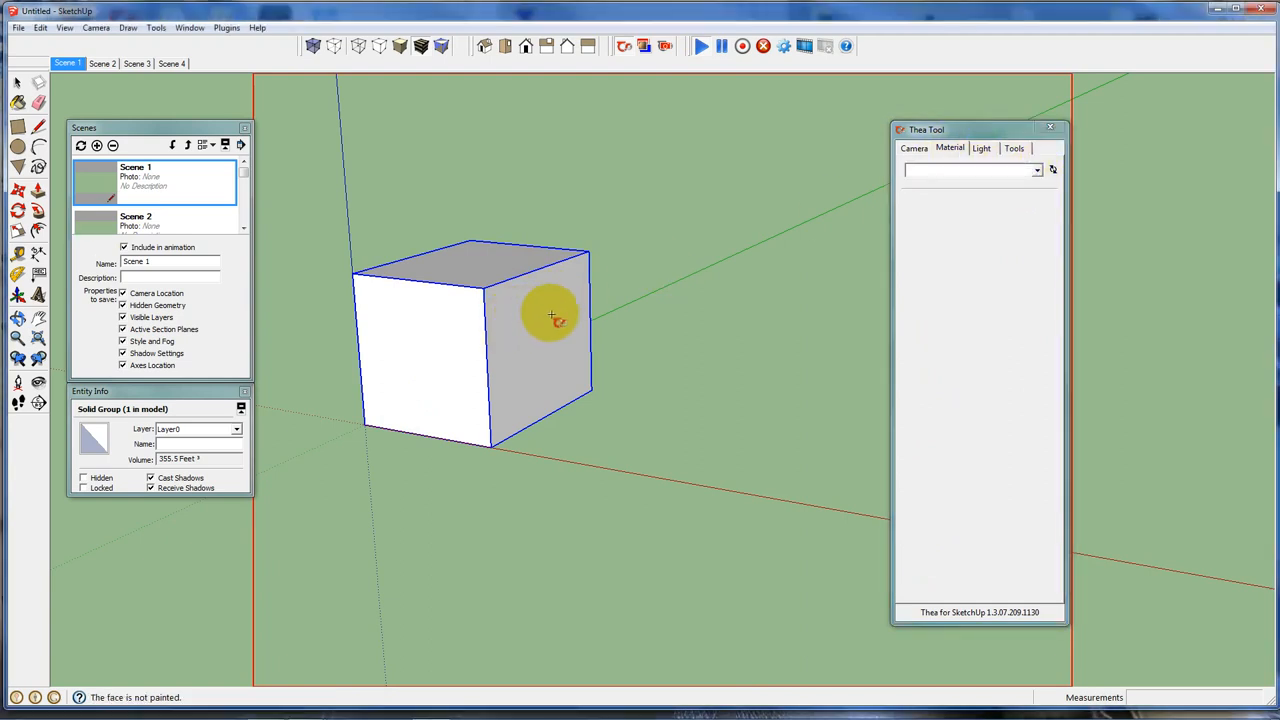
left_click(17, 125)
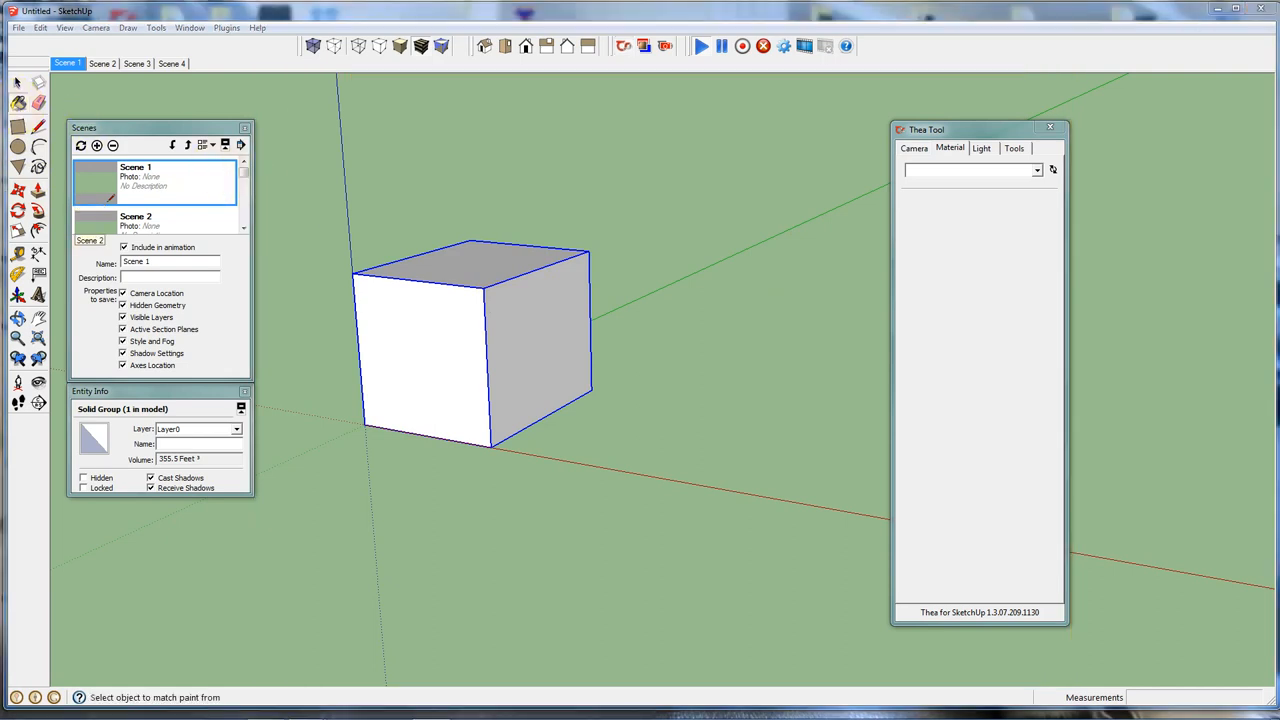
left_click(470, 340)
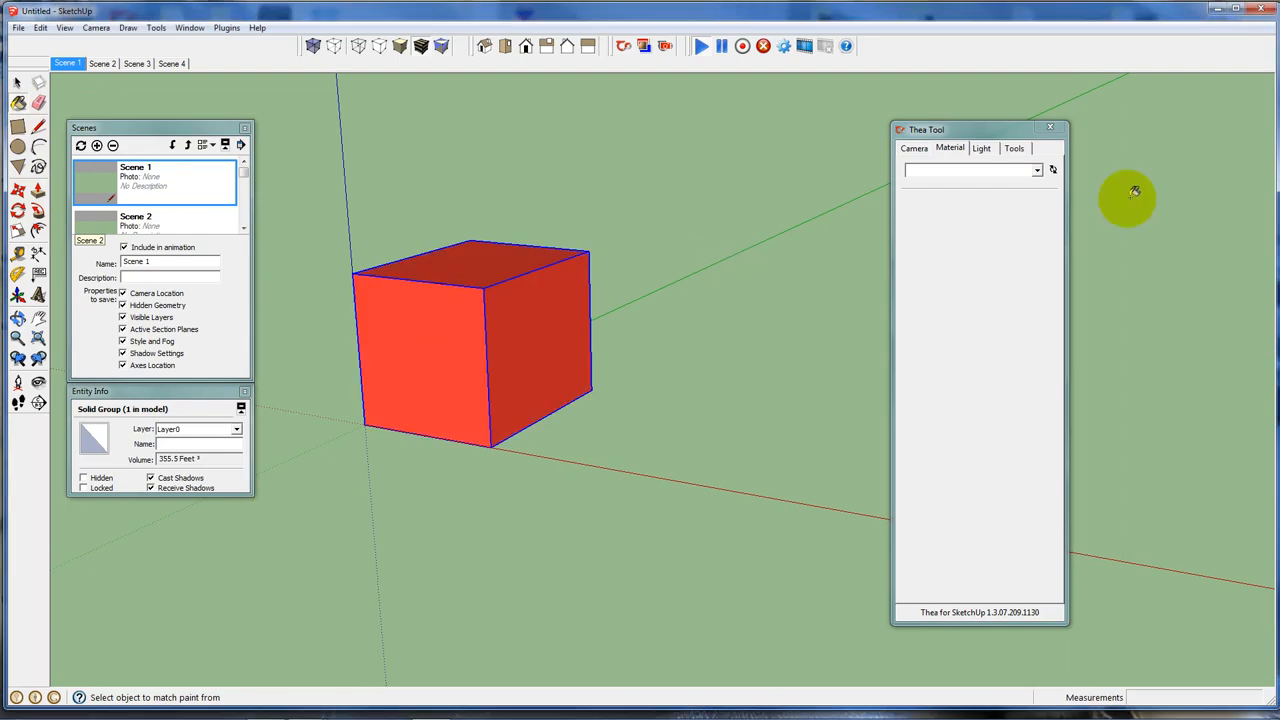
left_click(522, 328)
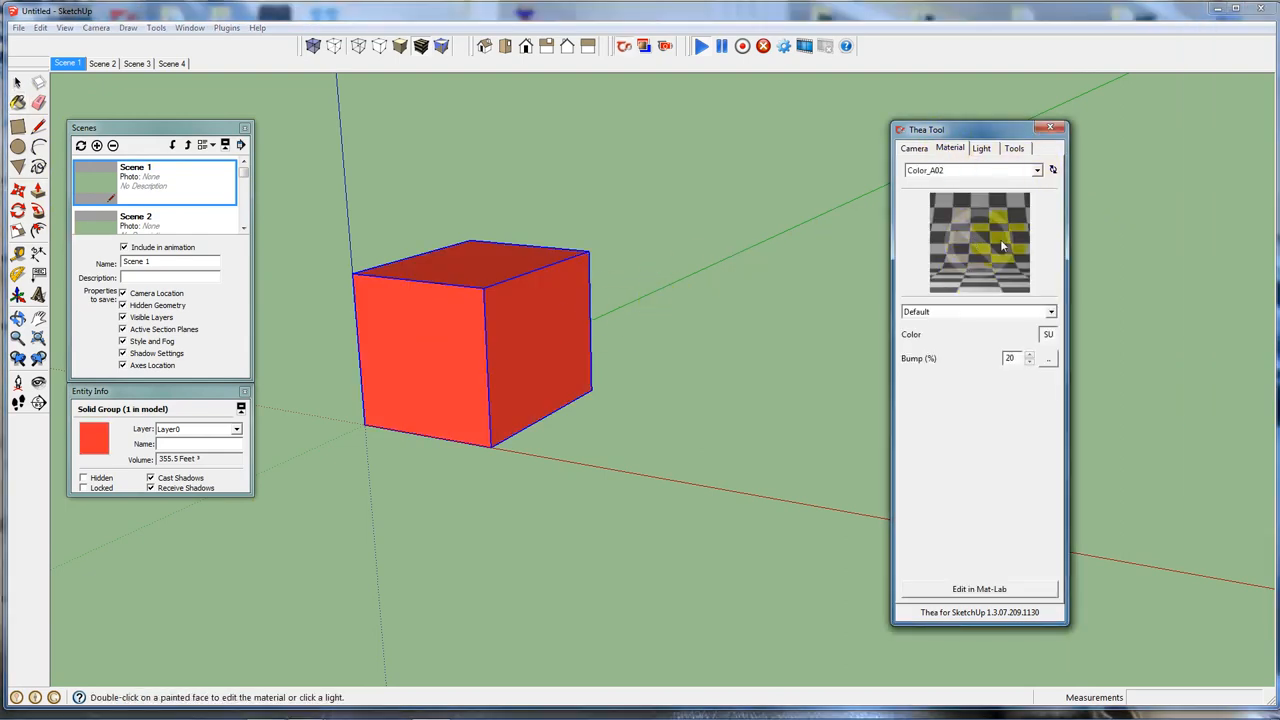
left_click(978, 588)
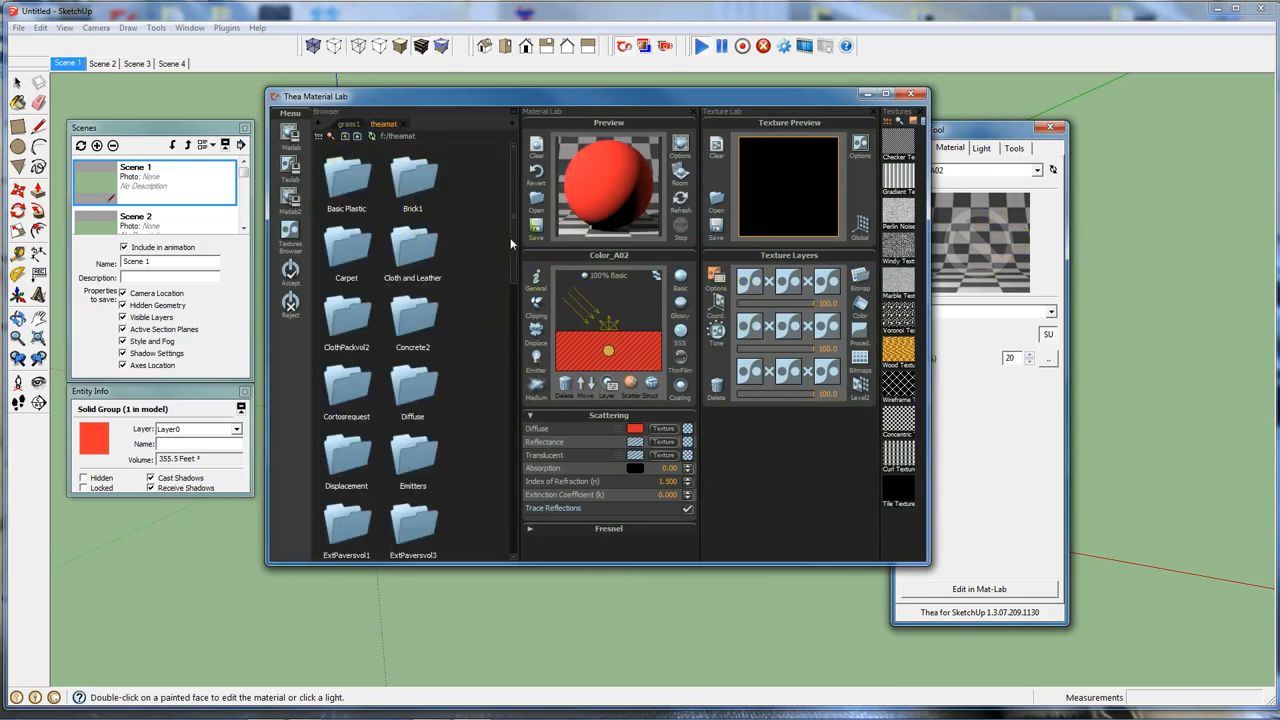
- Apply the pink Metallic Car Paints material to Color_A02, then close Mat-Lab and Thea Tool
scroll("down", 3)
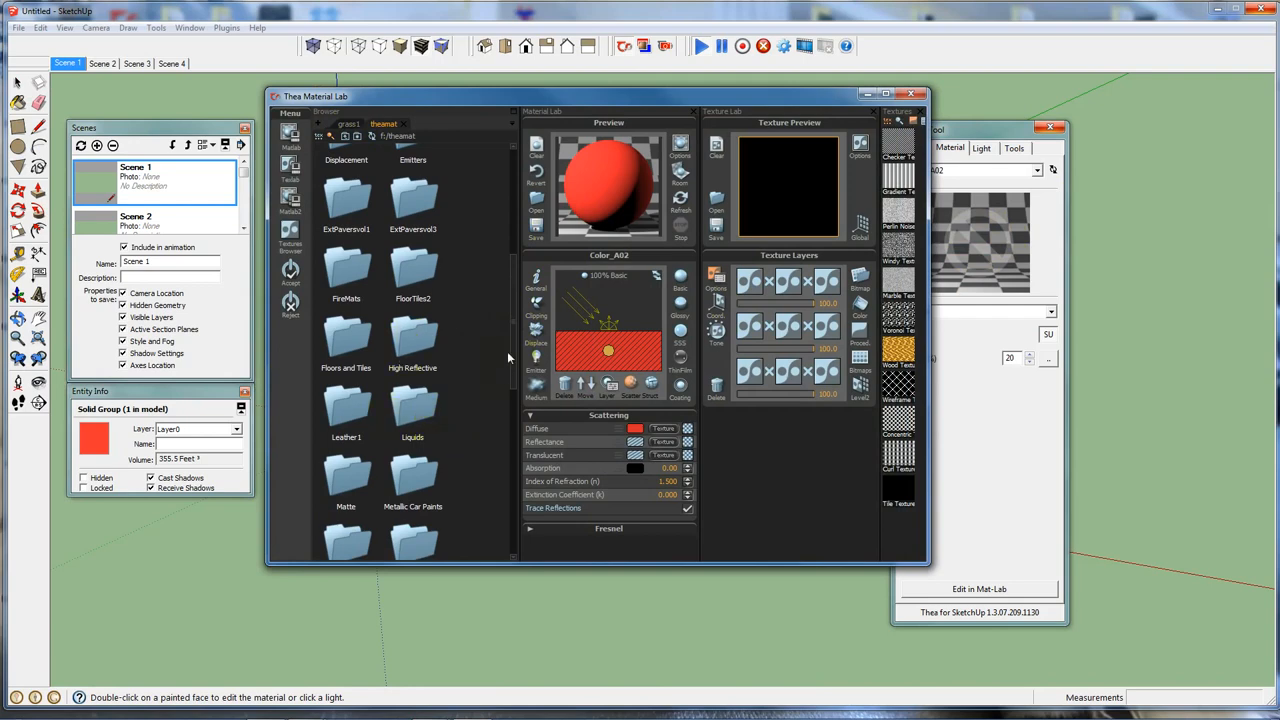
double_click(412, 480)
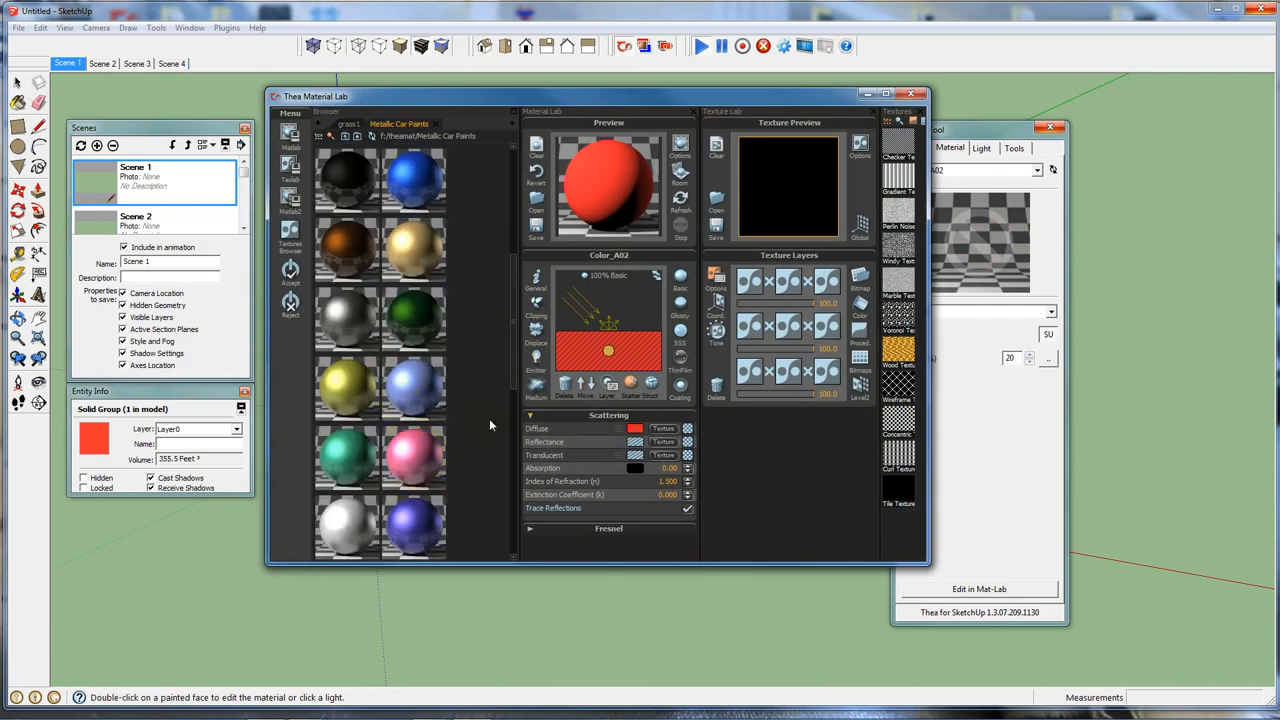
left_click(911, 95)
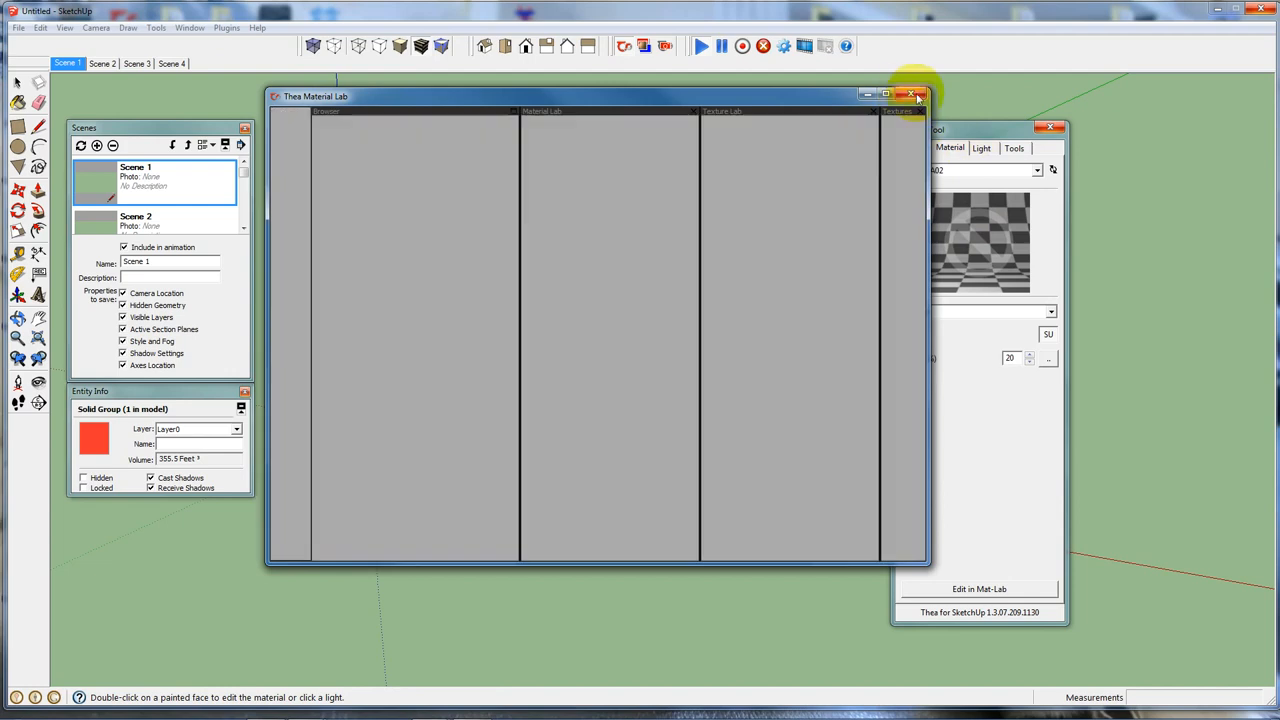
left_click(911, 94)
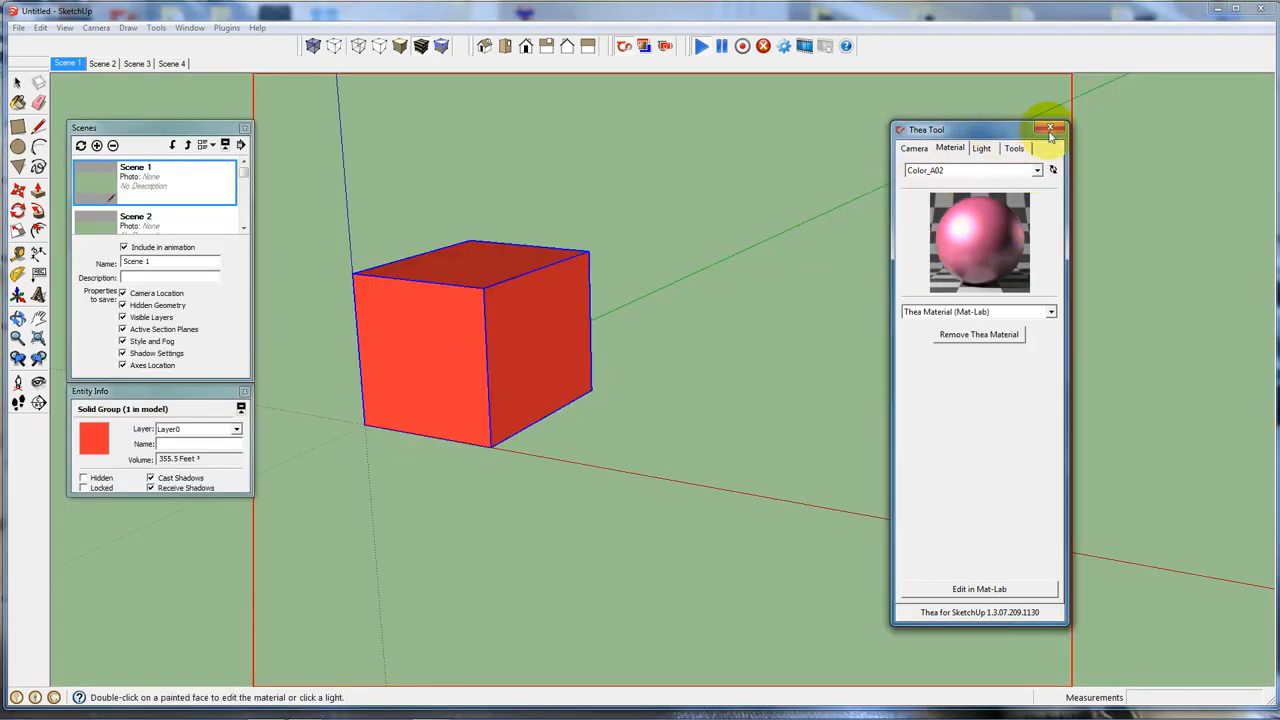
left_click(1052, 129)
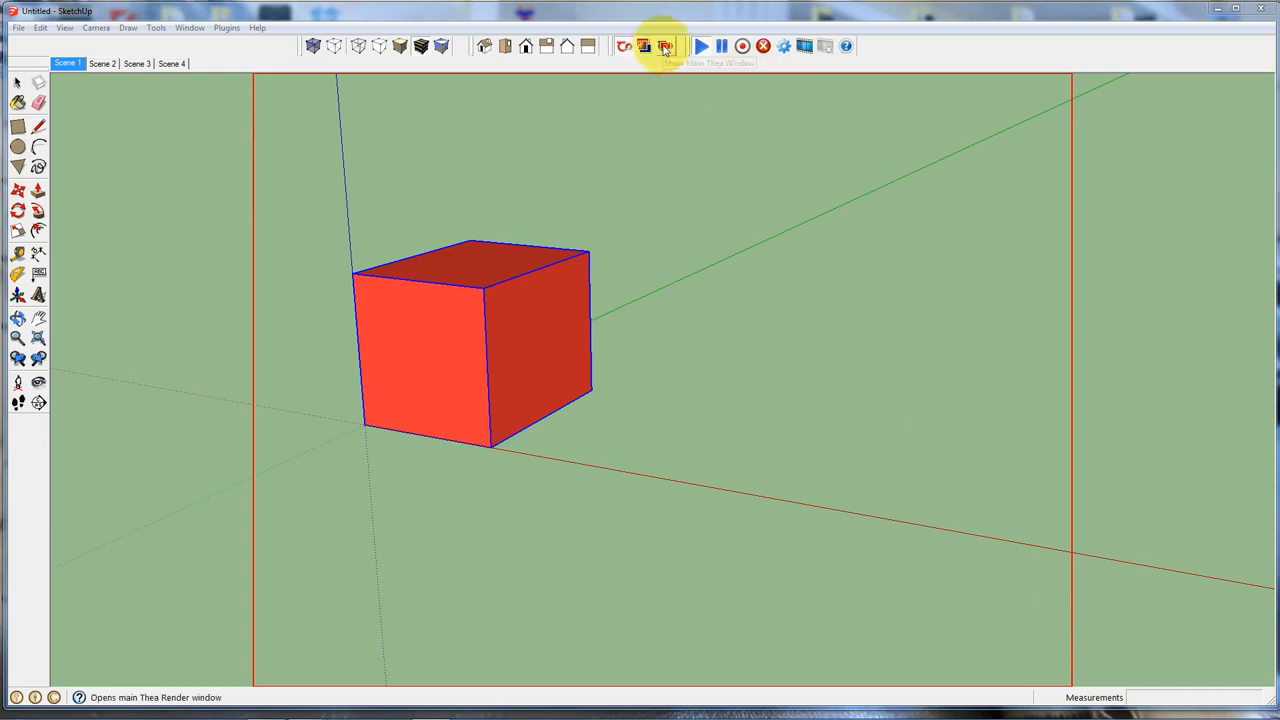
left_click(664, 46)
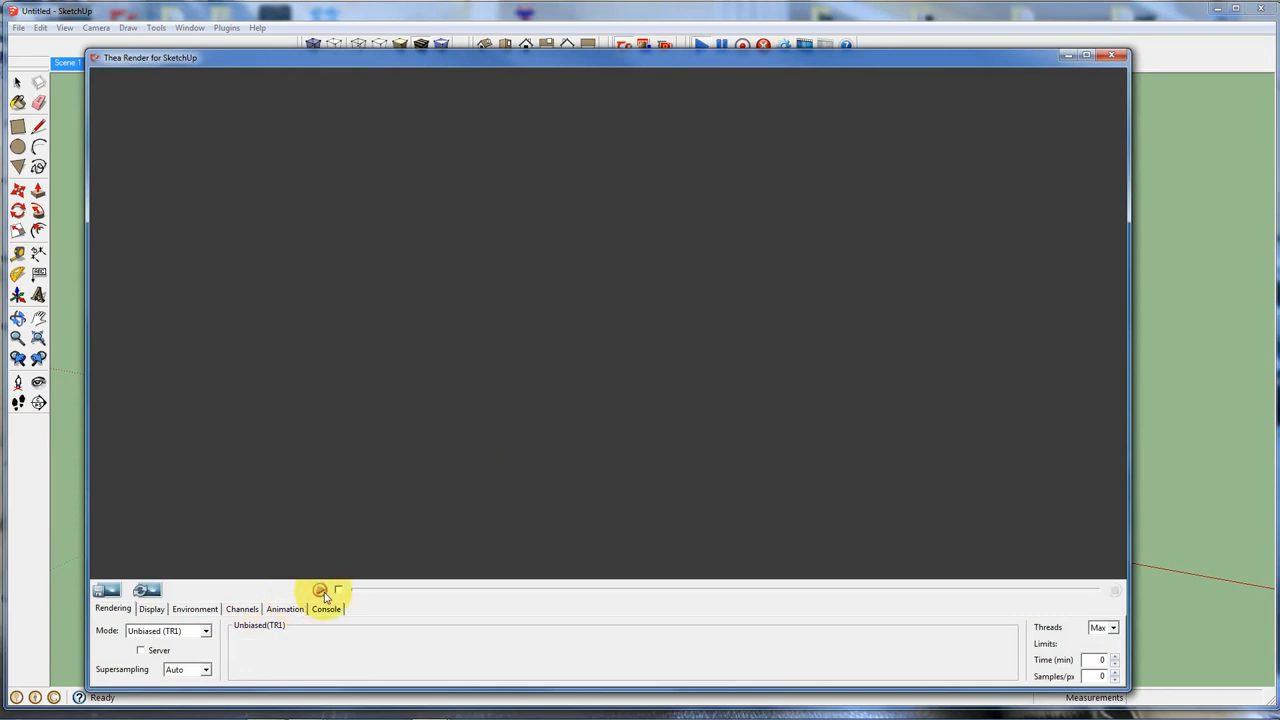
mouse_move(615, 355)
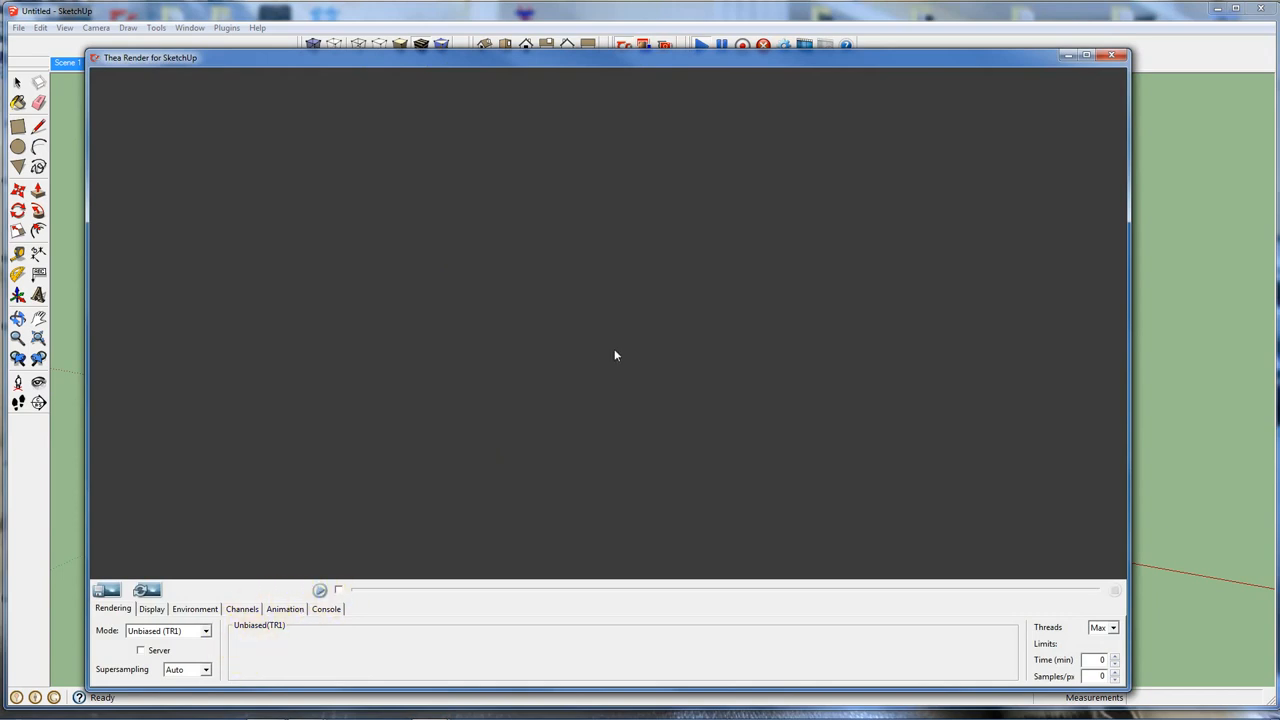
left_click(1110, 55)
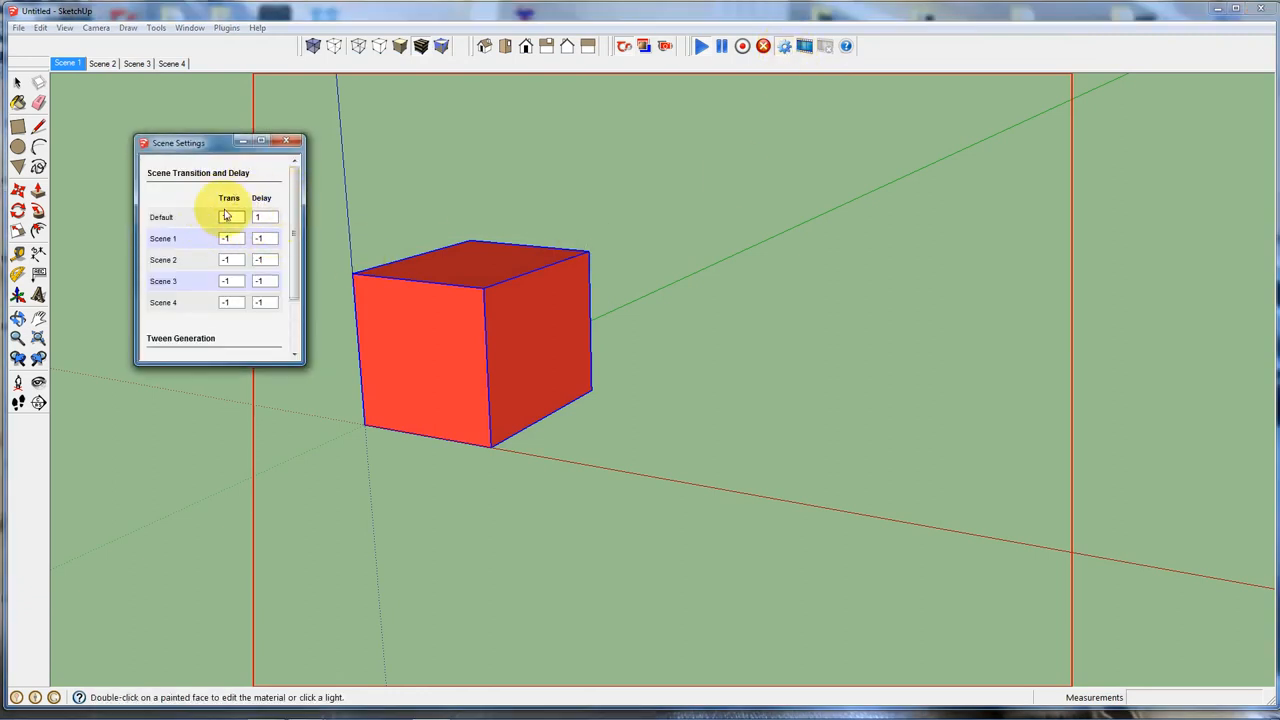
- Review the scene transition settings and close the panel
scroll("down", 3)
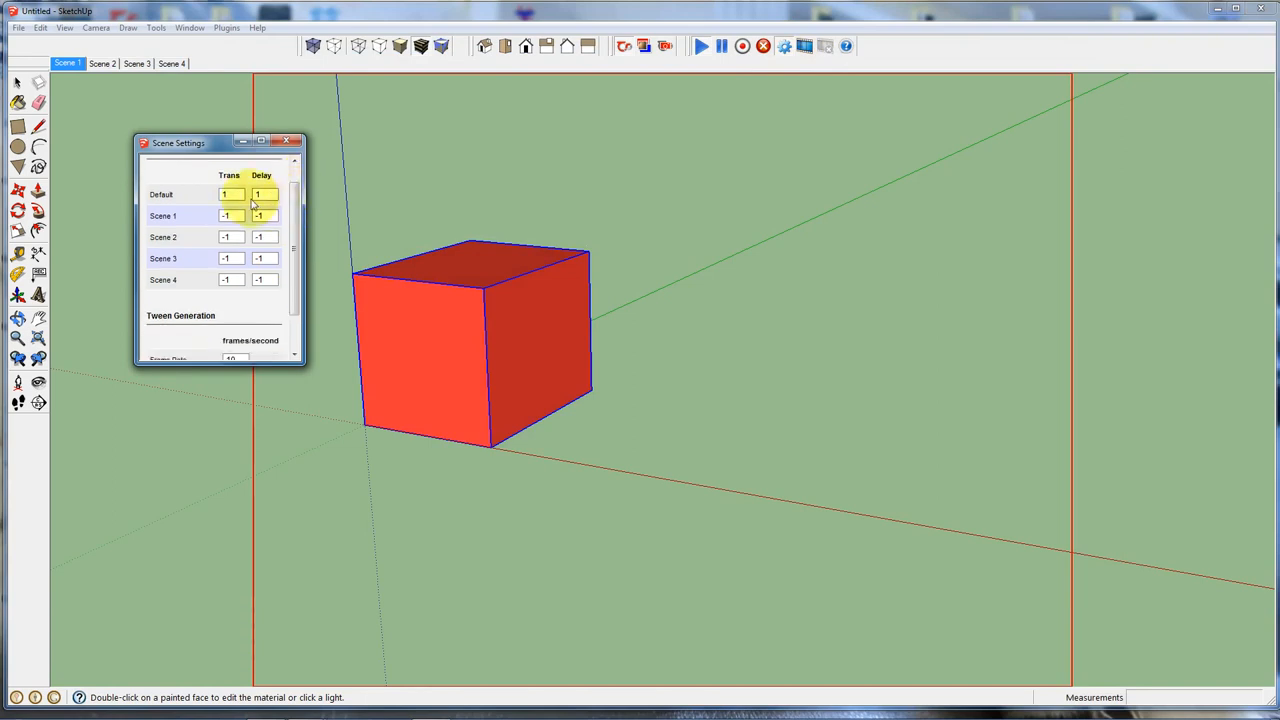
scroll("down", 3)
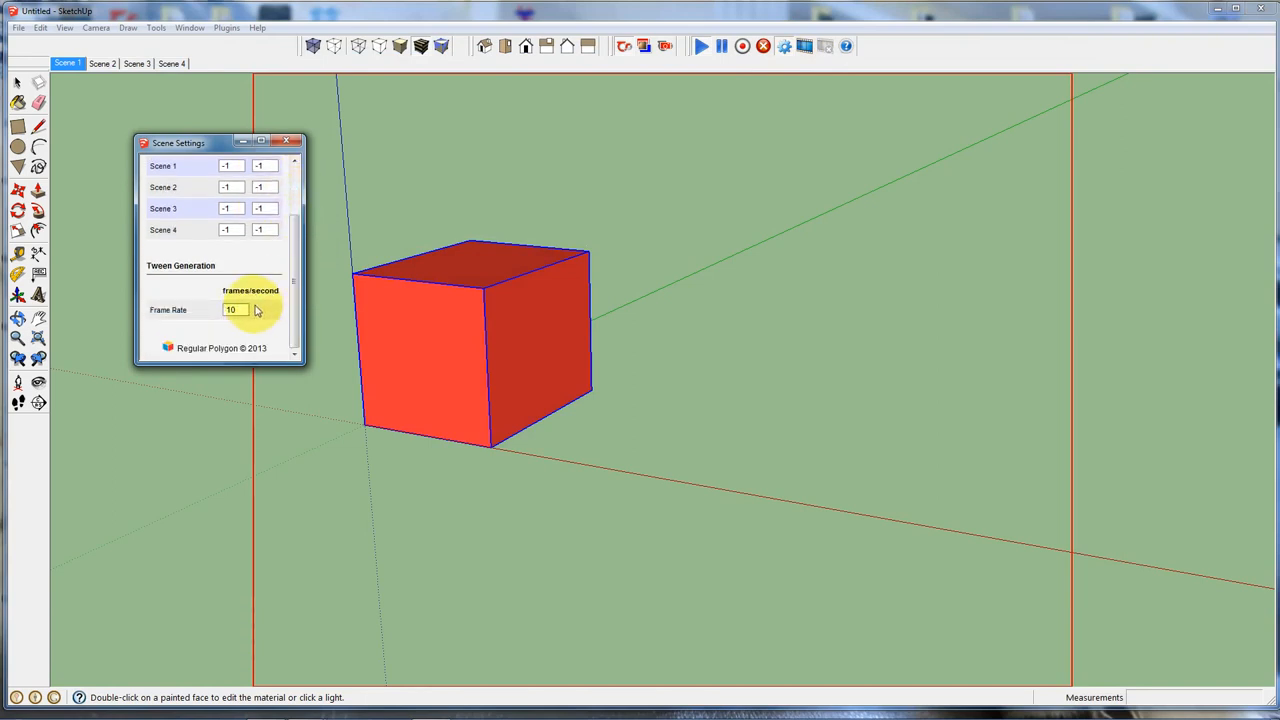
scroll("up", 3)
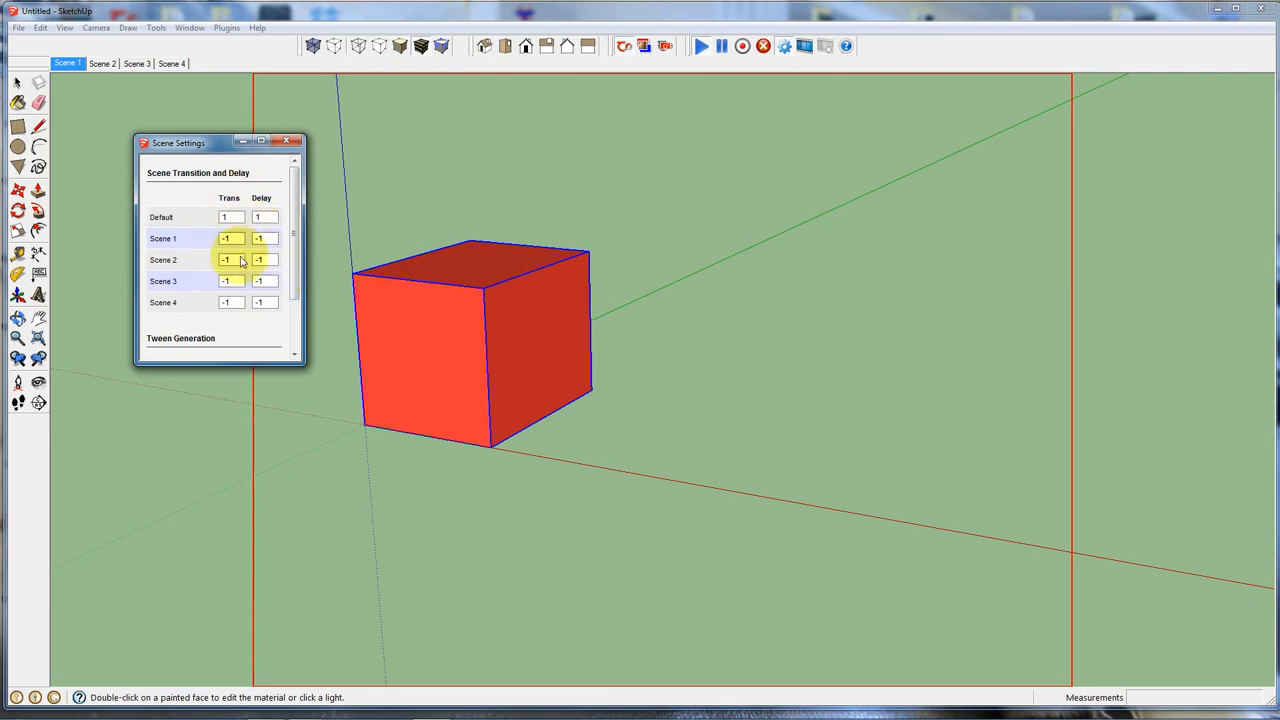
left_click(294, 141)
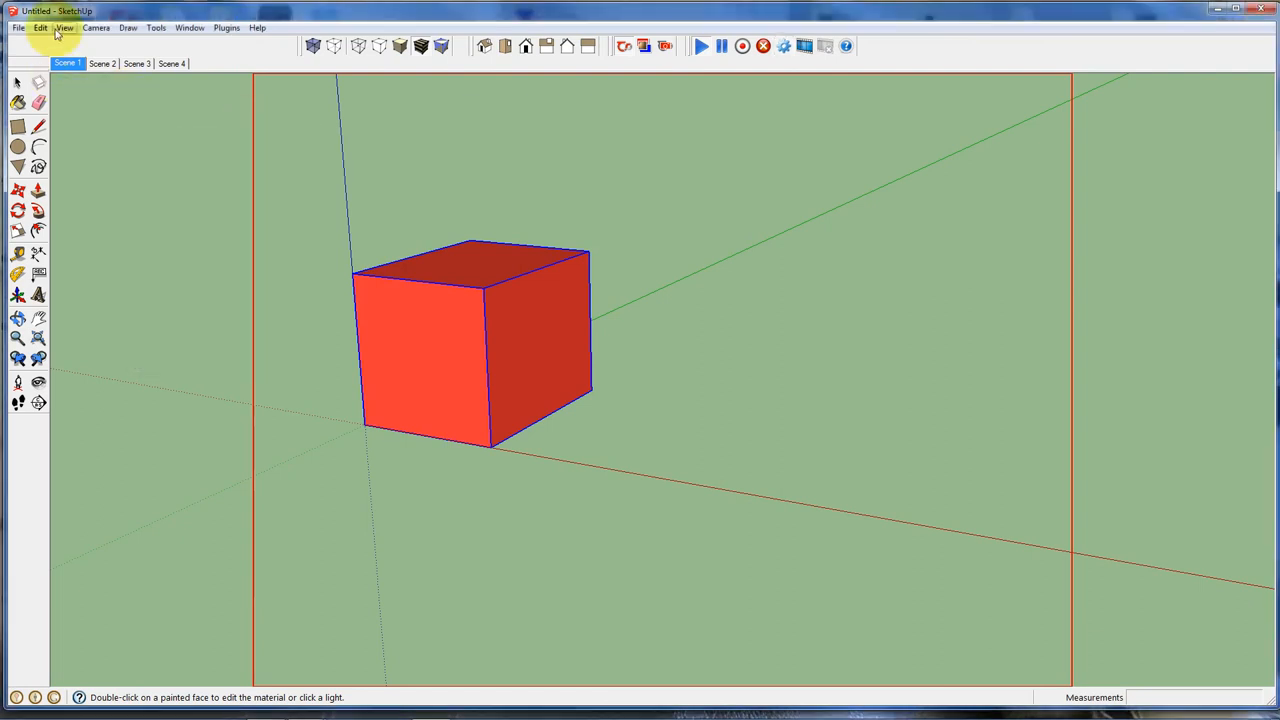
- Open View > Animation > Settings, then play the scenes and return to Scene 1
left_click(63, 27)
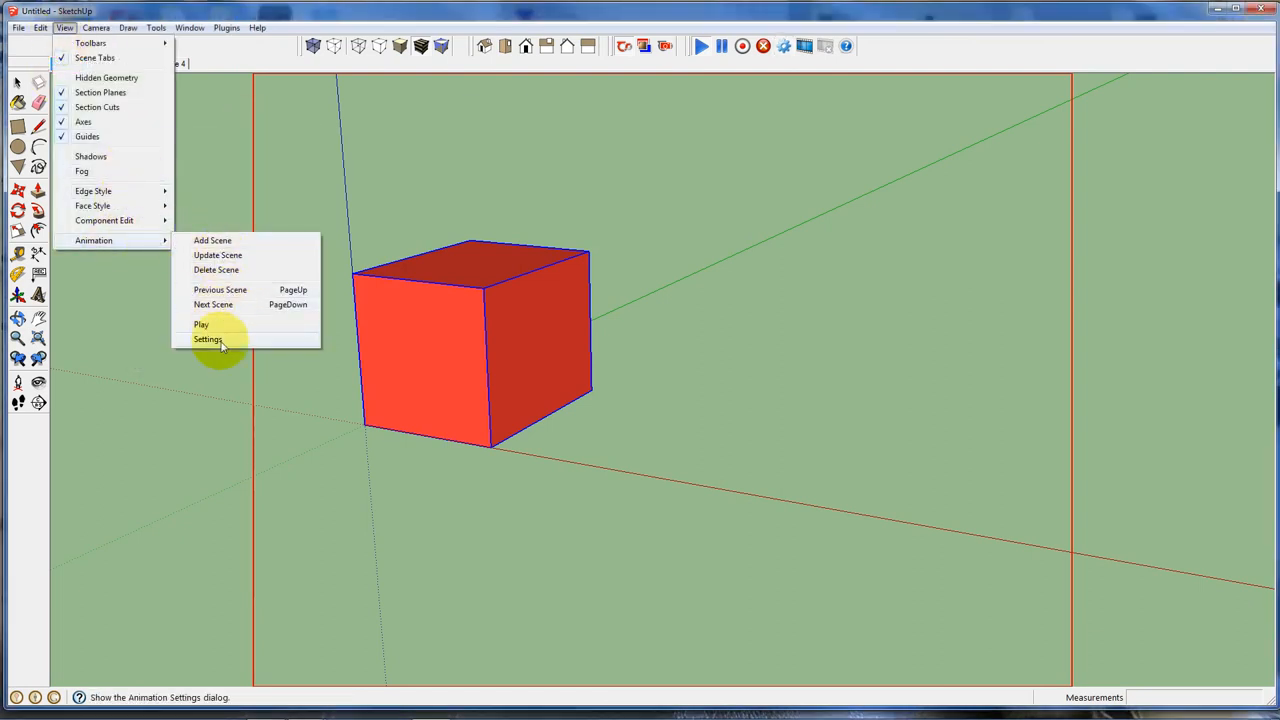
left_click(208, 339)
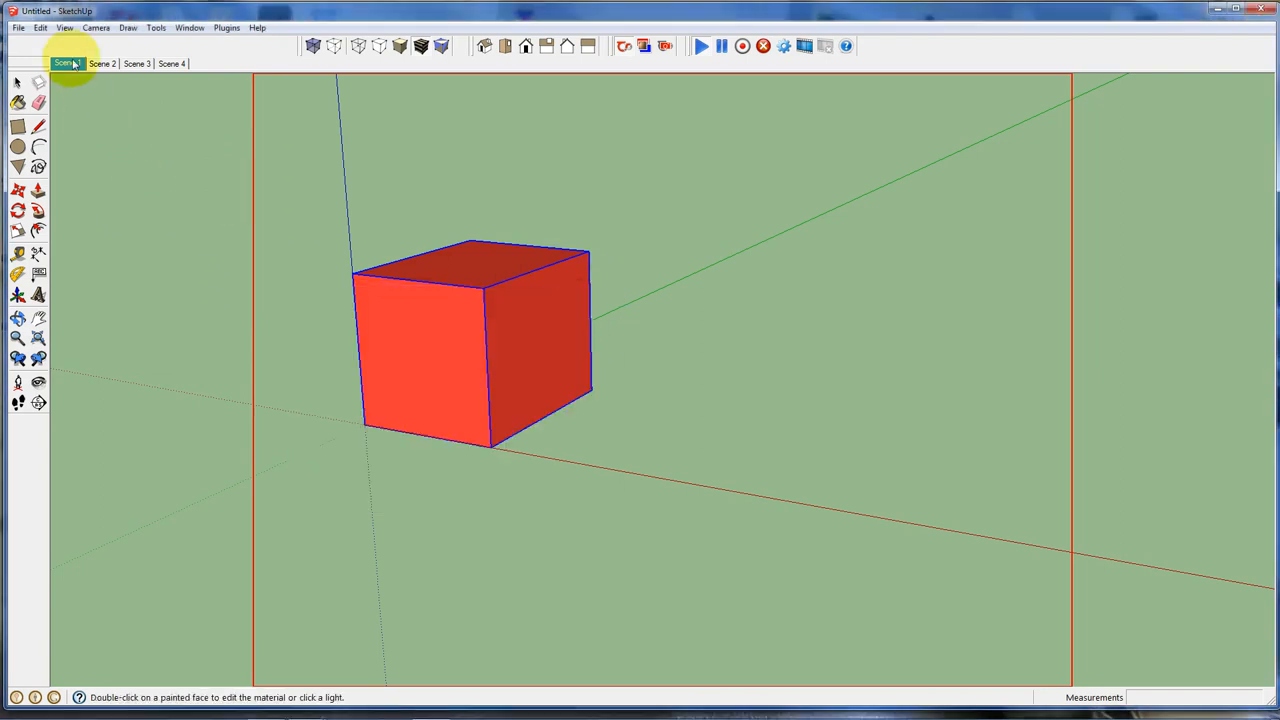
left_click(67, 63)
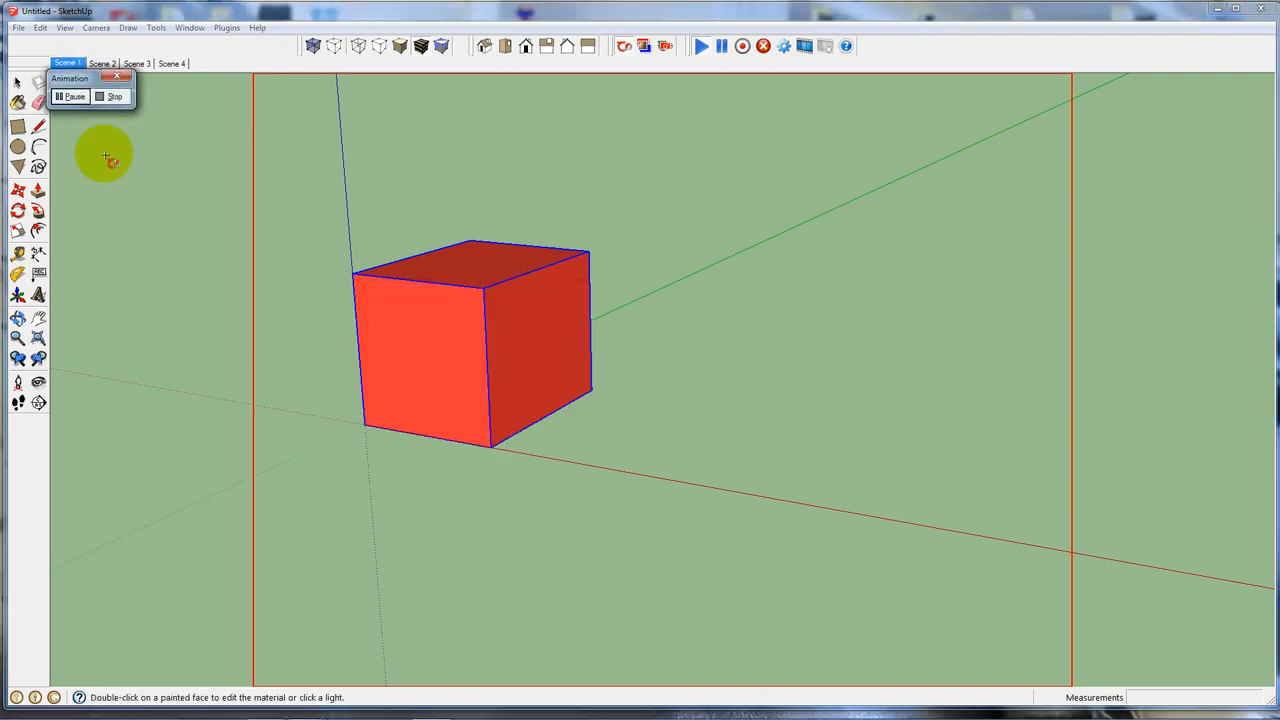
left_click(137, 63)
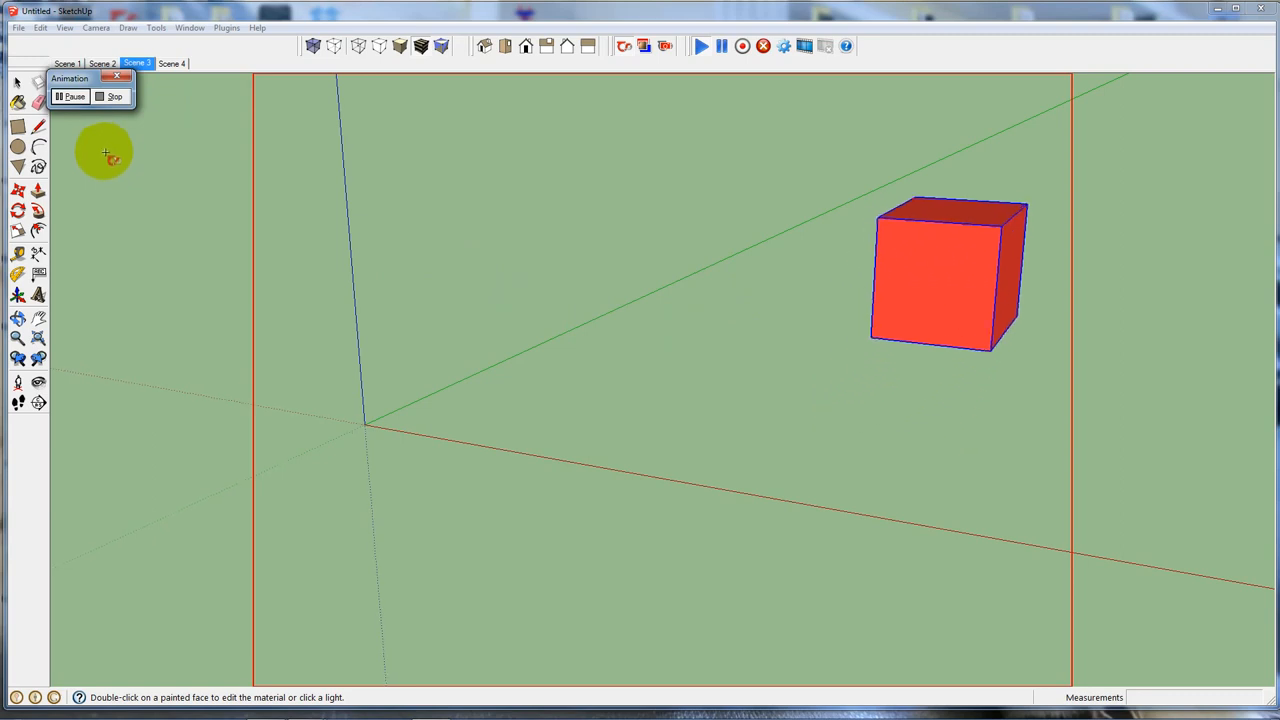
left_click(66, 63)
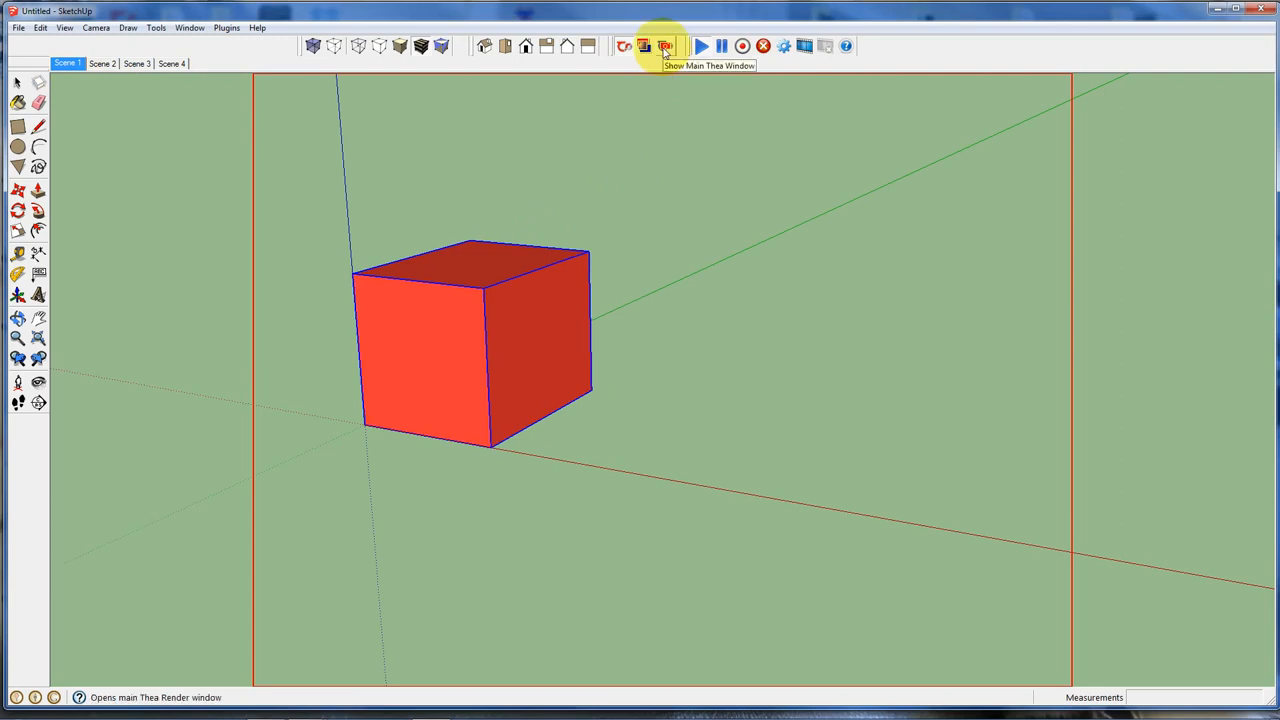
- Open the main Thea render window and check the Environment tab's Sky settings
left_click(665, 46)
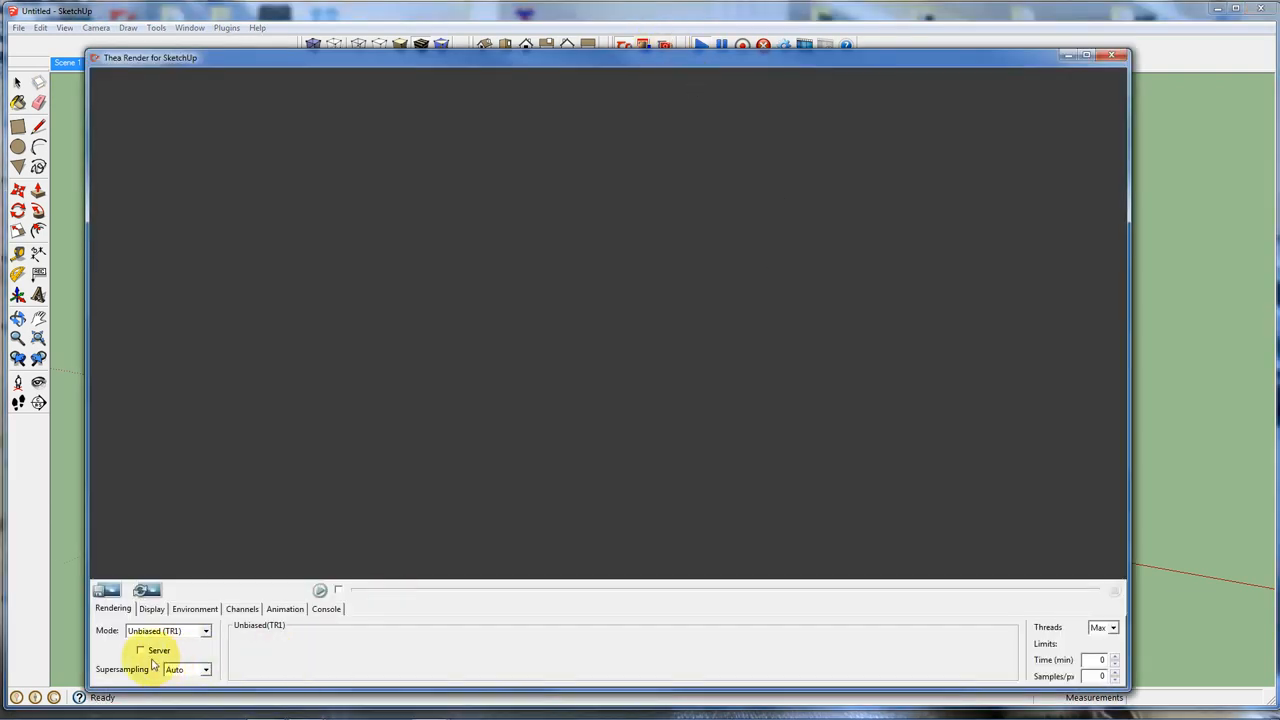
left_click(194, 608)
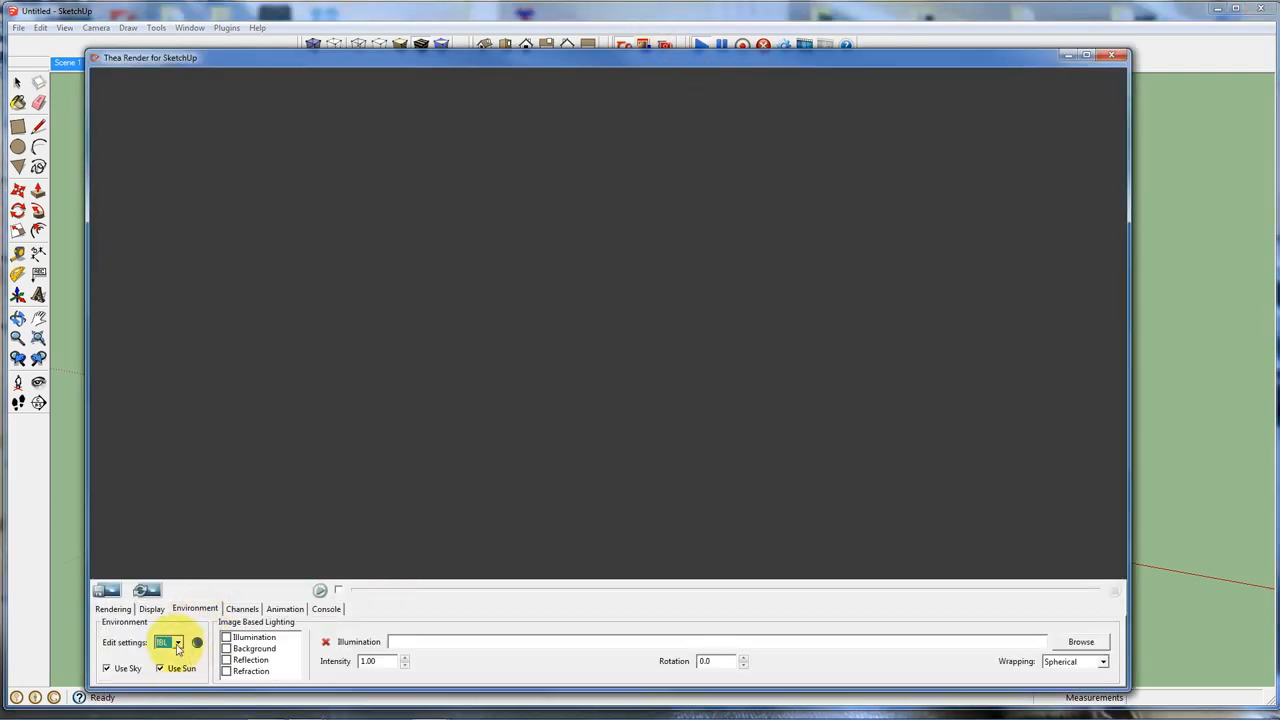
left_click(178, 642)
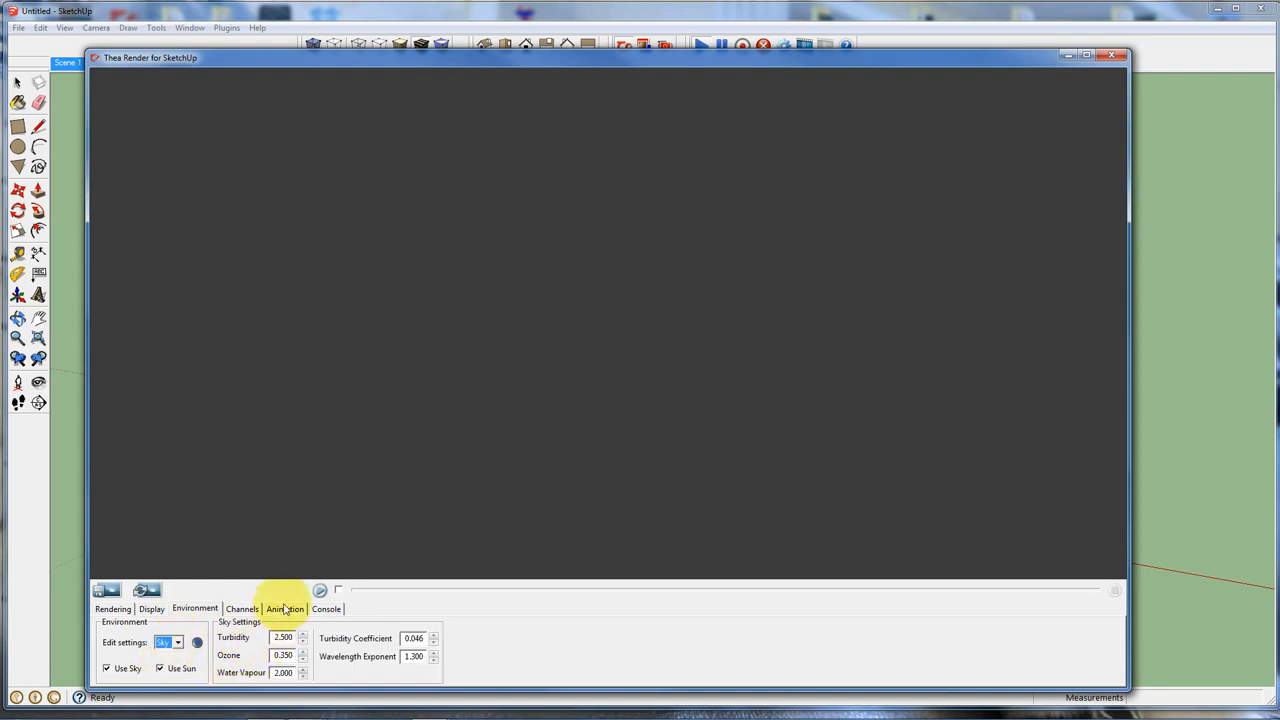
left_click(113, 609)
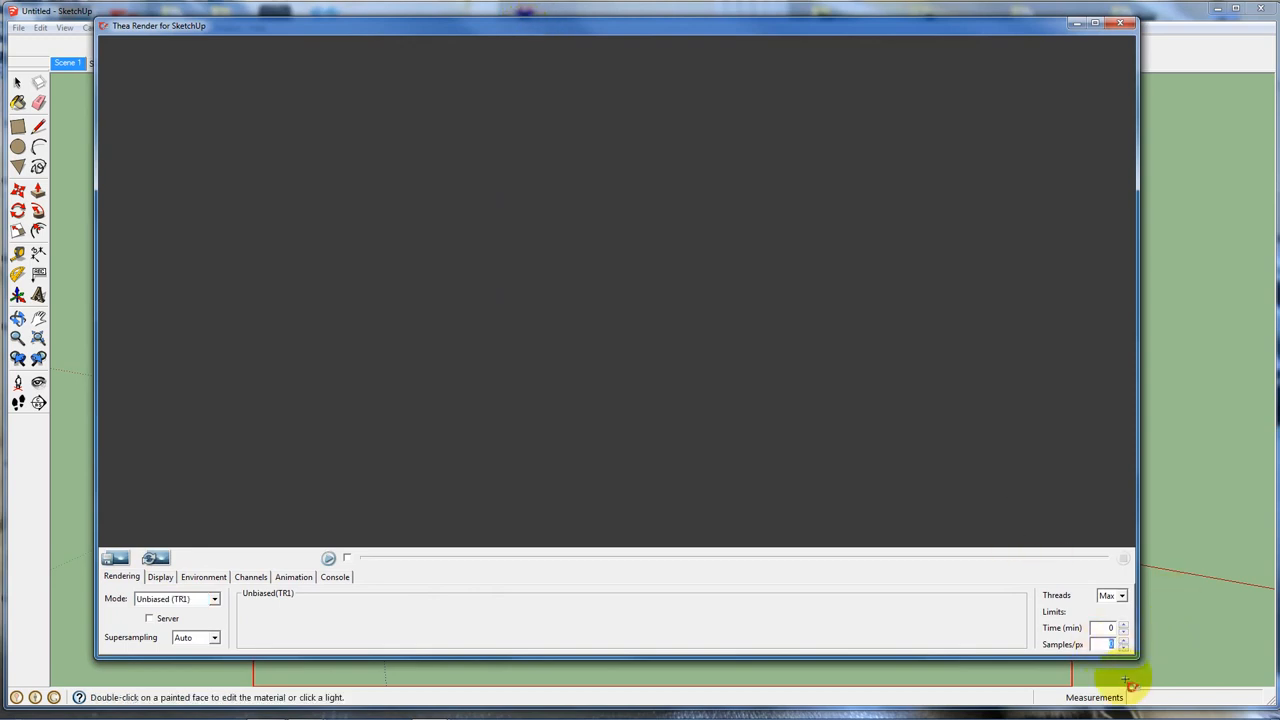
- Set the Samples/px rendering limit to 10 on the Rendering tab
left_click(1123, 641)
type("0")
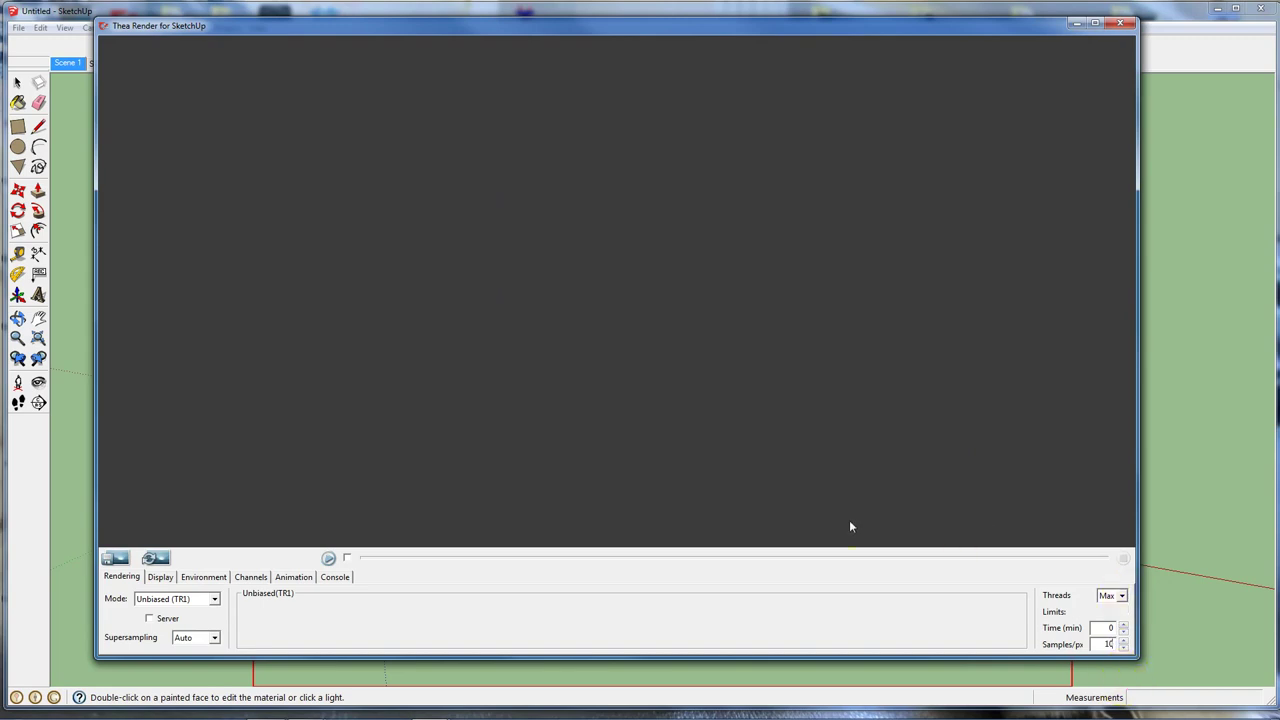
left_click(293, 577)
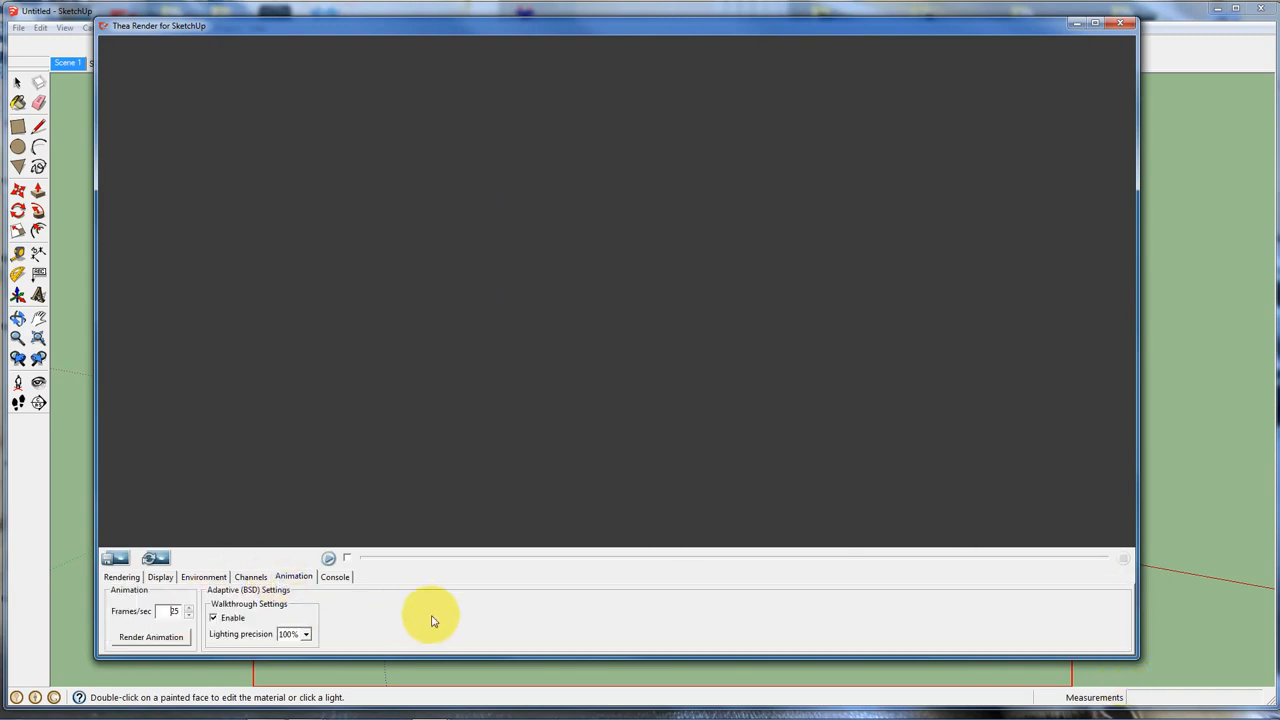
left_click(120, 577)
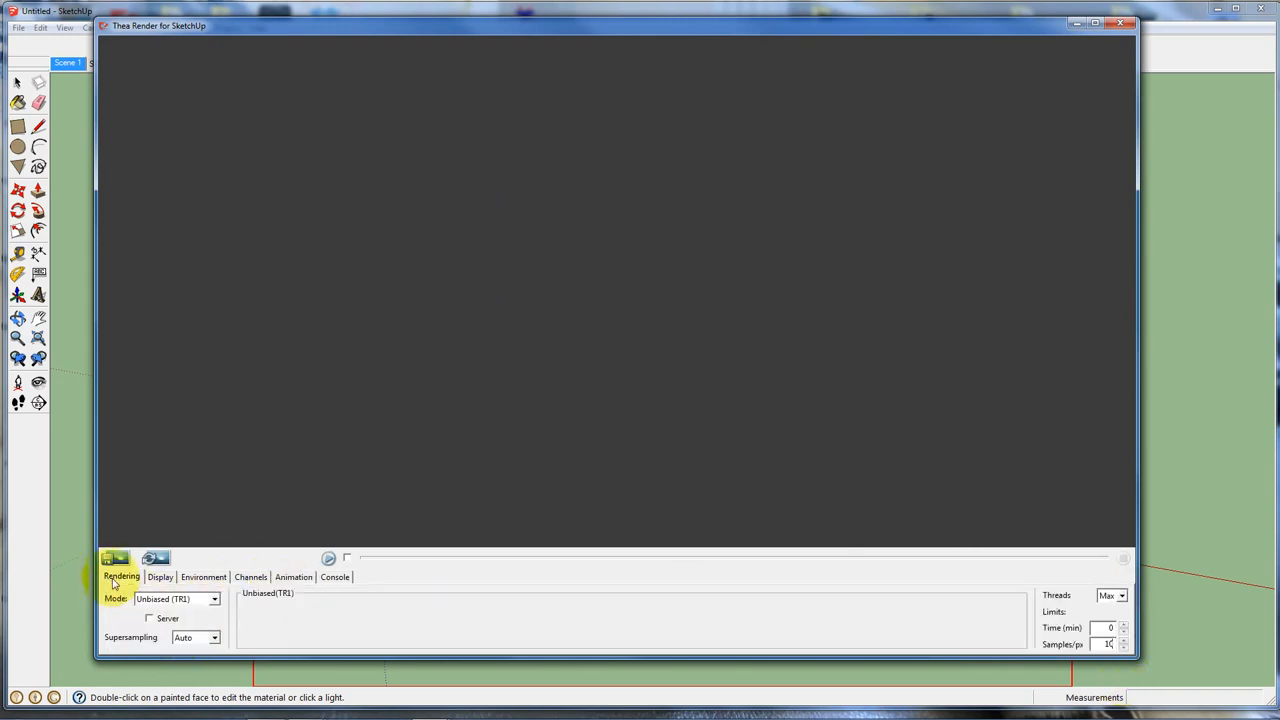
- Switch the render mode to IR-Presto (AO) with GPU and CPU enabled
left_click(213, 599)
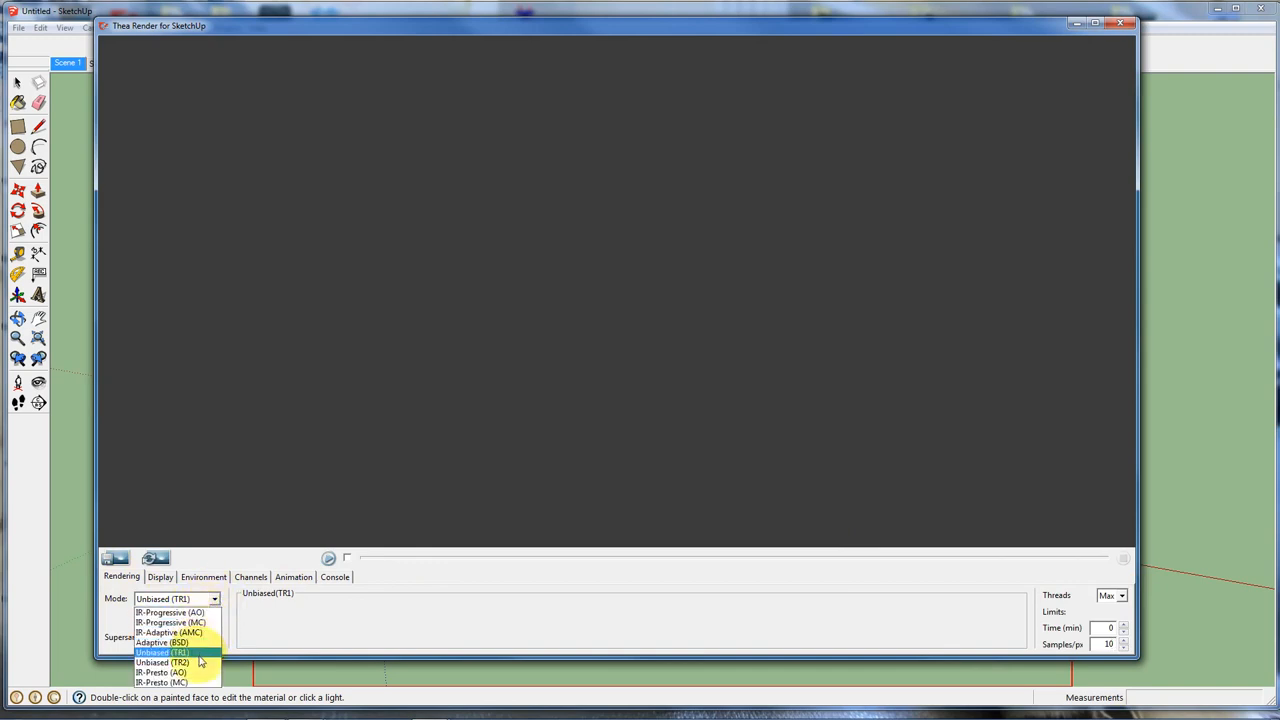
left_click(161, 672)
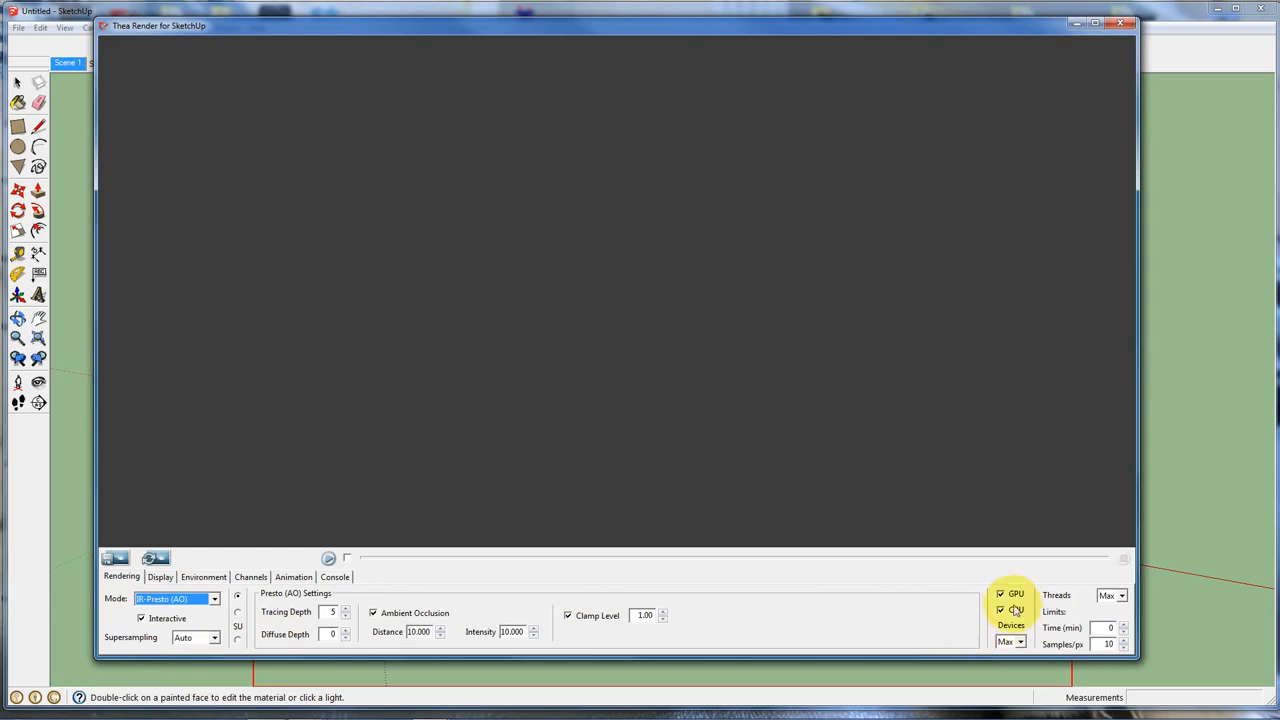
mouse_move(1017, 610)
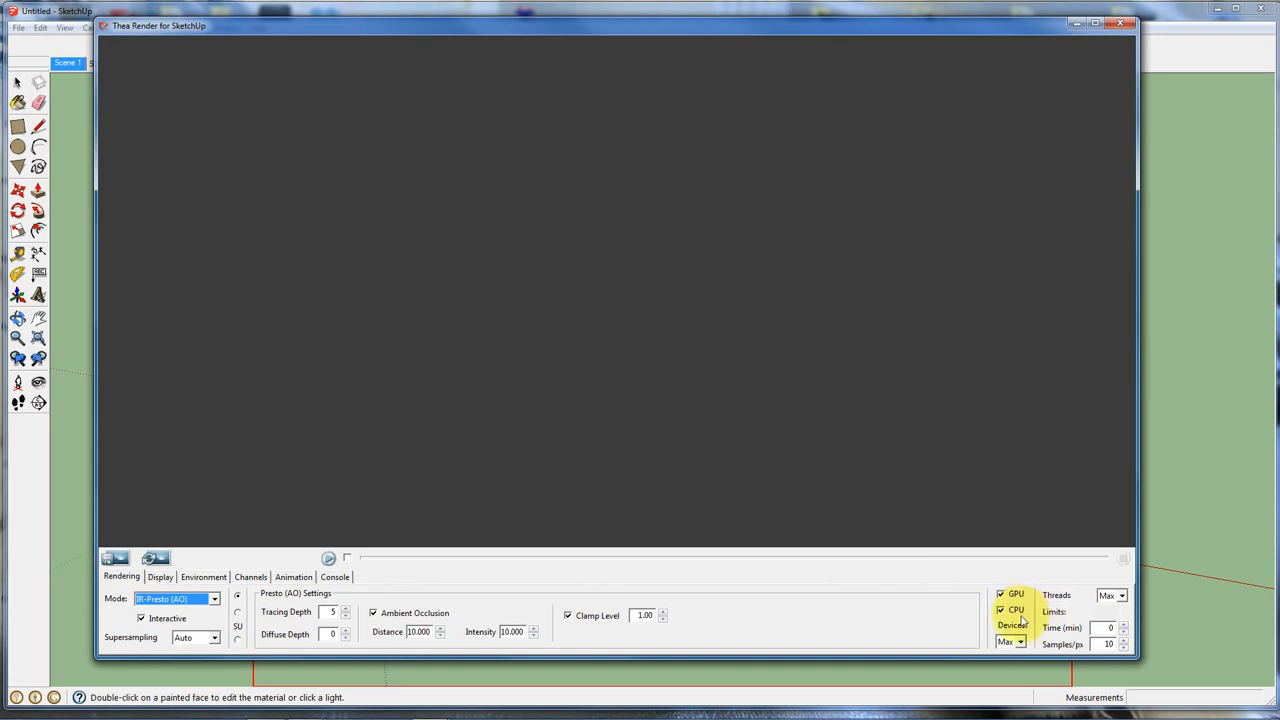
mouse_move(1016, 610)
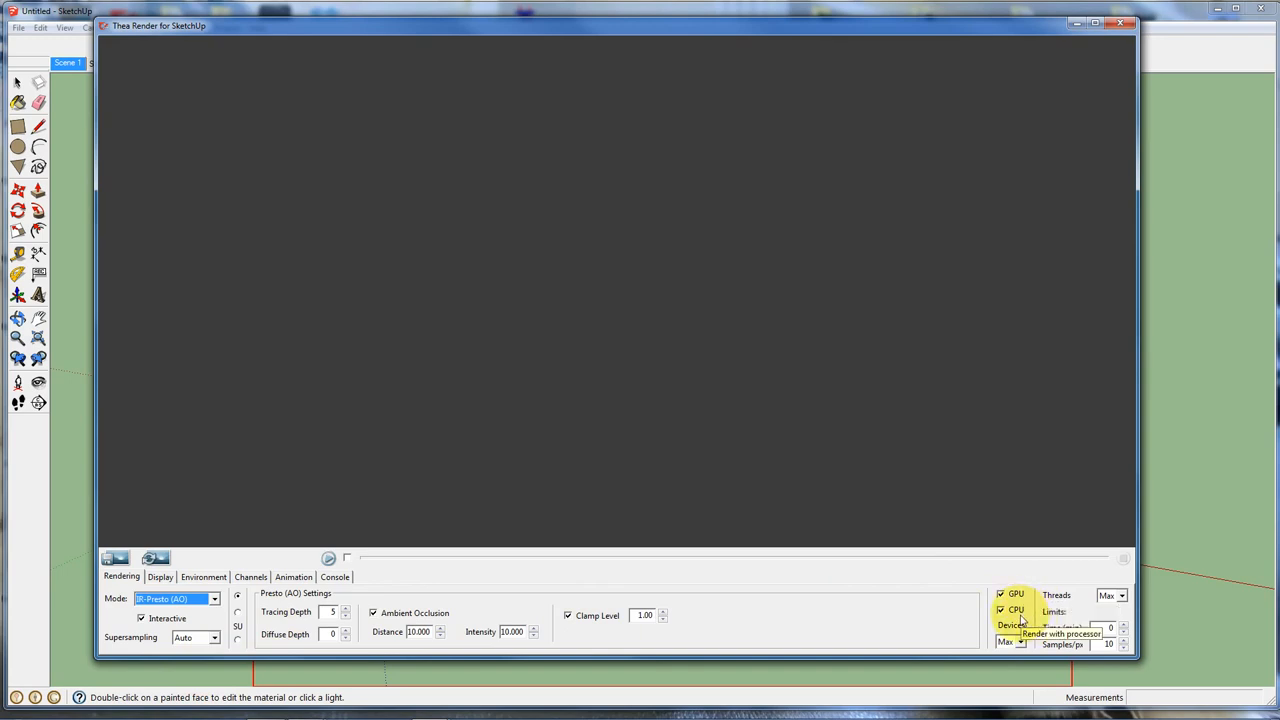
mouse_move(857, 607)
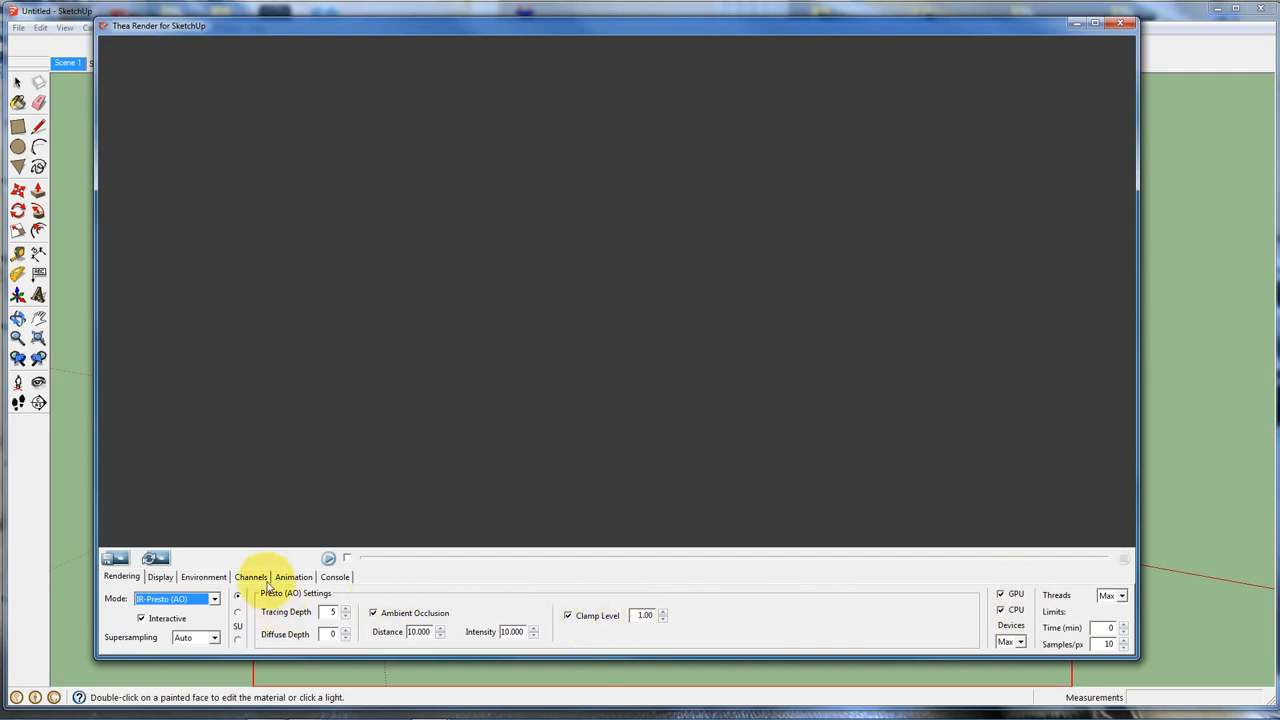
- Save the animation frames as 'bob' PNGs in heliocop, start rendering, and open Explorer
left_click(293, 577)
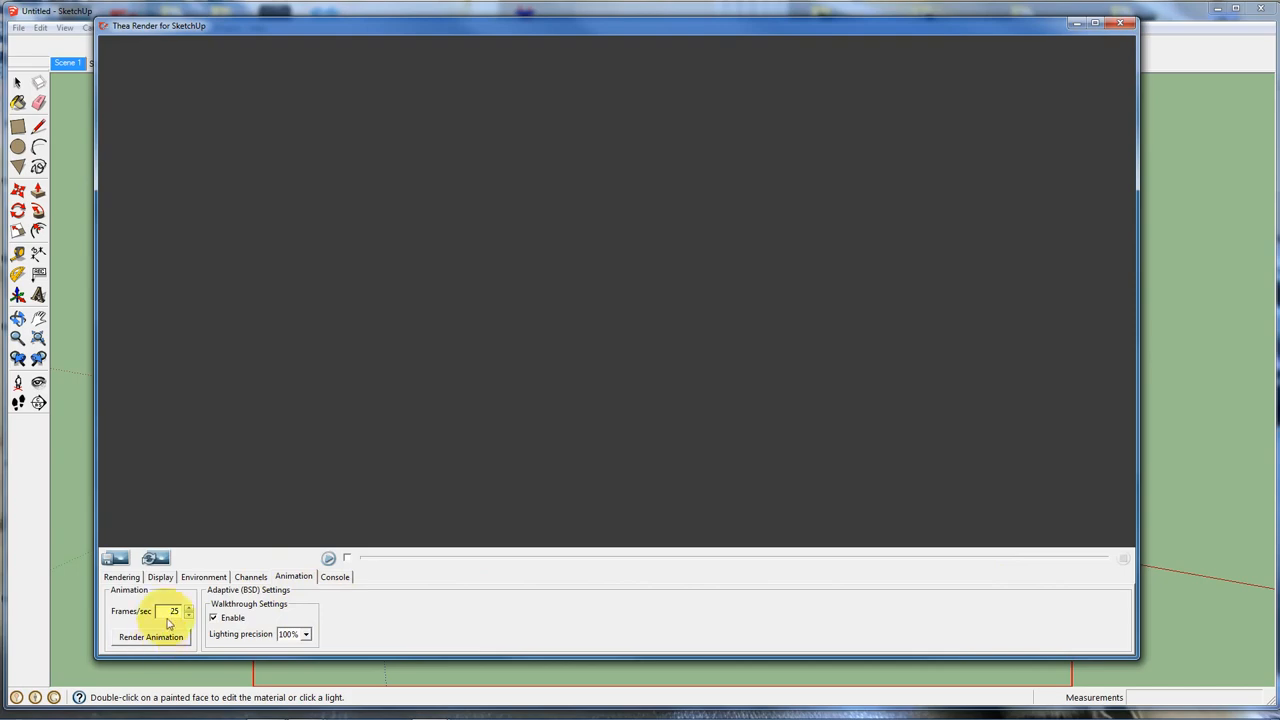
left_click(189, 614)
type("10")
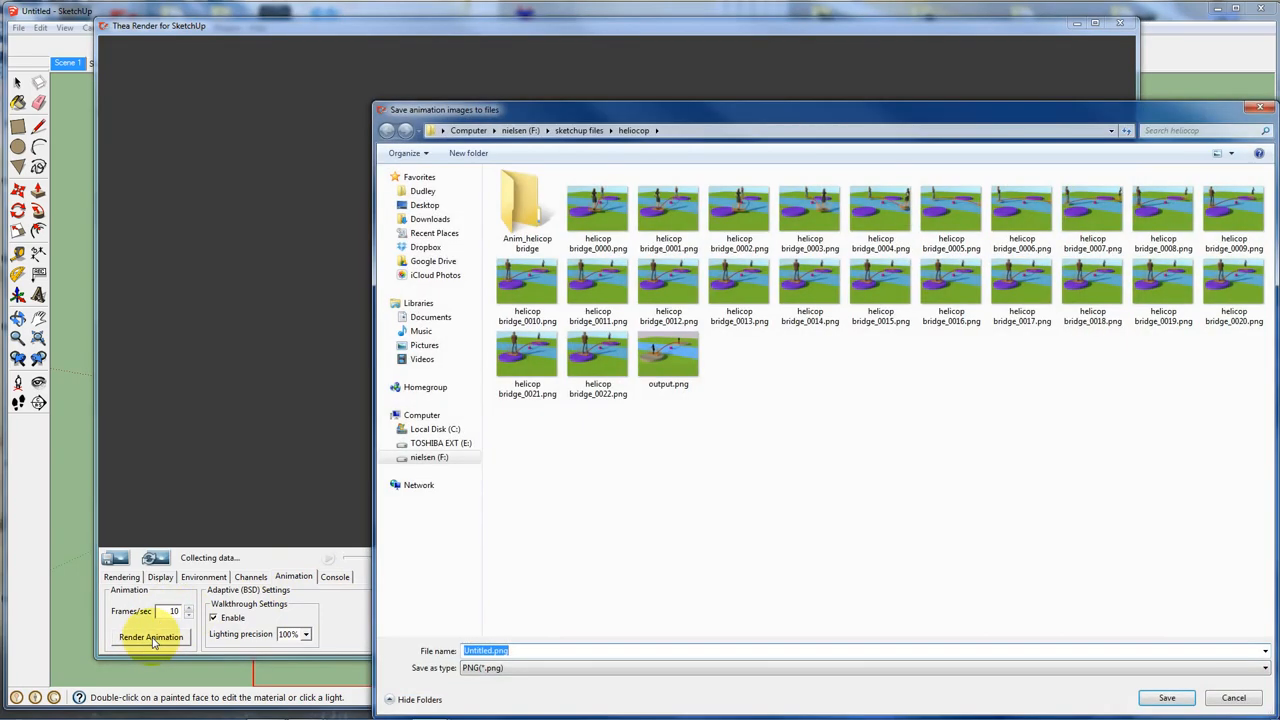
type("bob")
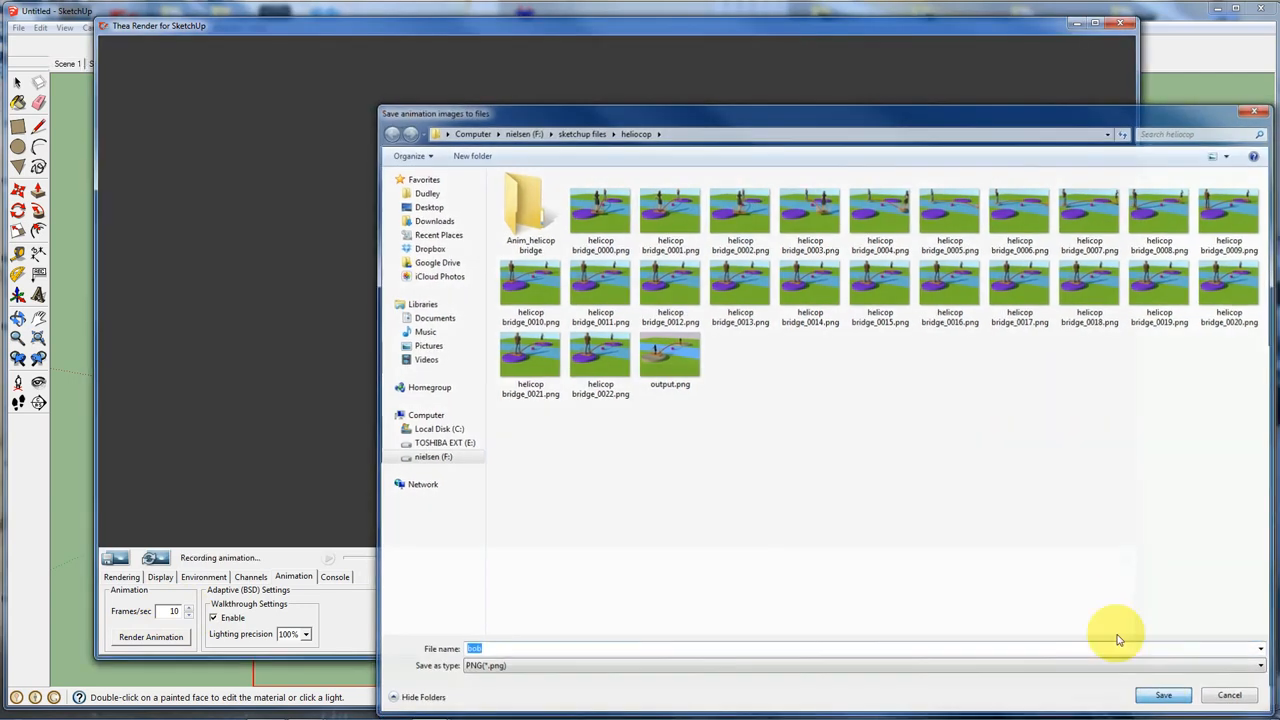
left_click(1163, 695)
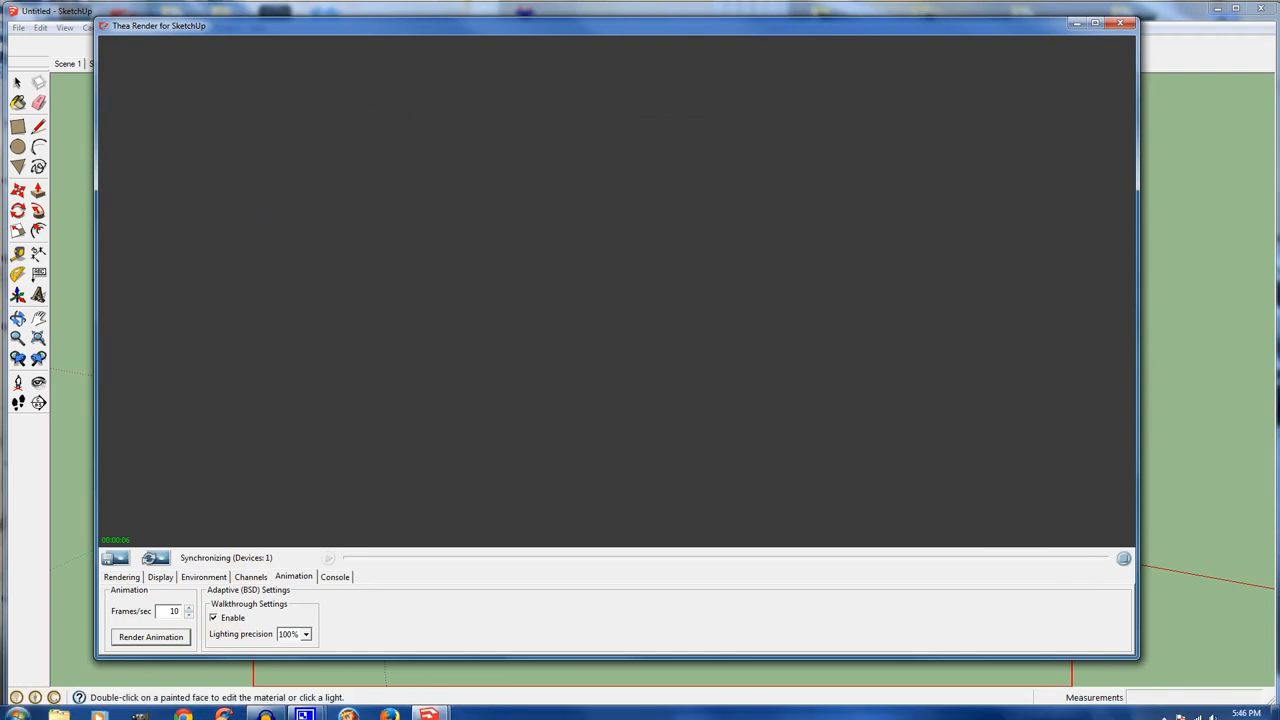
left_click(150, 637)
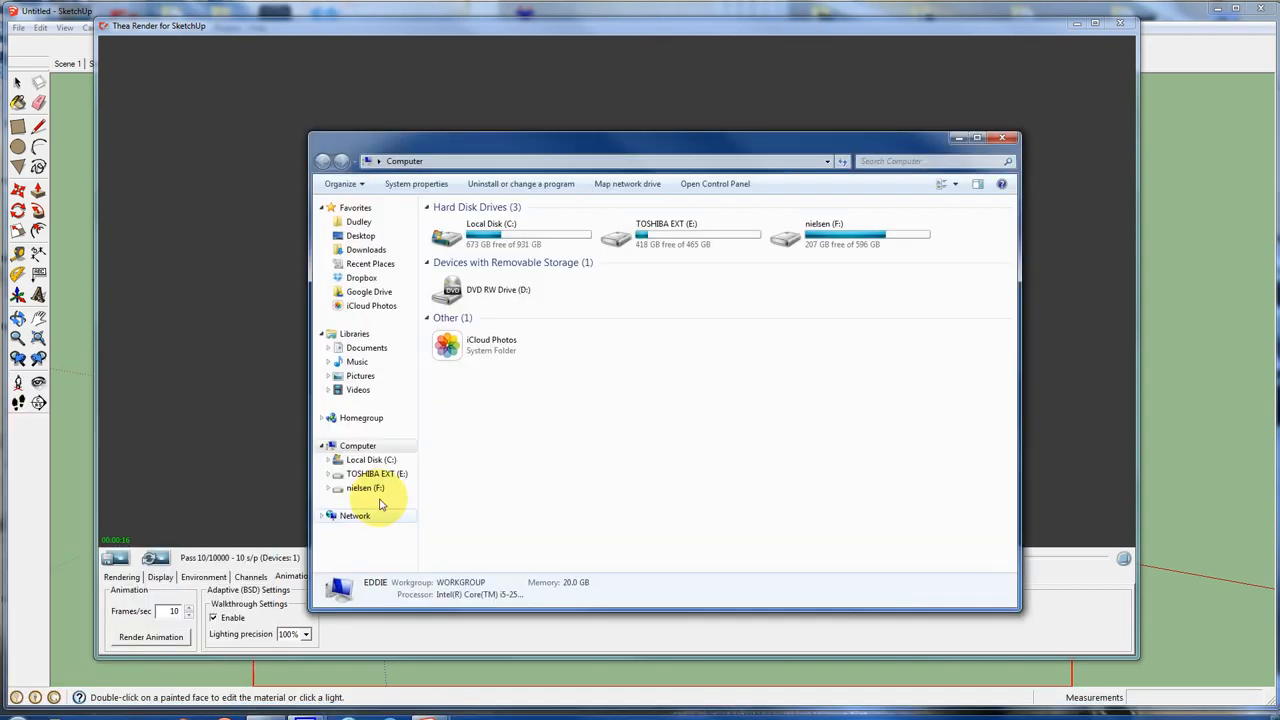
- Browse to F:\sketchup files\heliocop and open the rendered frame bob_0001.png
double_click(365, 487)
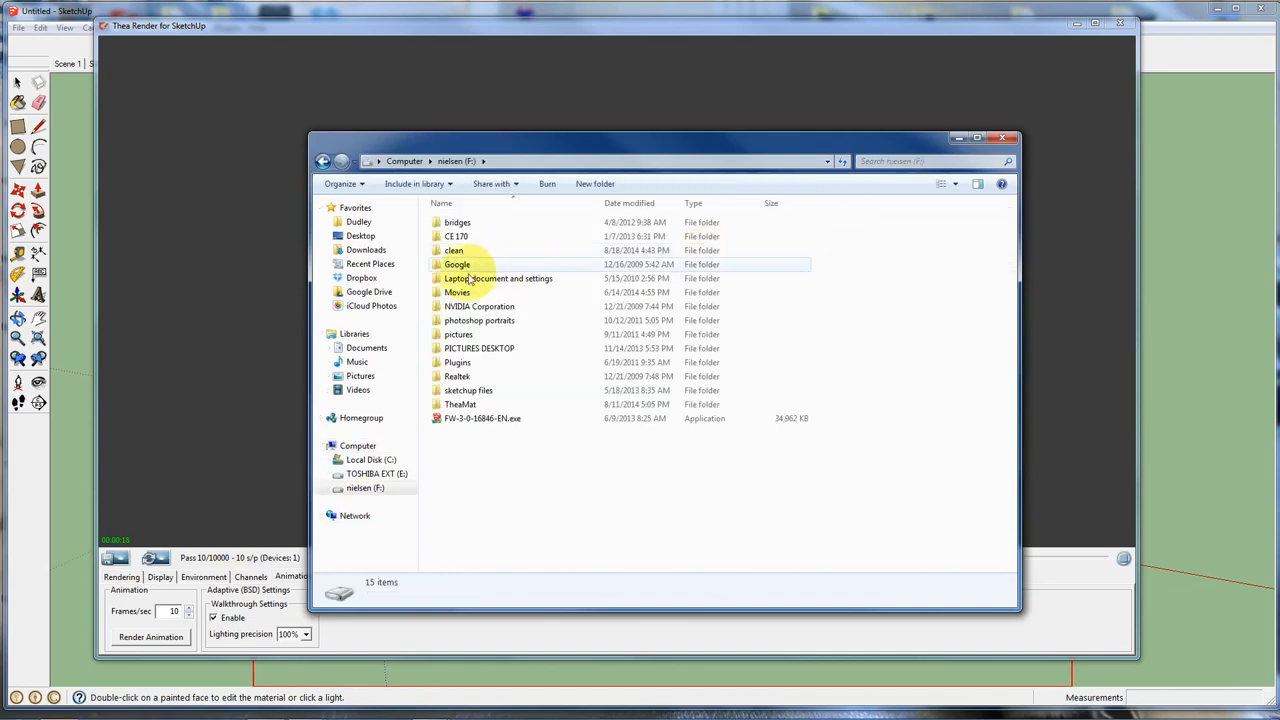
double_click(468, 390)
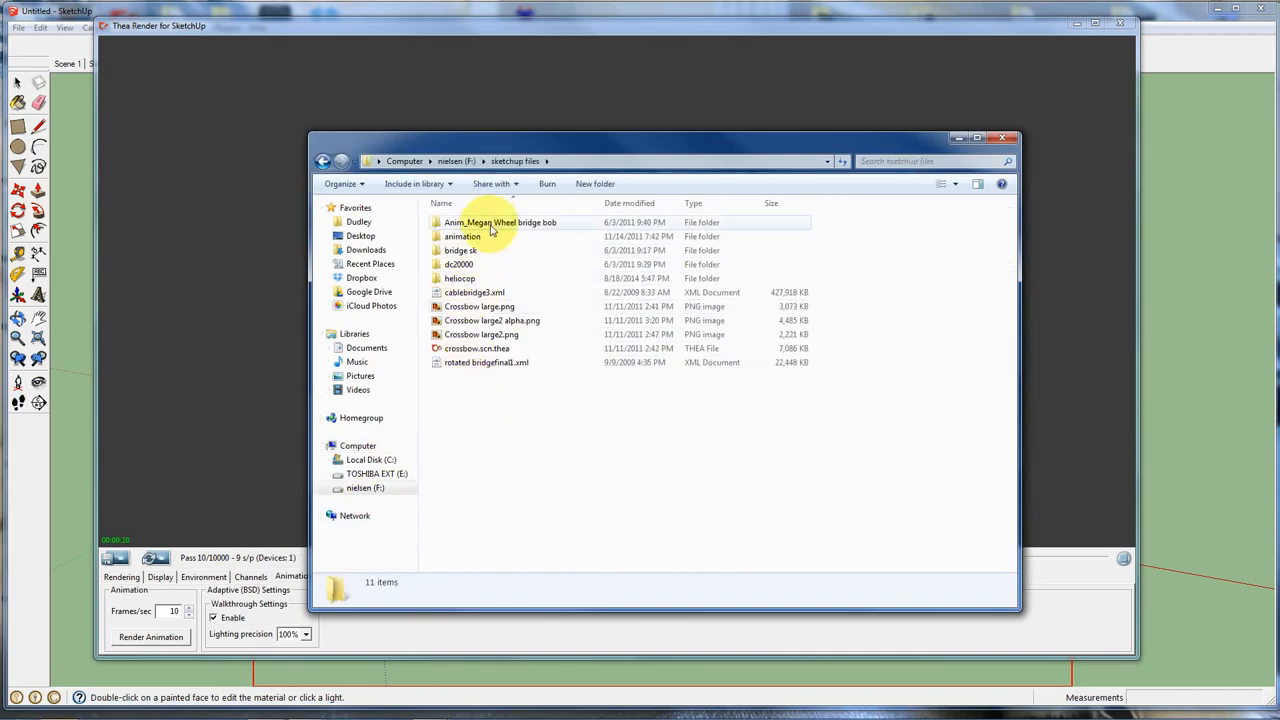
double_click(460, 278)
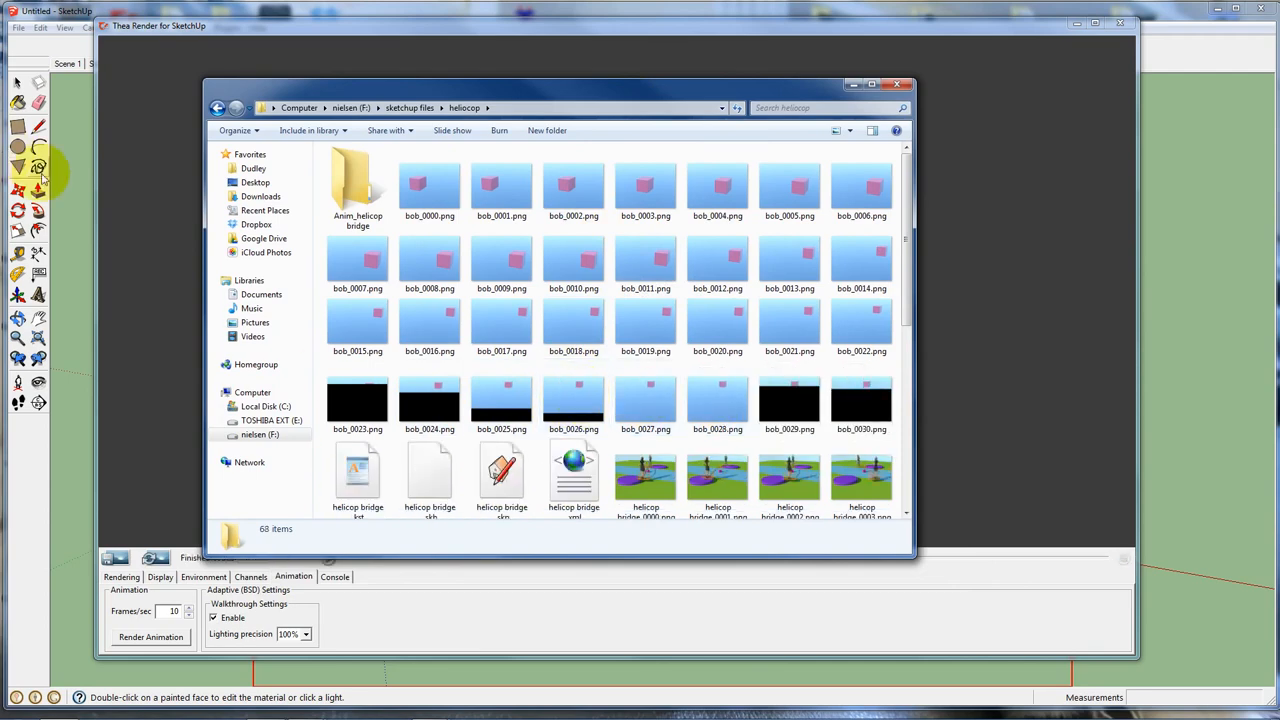
left_click(501, 185)
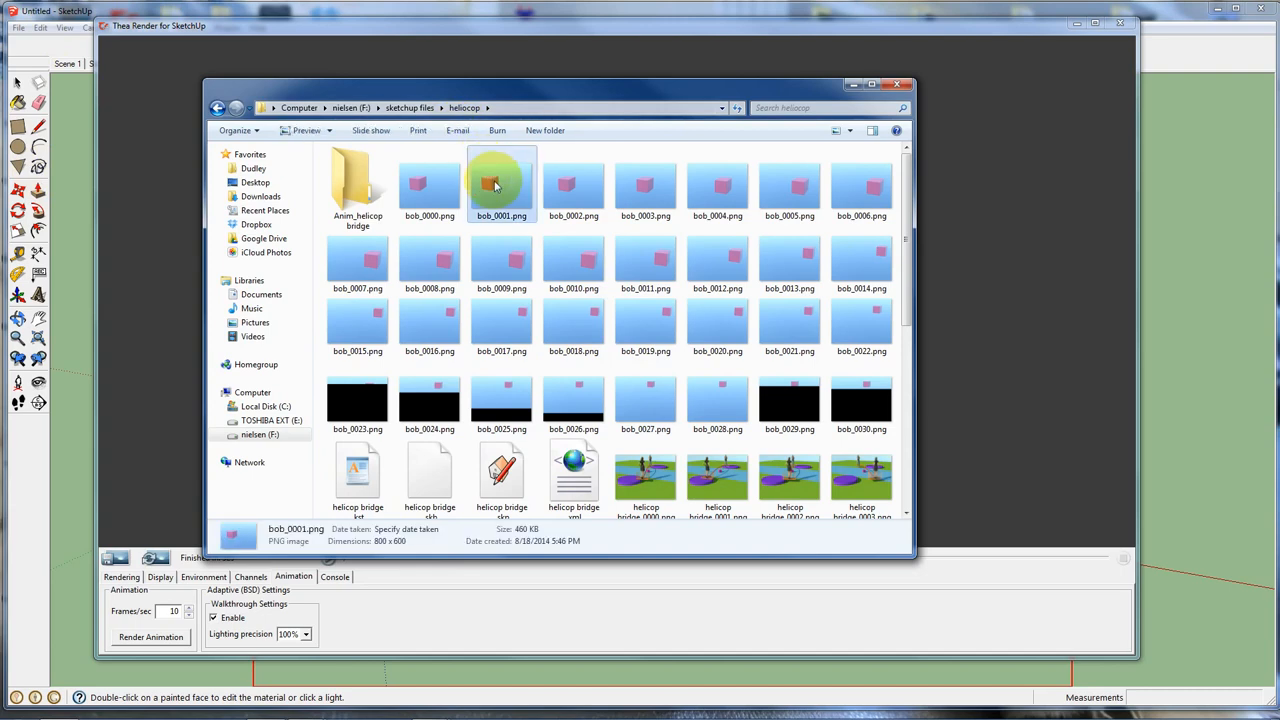
mouse_move(410, 560)
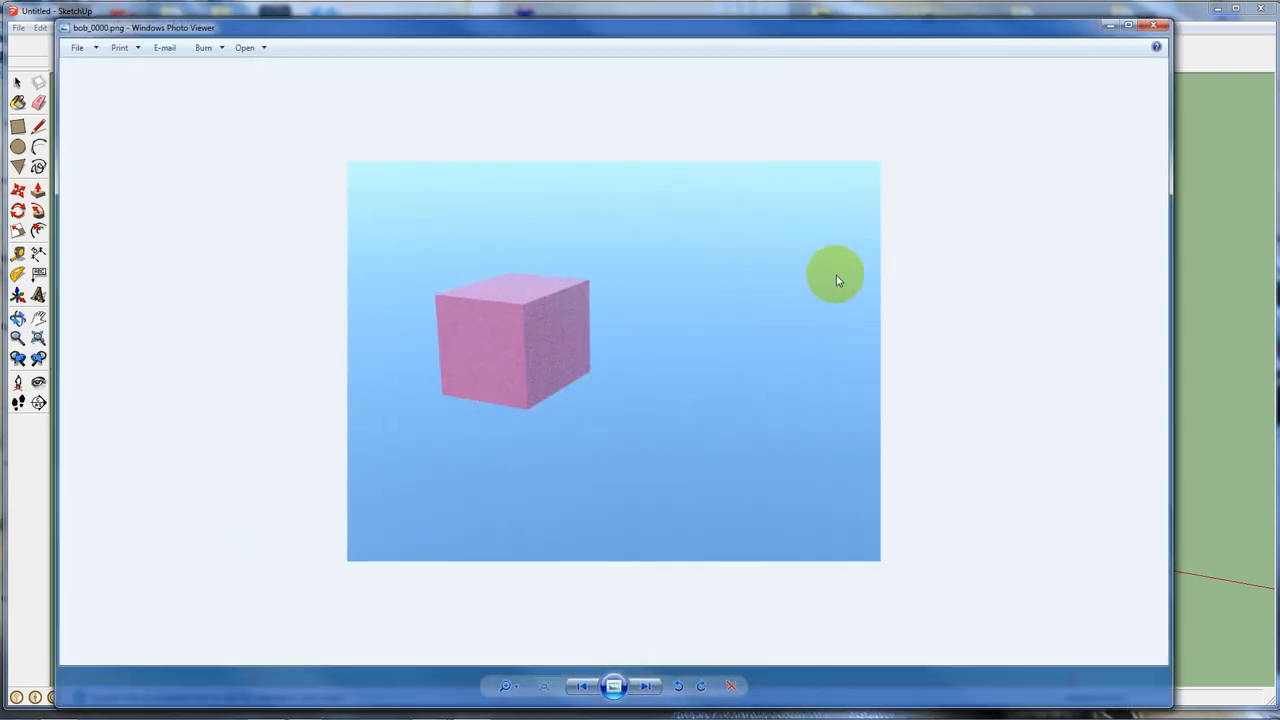
mouse_move(824, 320)
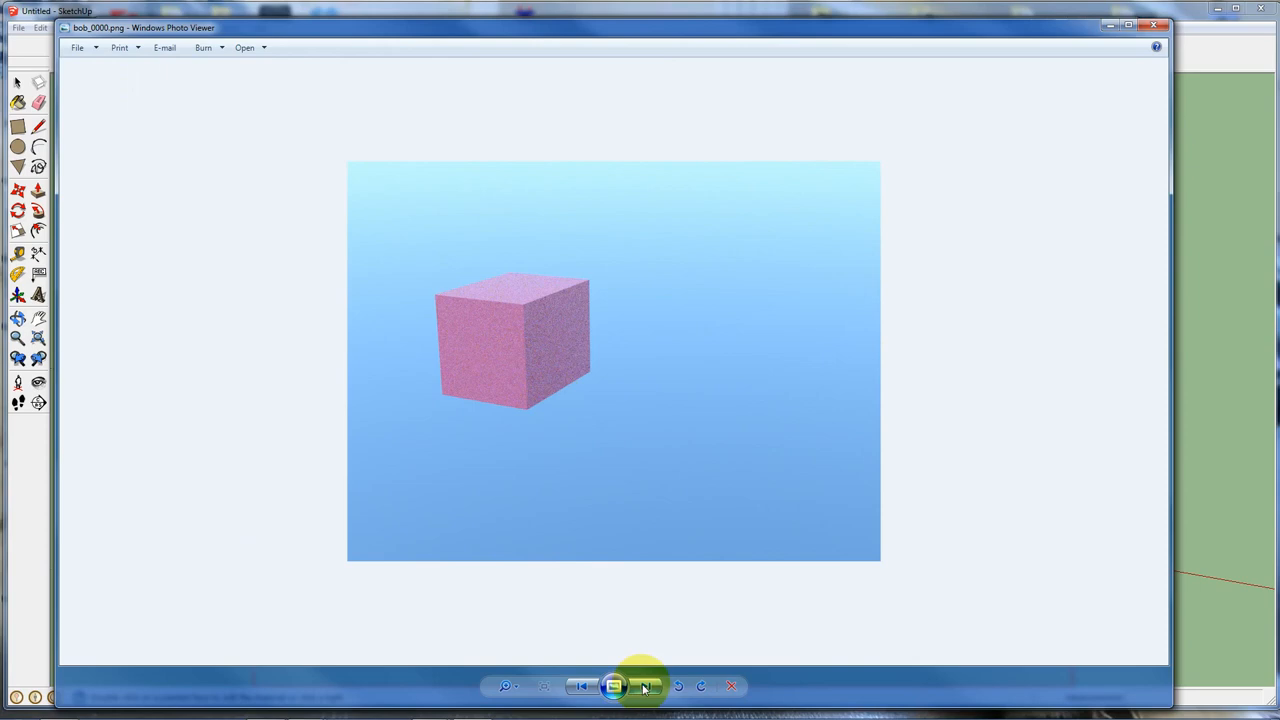
- Step forward four frames and back four frames through the rendered box images
left_click(646, 686)
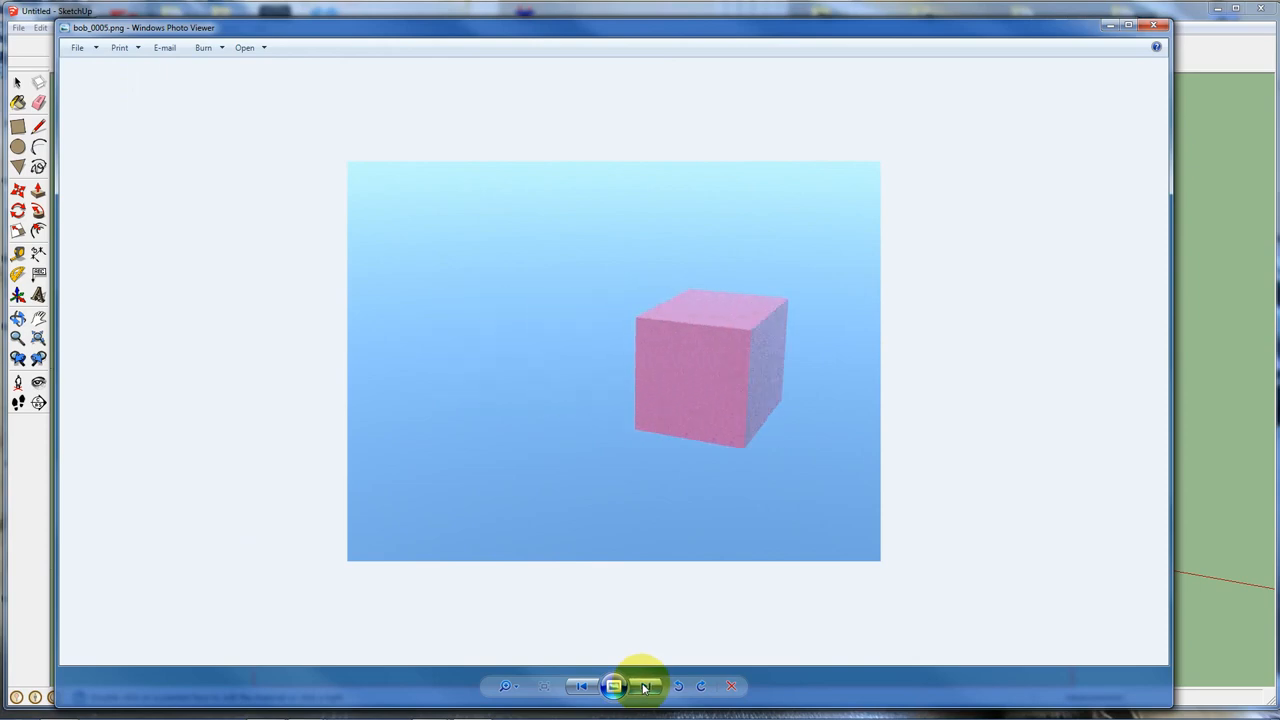
left_click(644, 686)
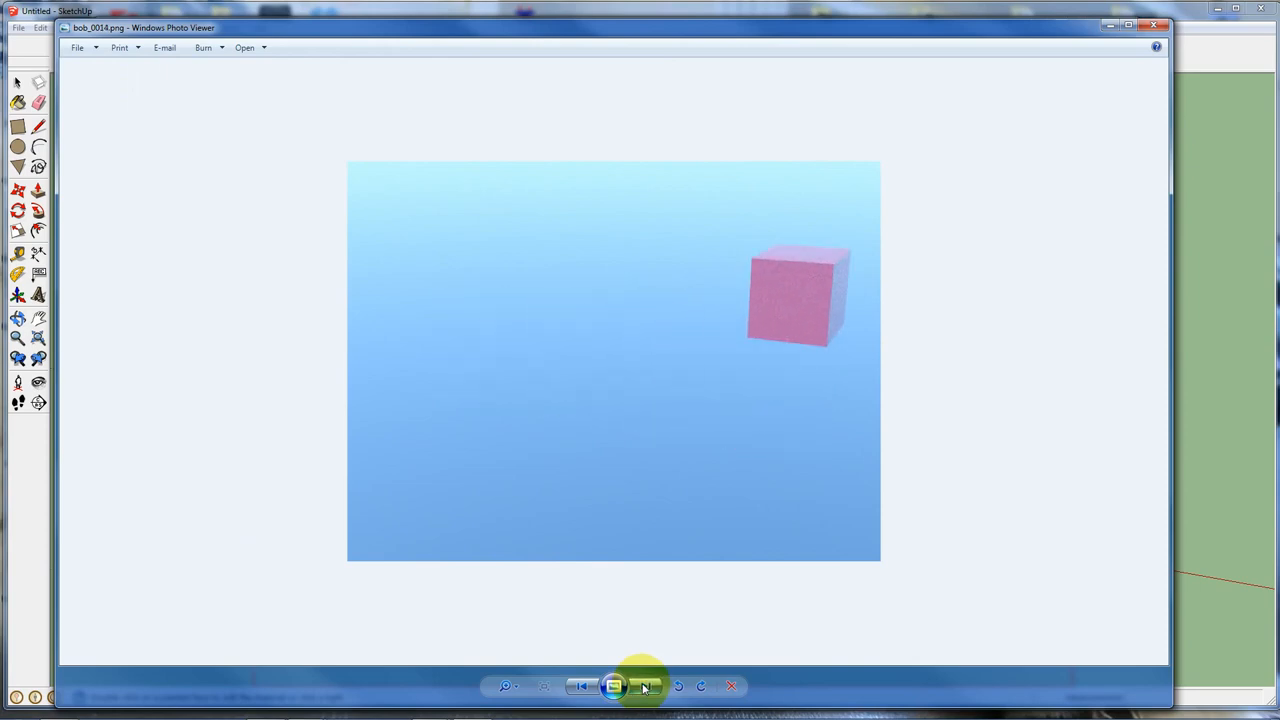
left_click(644, 686)
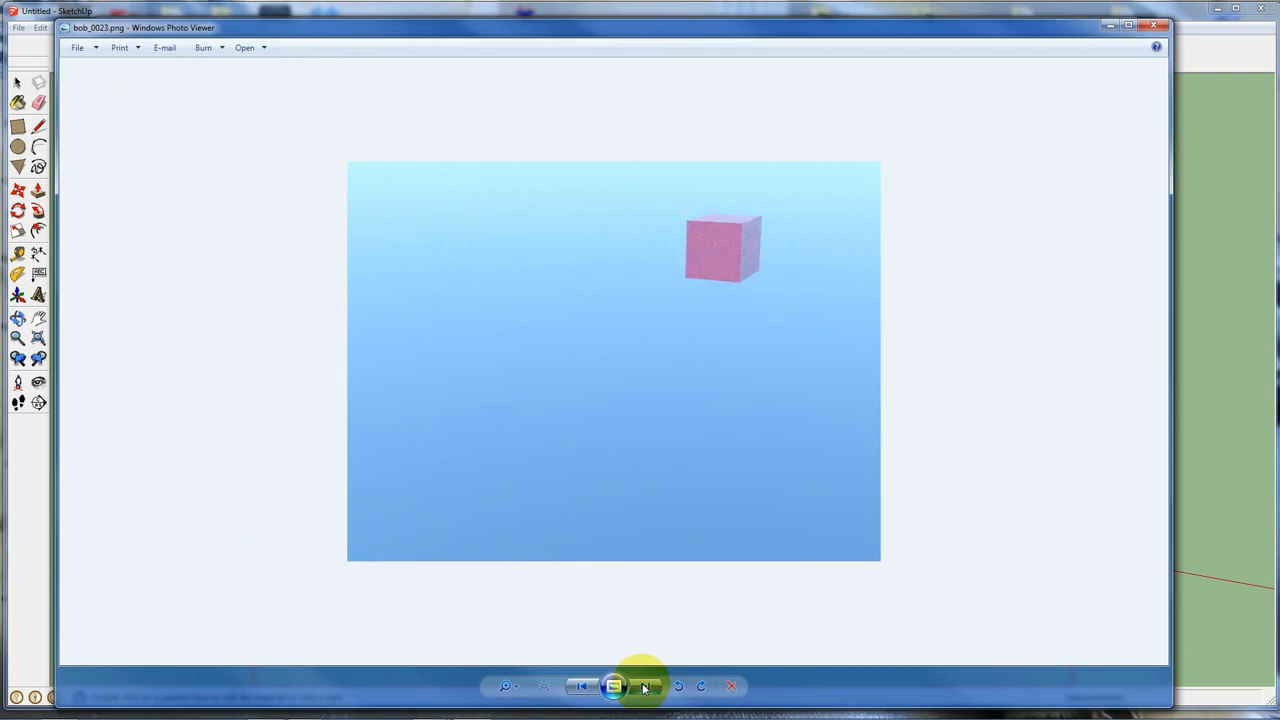
left_click(643, 686)
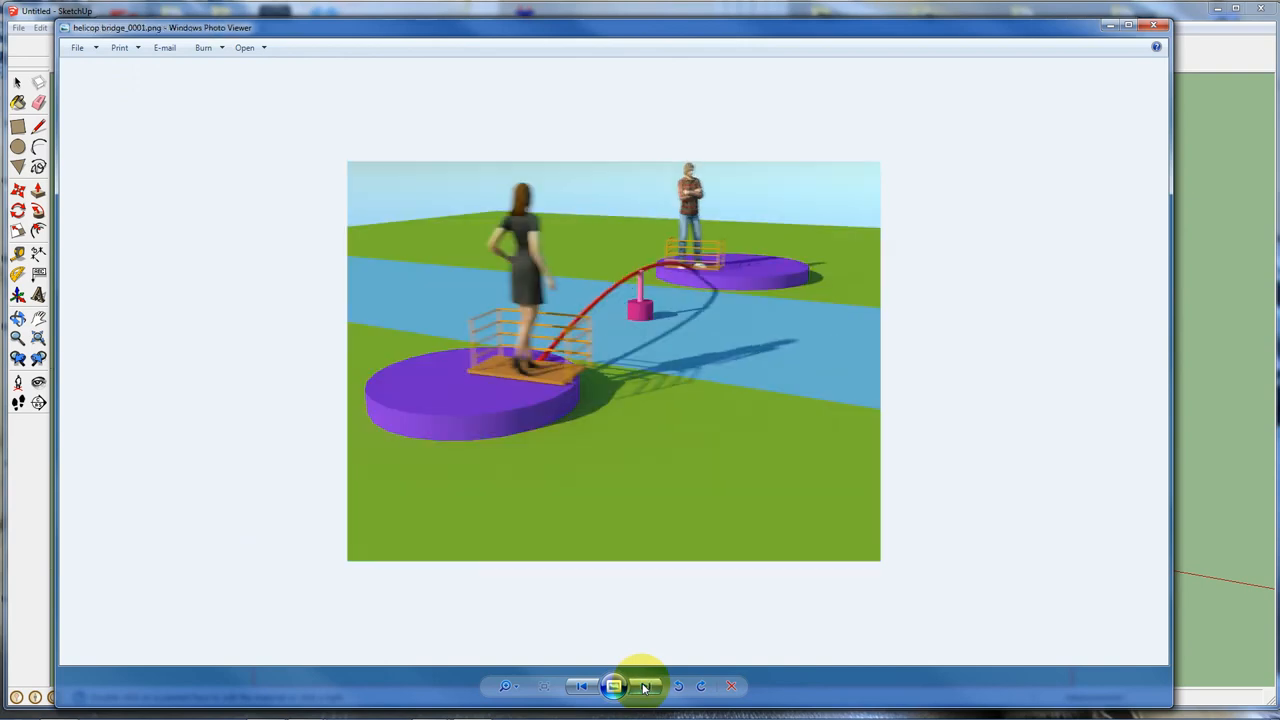
left_click(581, 686)
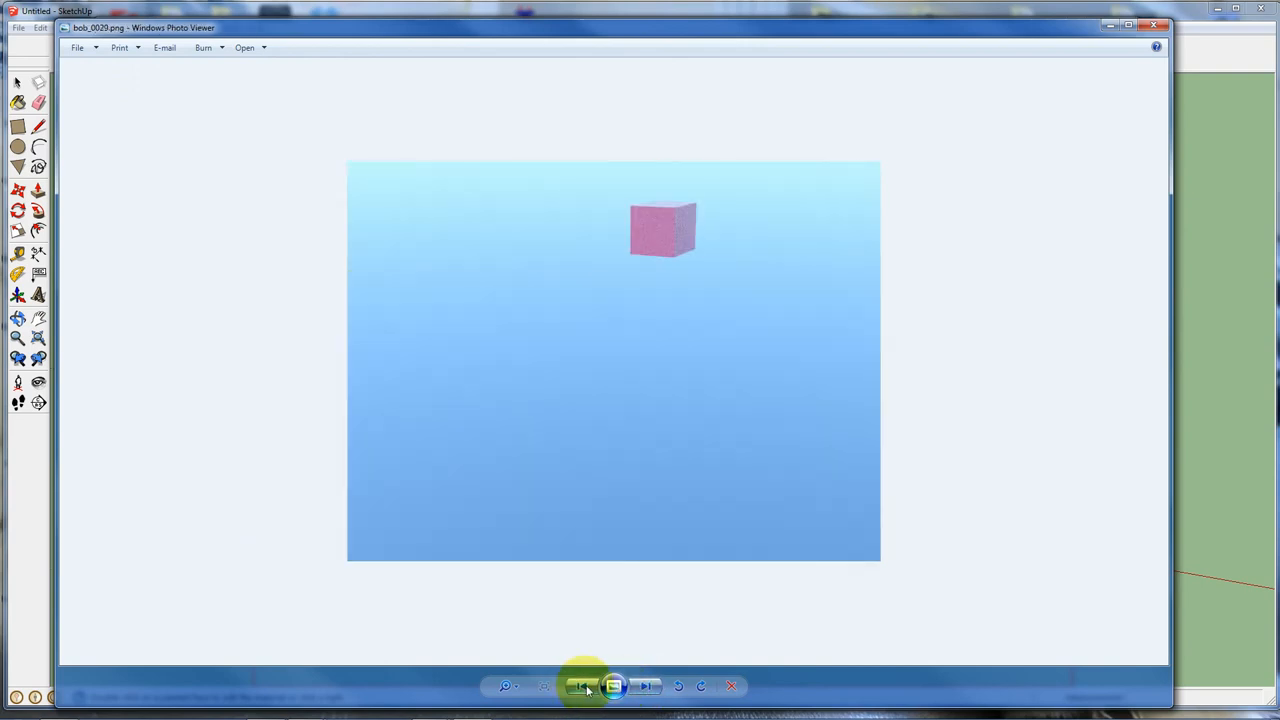
left_click(581, 686)
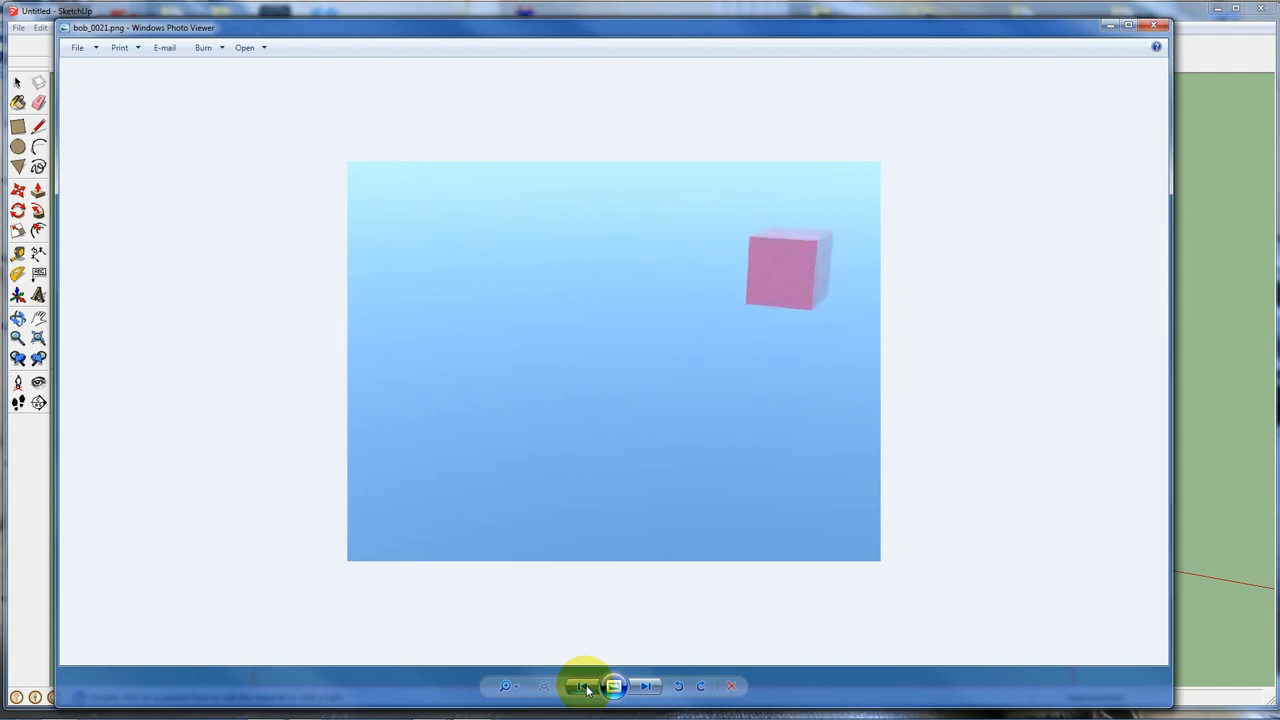
left_click(577, 686)
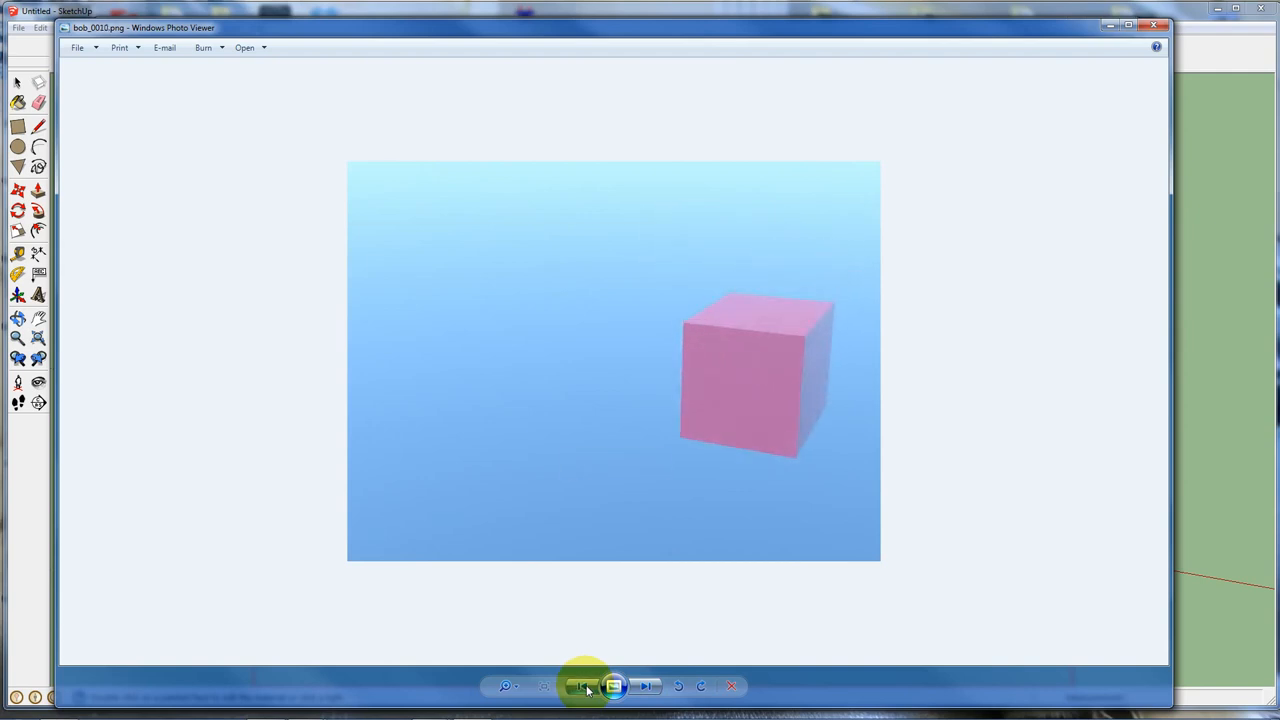
left_click(584, 686)
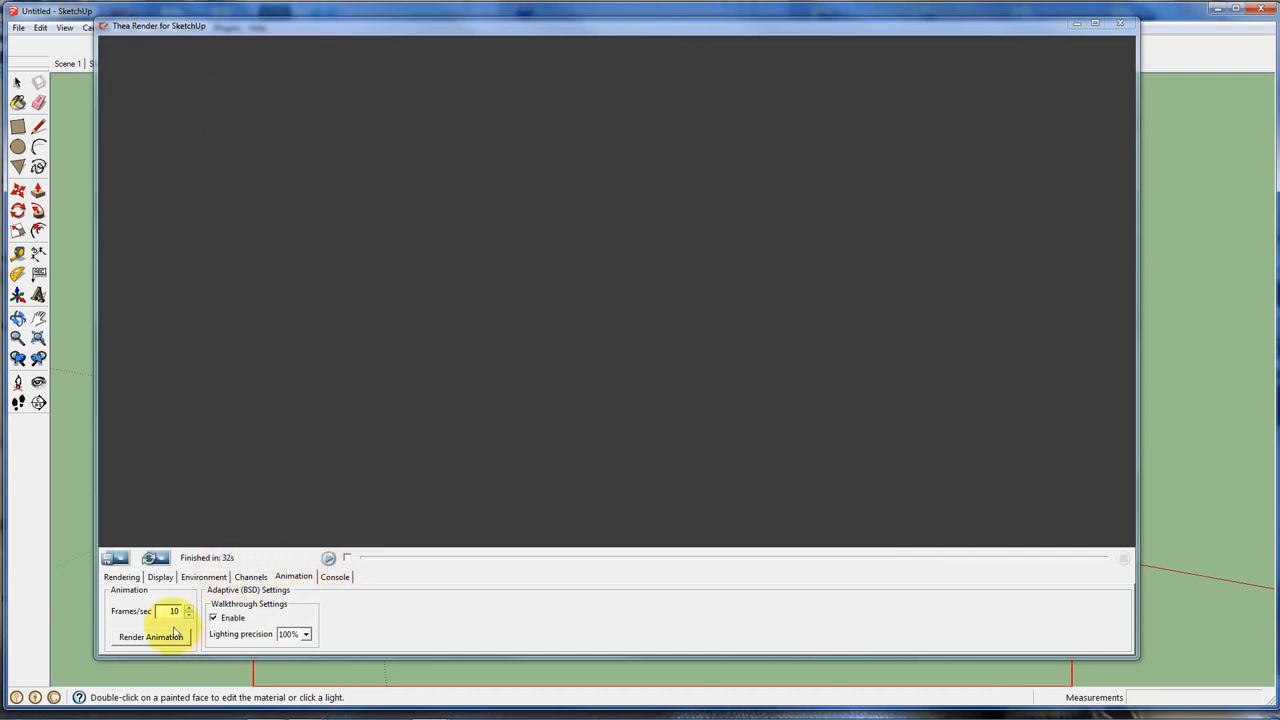
- Render the animation again, saving the frame sequence as 'bob again'
left_click(121, 577)
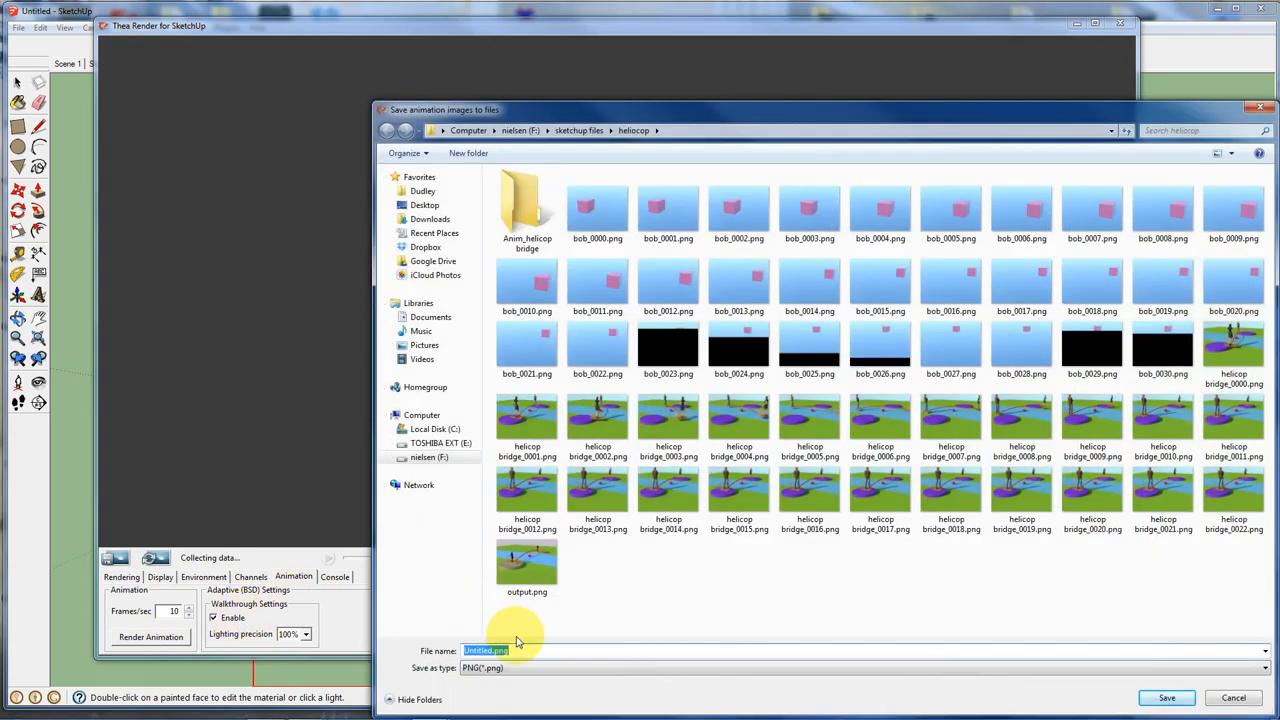
type("bob again")
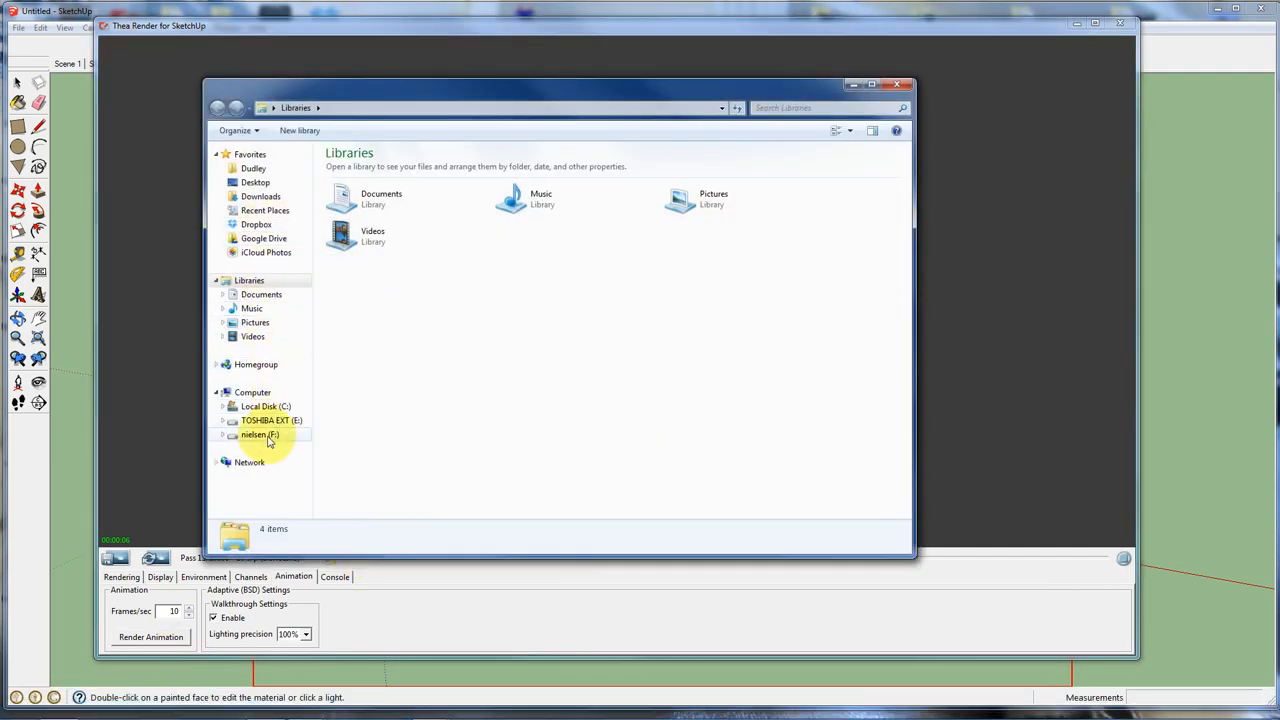
- Browse to F:\sketchup files\heliocop and right-click the first 'bob again' frame
double_click(259, 434)
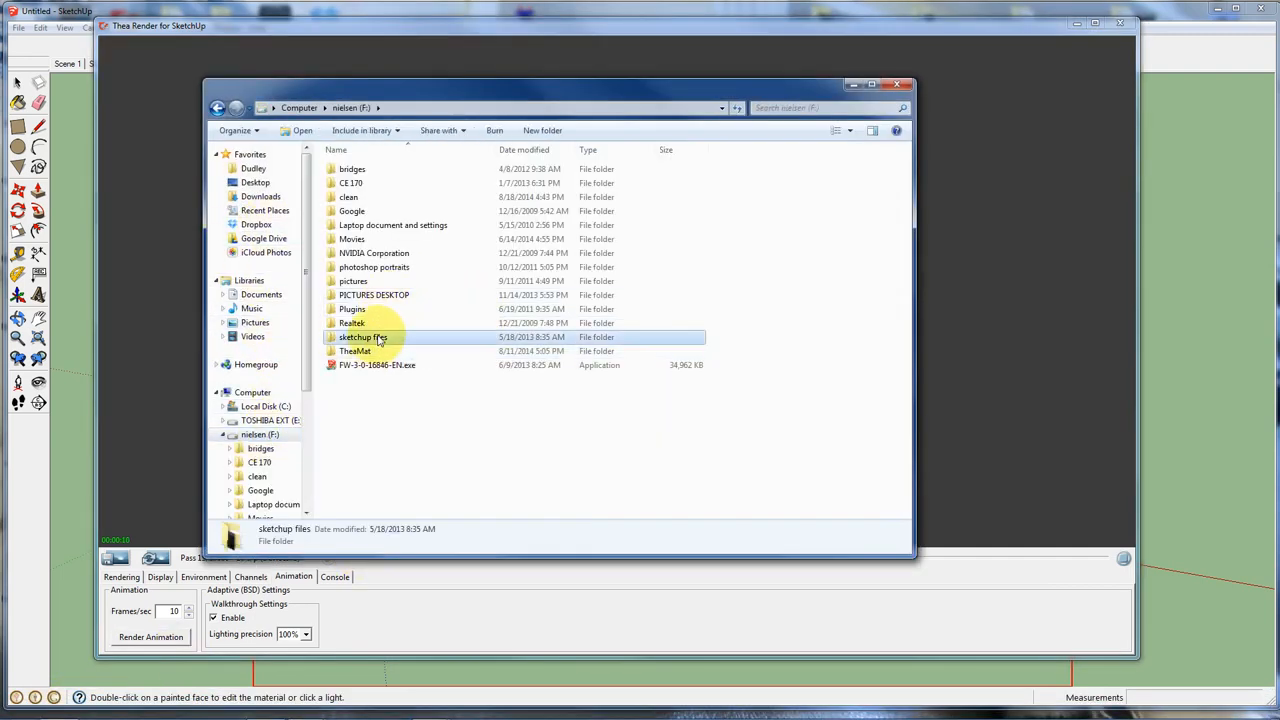
double_click(363, 337)
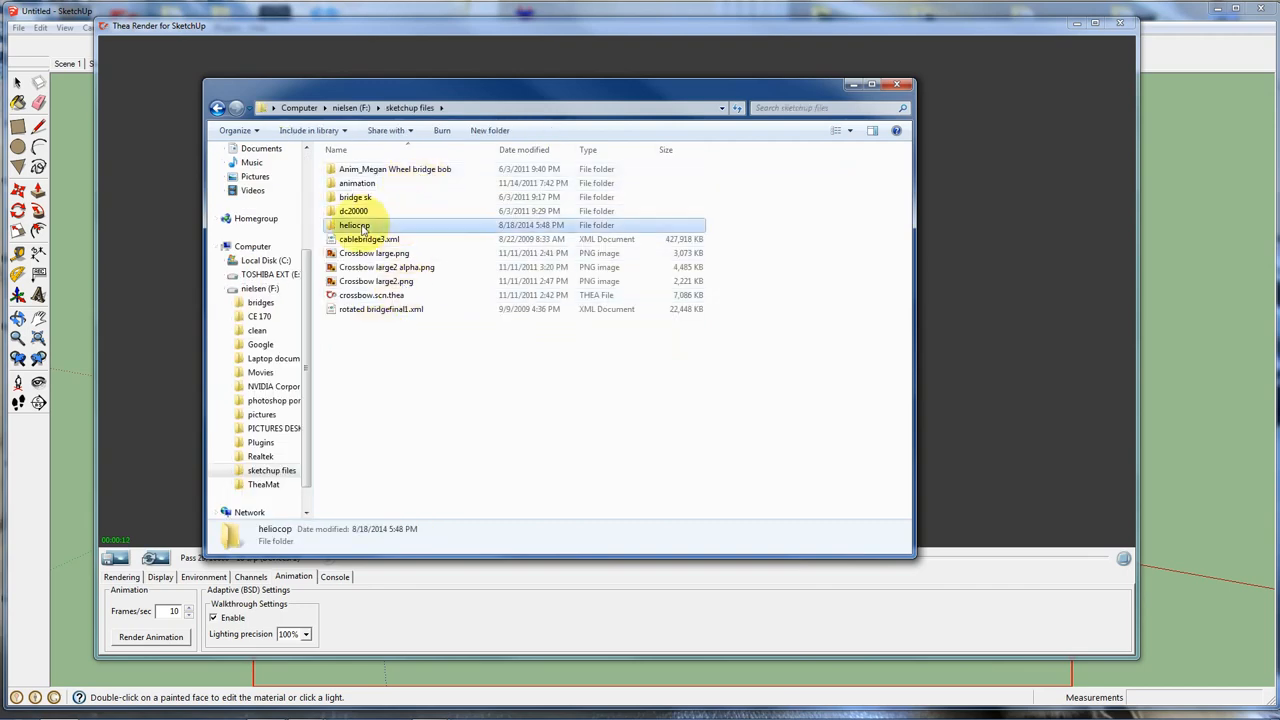
double_click(354, 225)
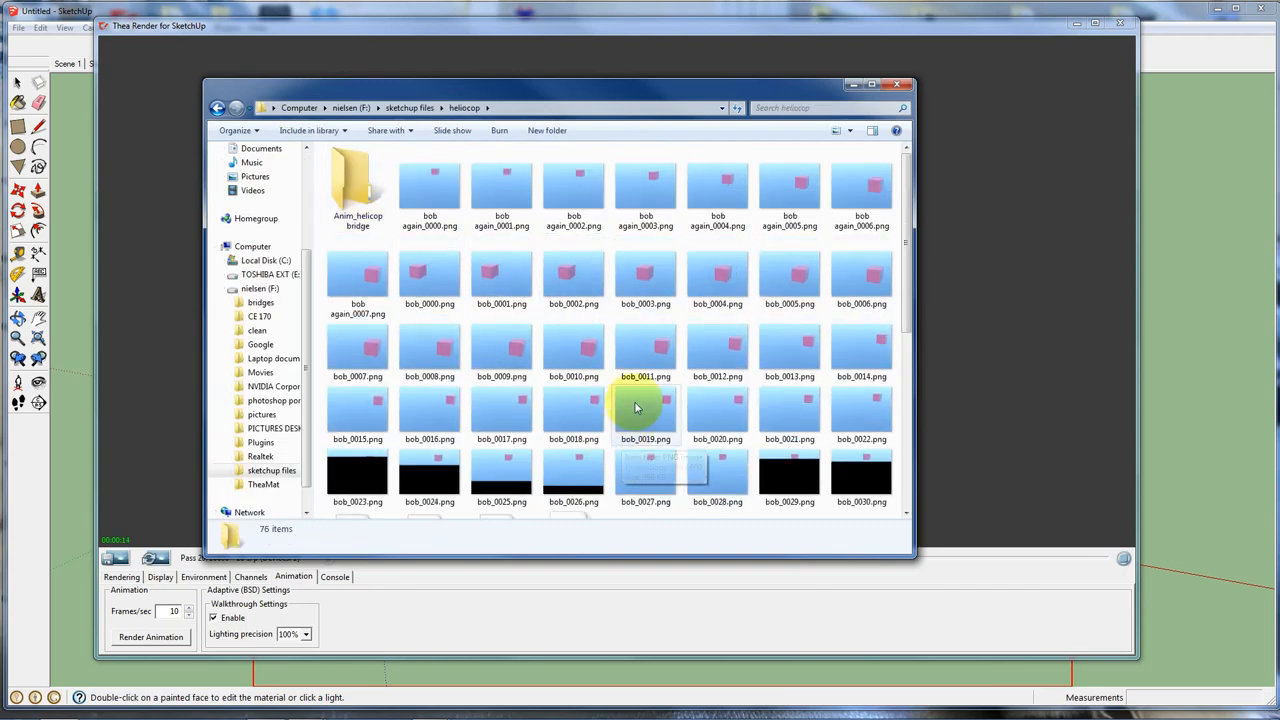
right_click(430, 180)
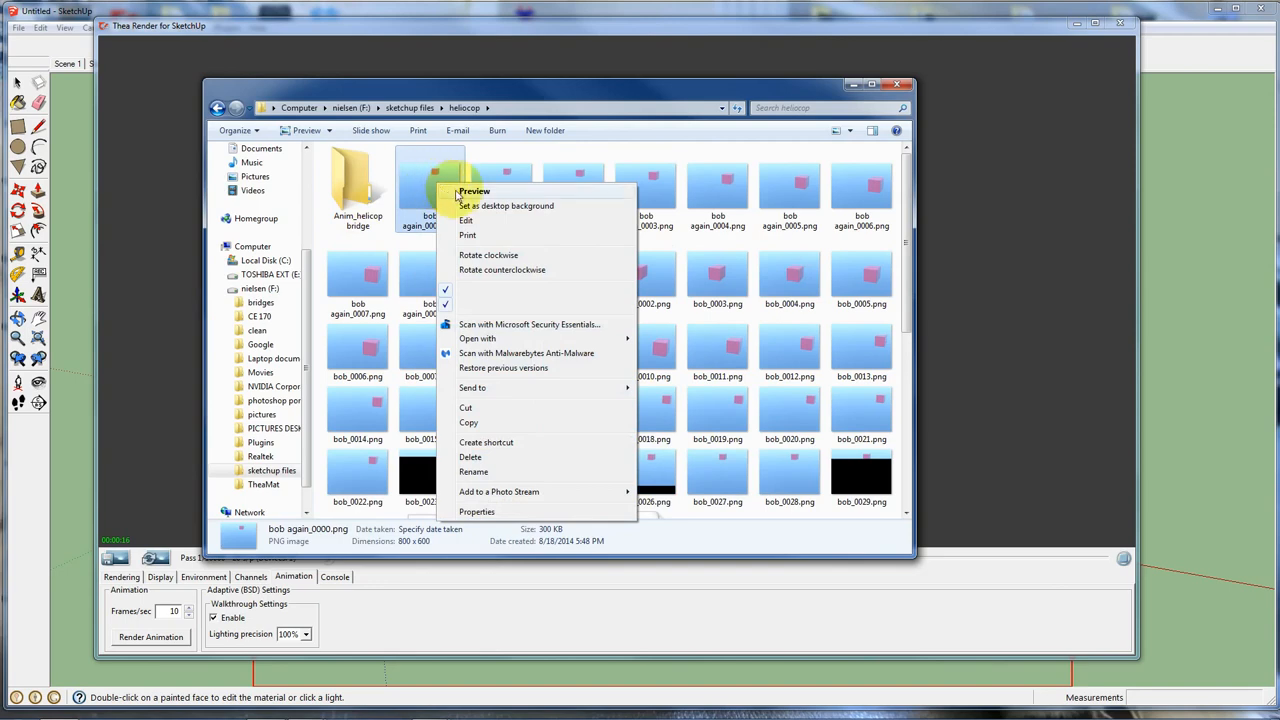
- Preview bob again_0000.png and step forward and back through the rendered frames
left_click(474, 191)
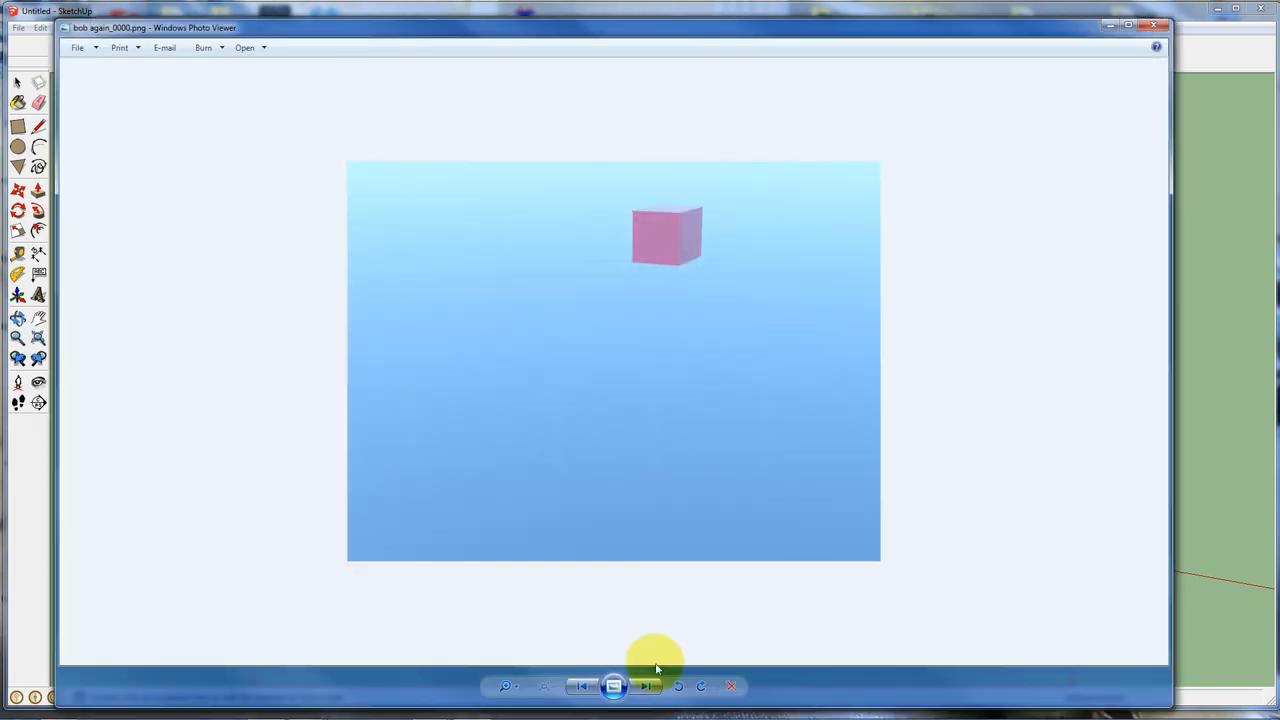
left_click(646, 686)
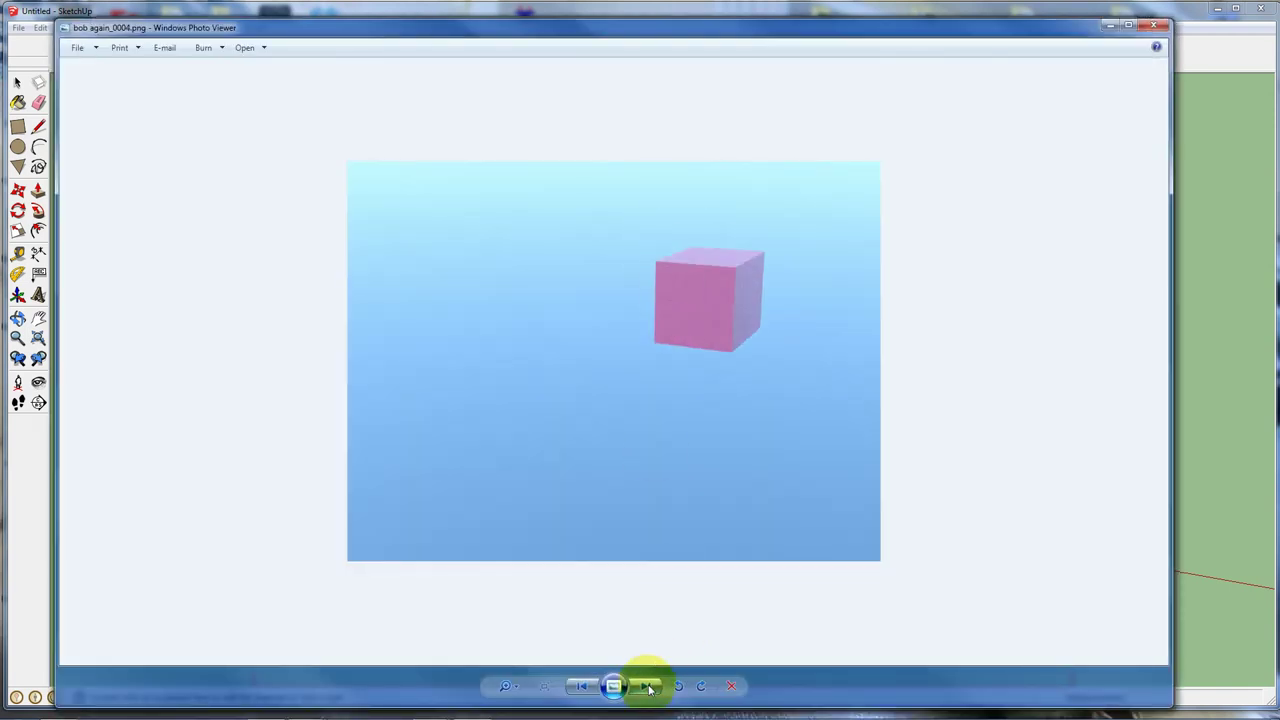
left_click(648, 686)
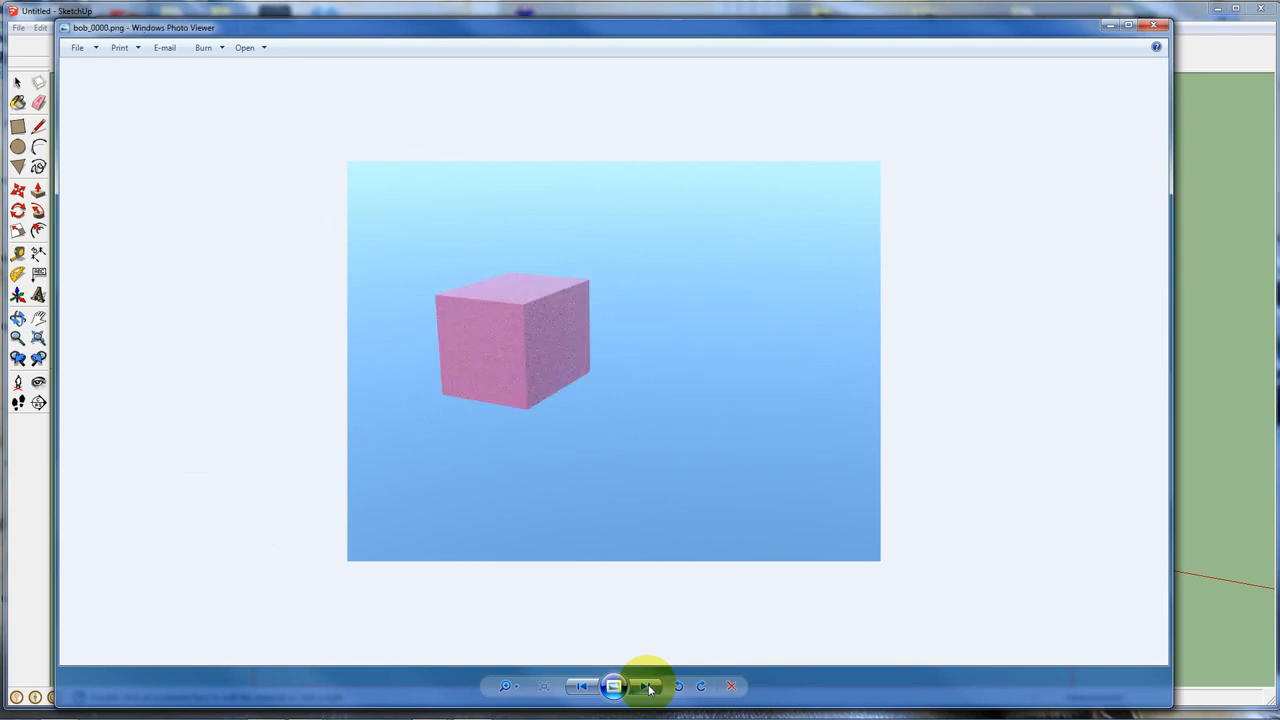
left_click(648, 686)
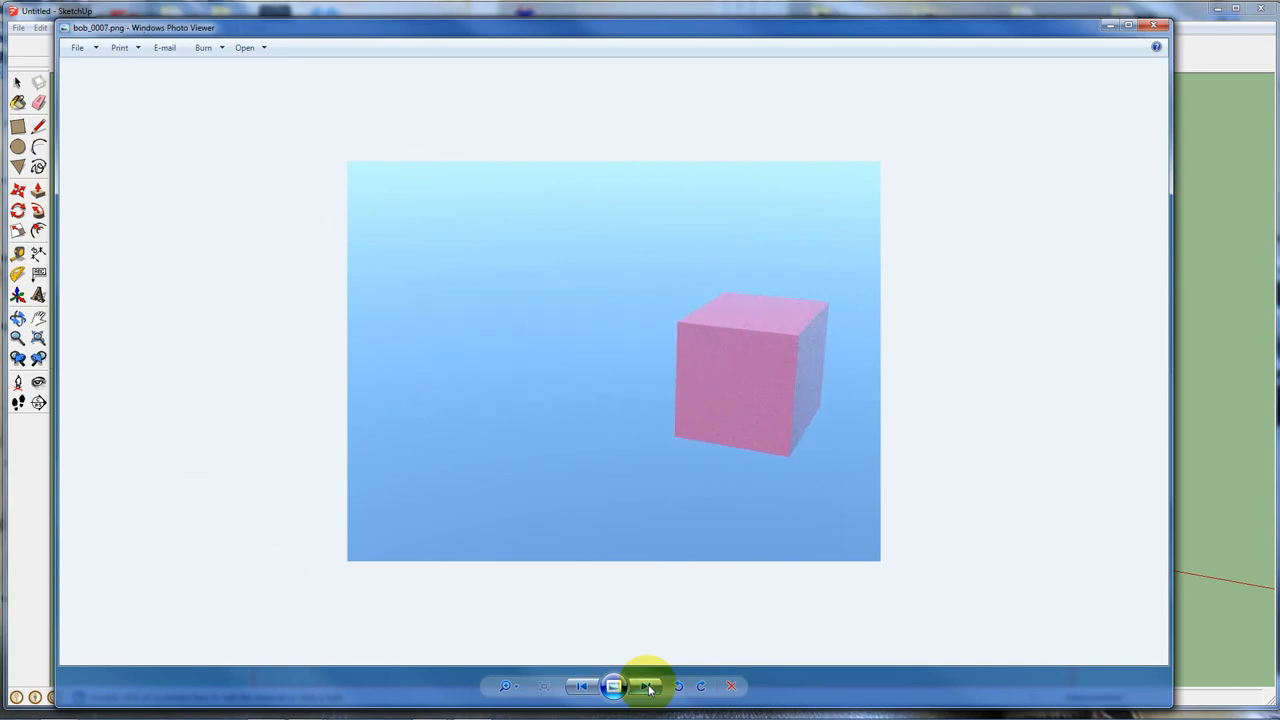
left_click(581, 686)
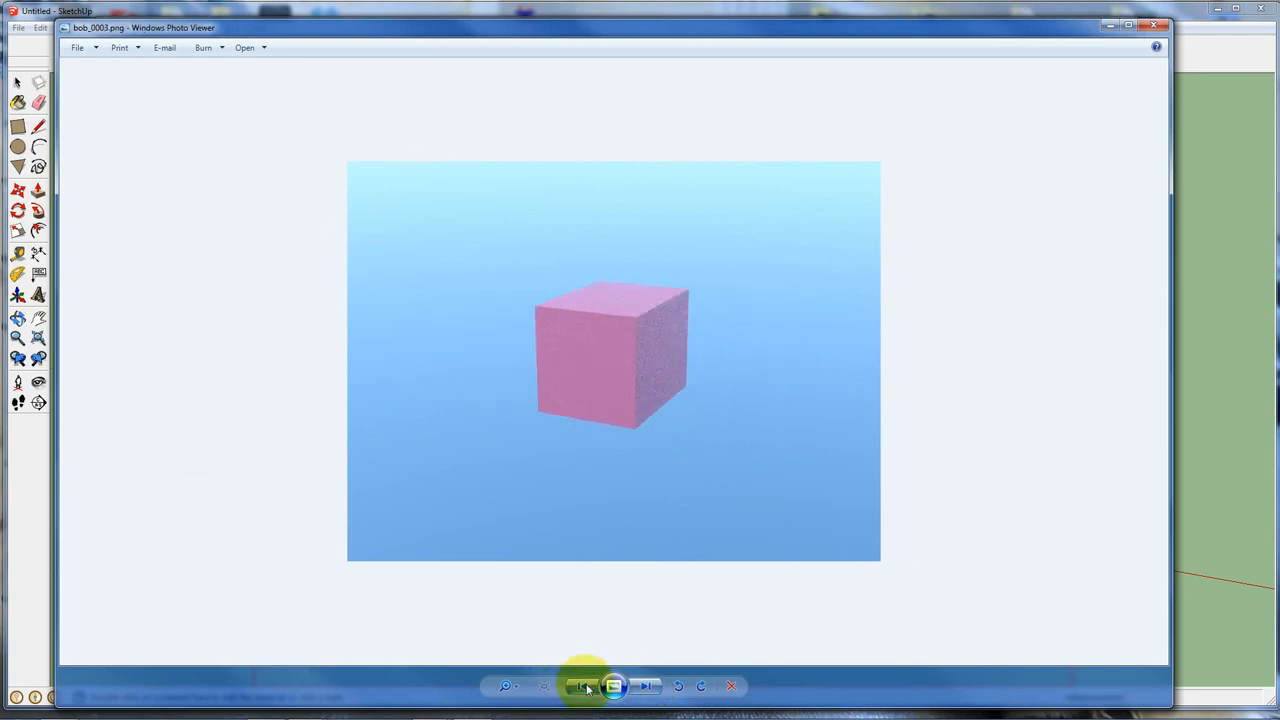
left_click(646, 686)
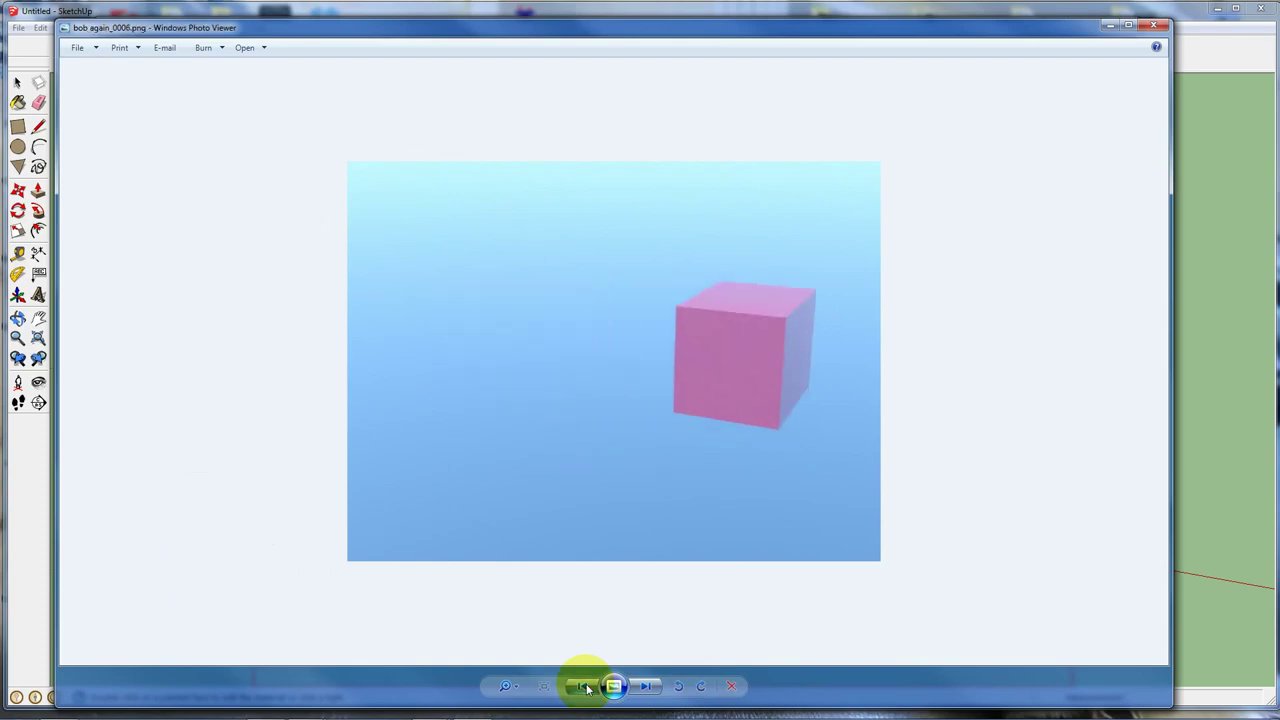
left_click(583, 686)
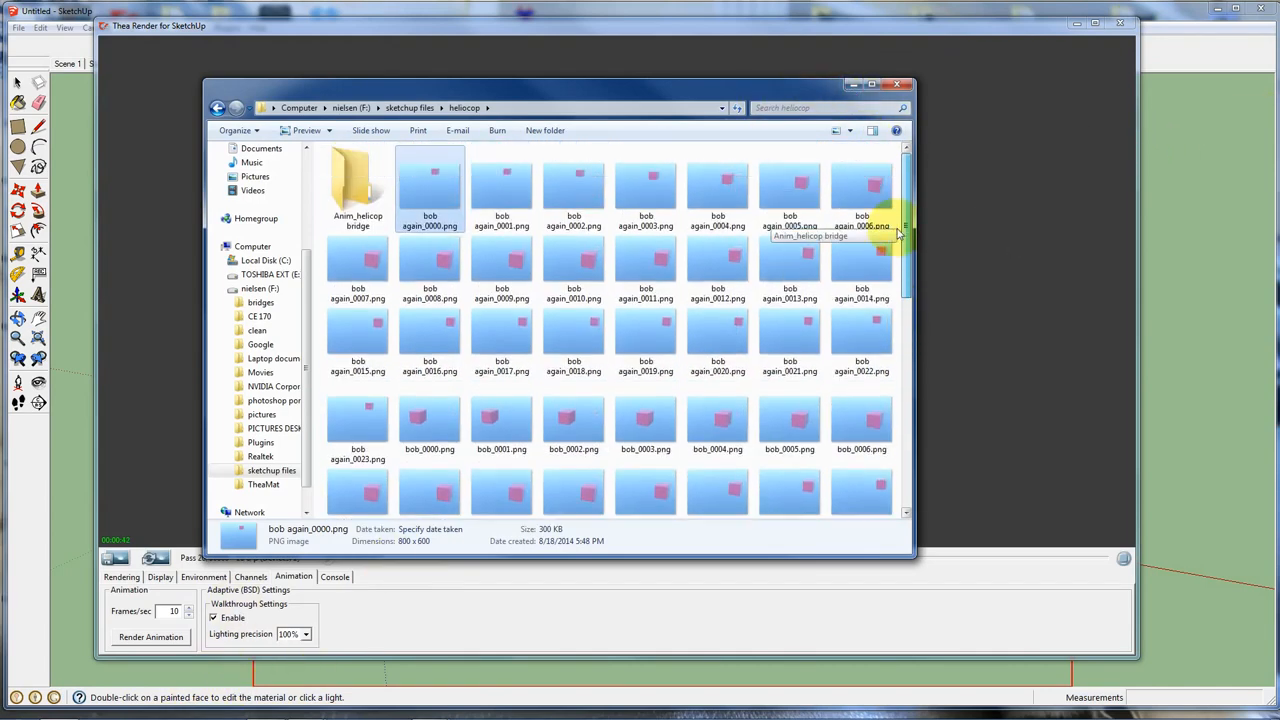
- Scroll down the heliocop folder and open helicop bridge_0000.png
scroll("down", 3)
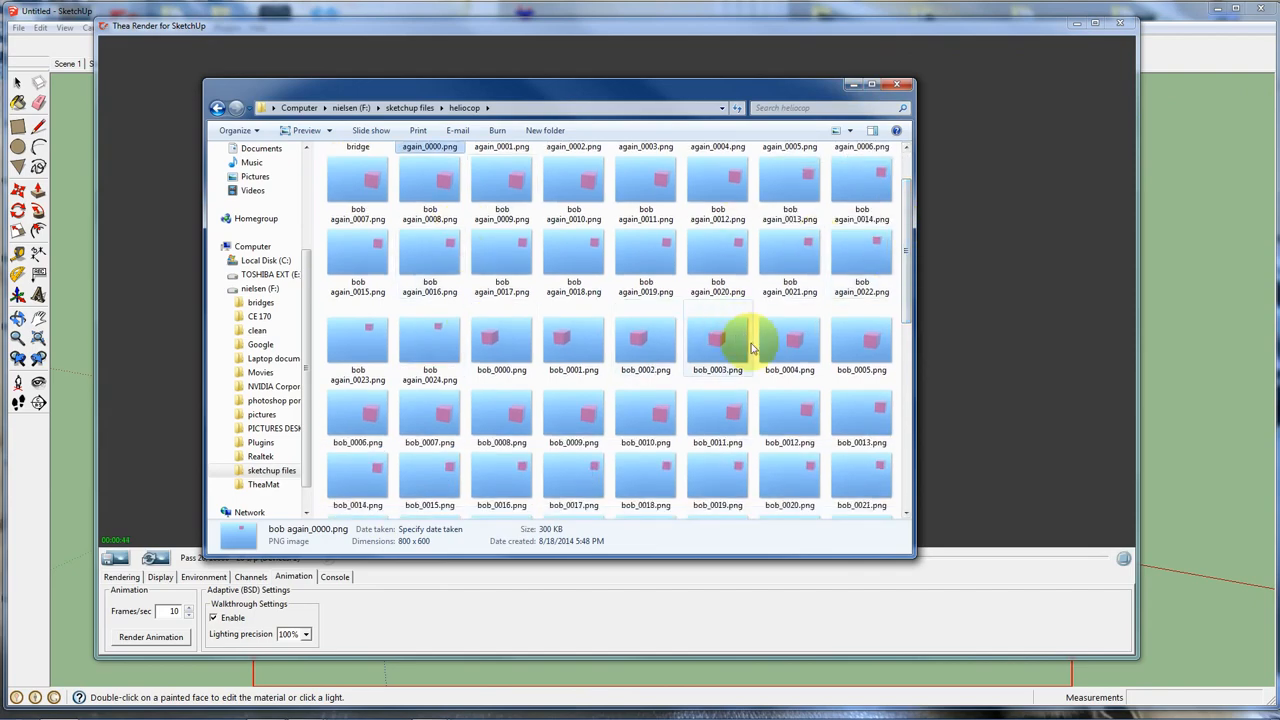
scroll("down", 3)
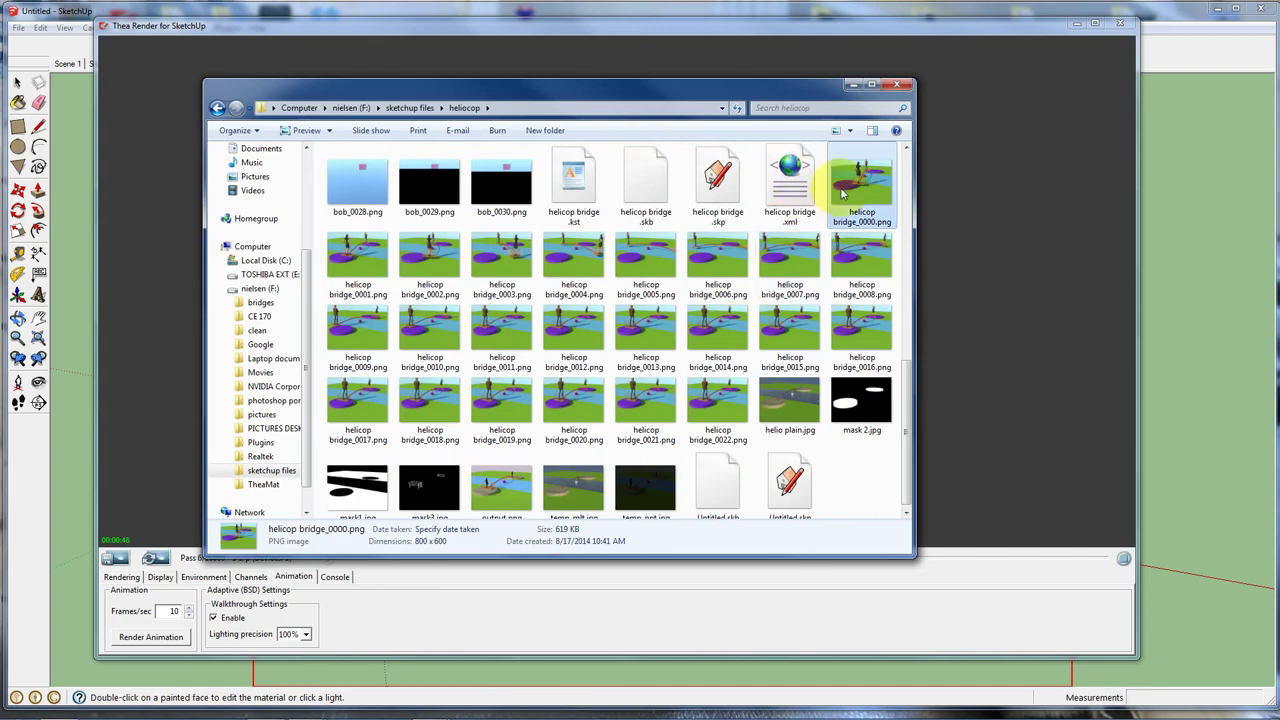
double_click(861, 180)
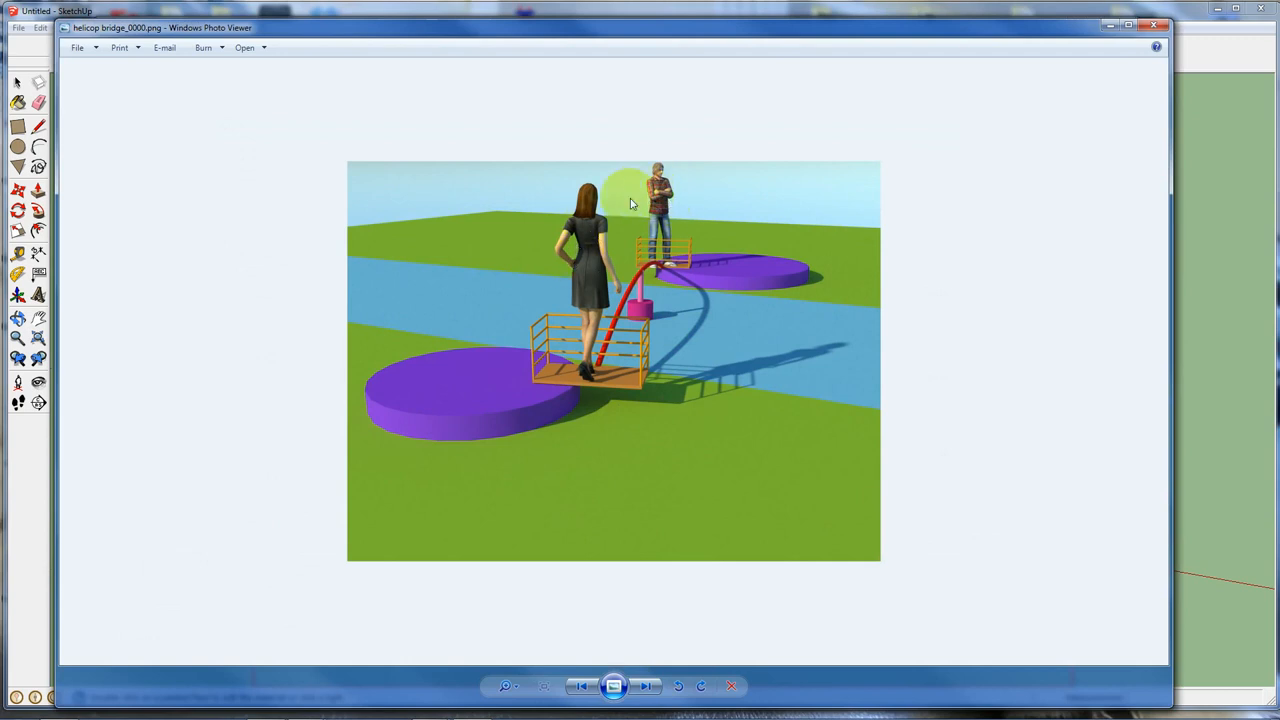
mouse_move(615, 638)
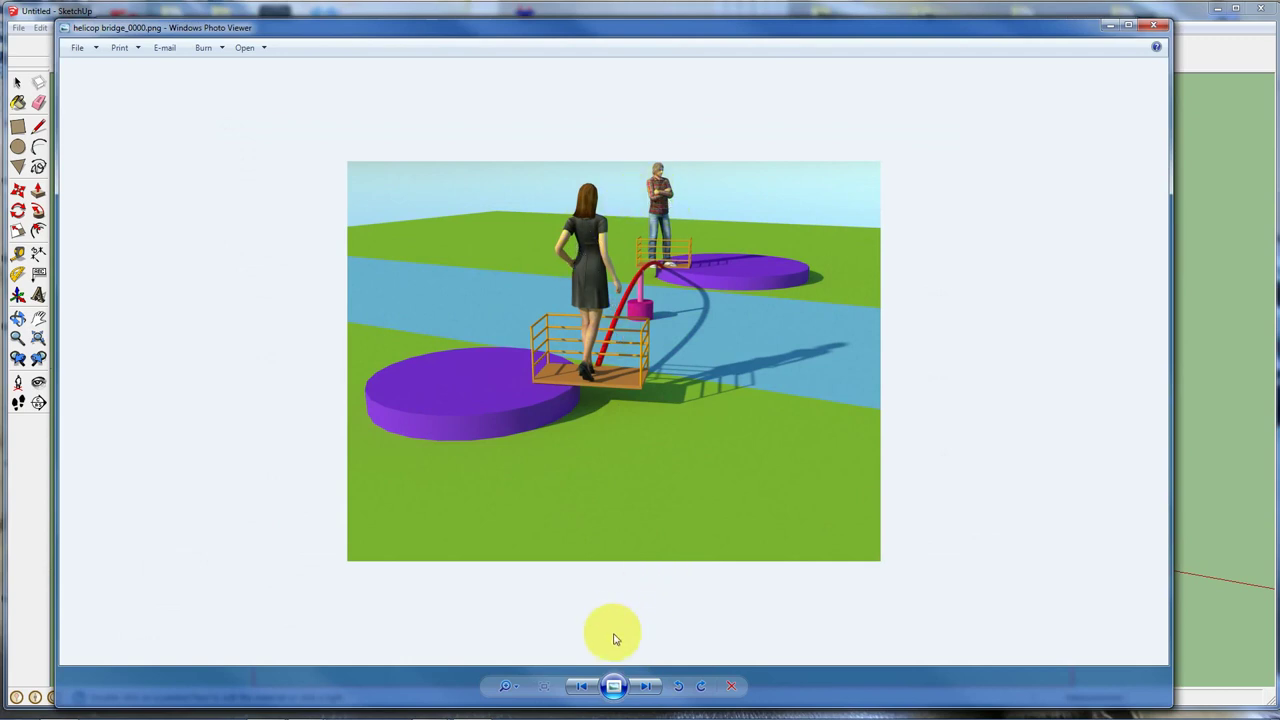
- Advance through four successive helicop bridge frames in Photo Viewer
left_click(646, 686)
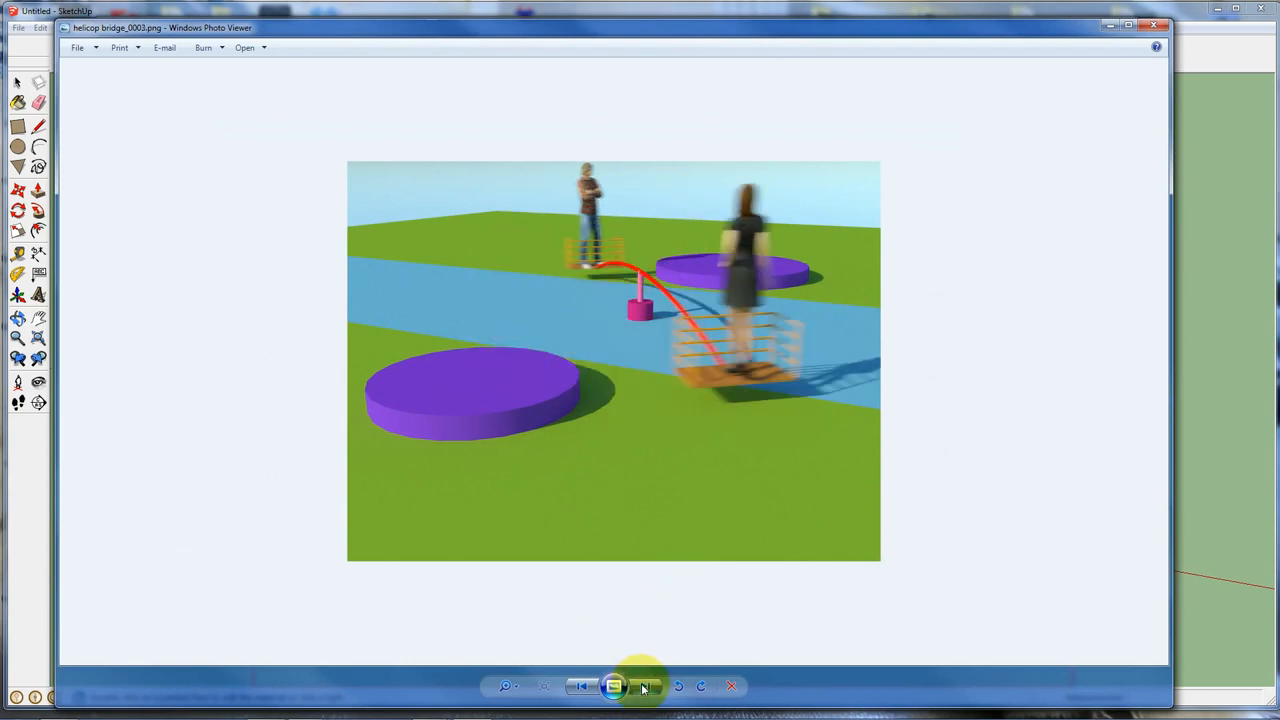
left_click(644, 686)
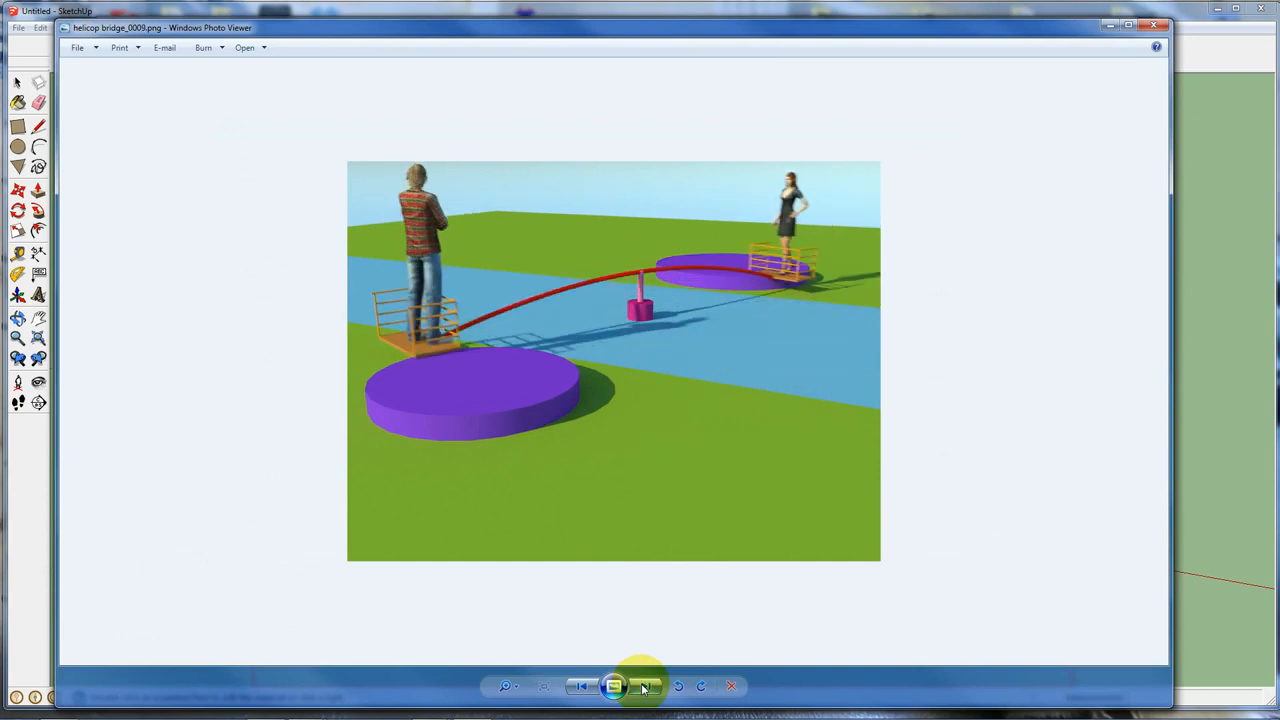
left_click(648, 686)
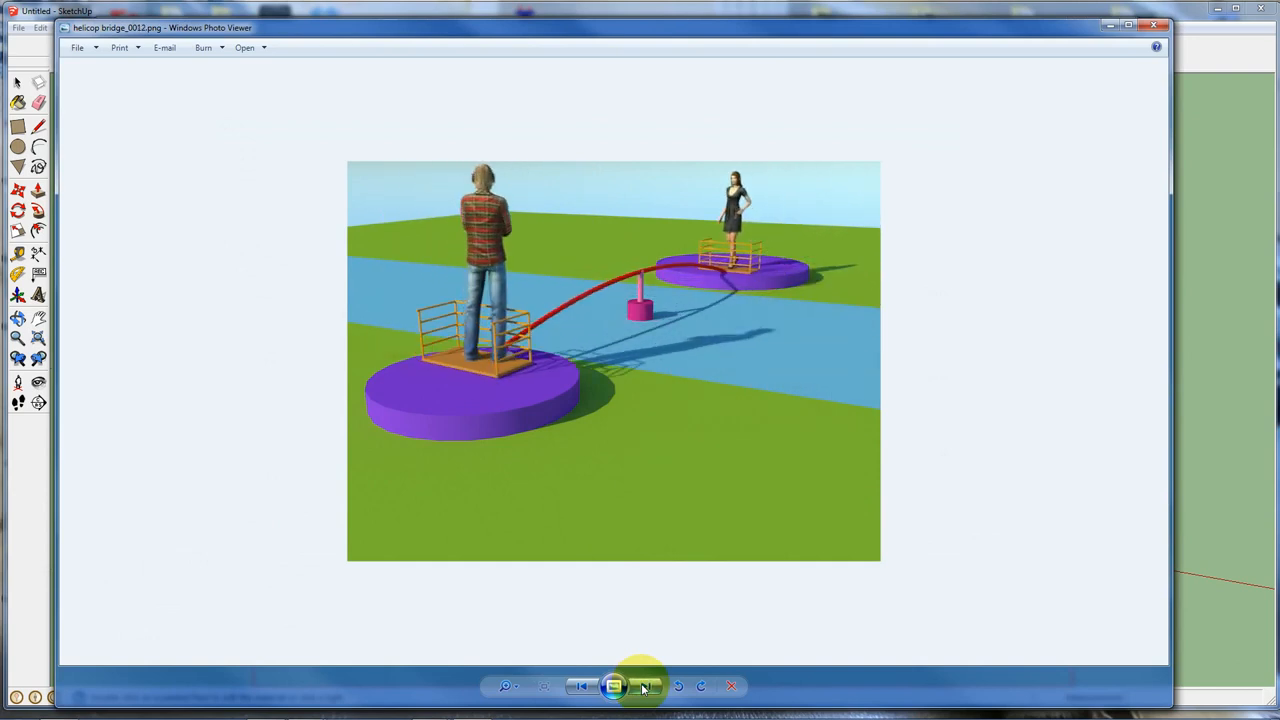
left_click(646, 686)
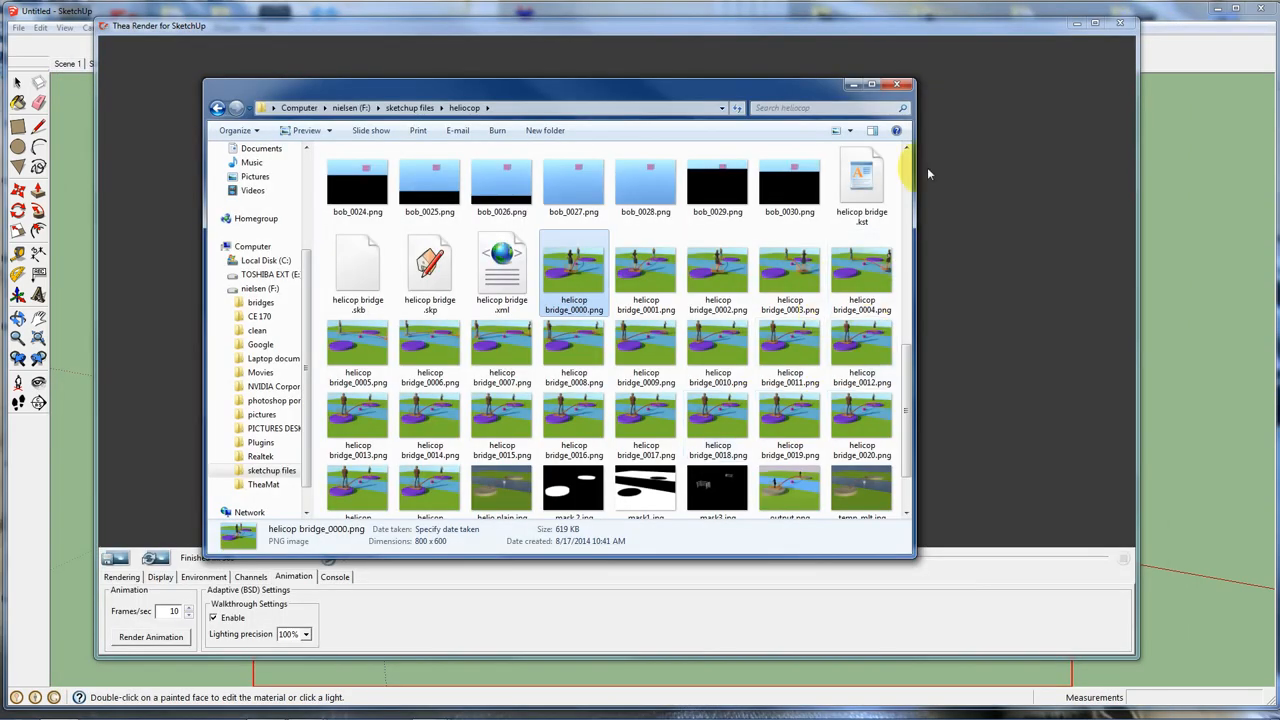
- Close the Explorer window of rendered frames and the Thea render window
scroll("up", 3)
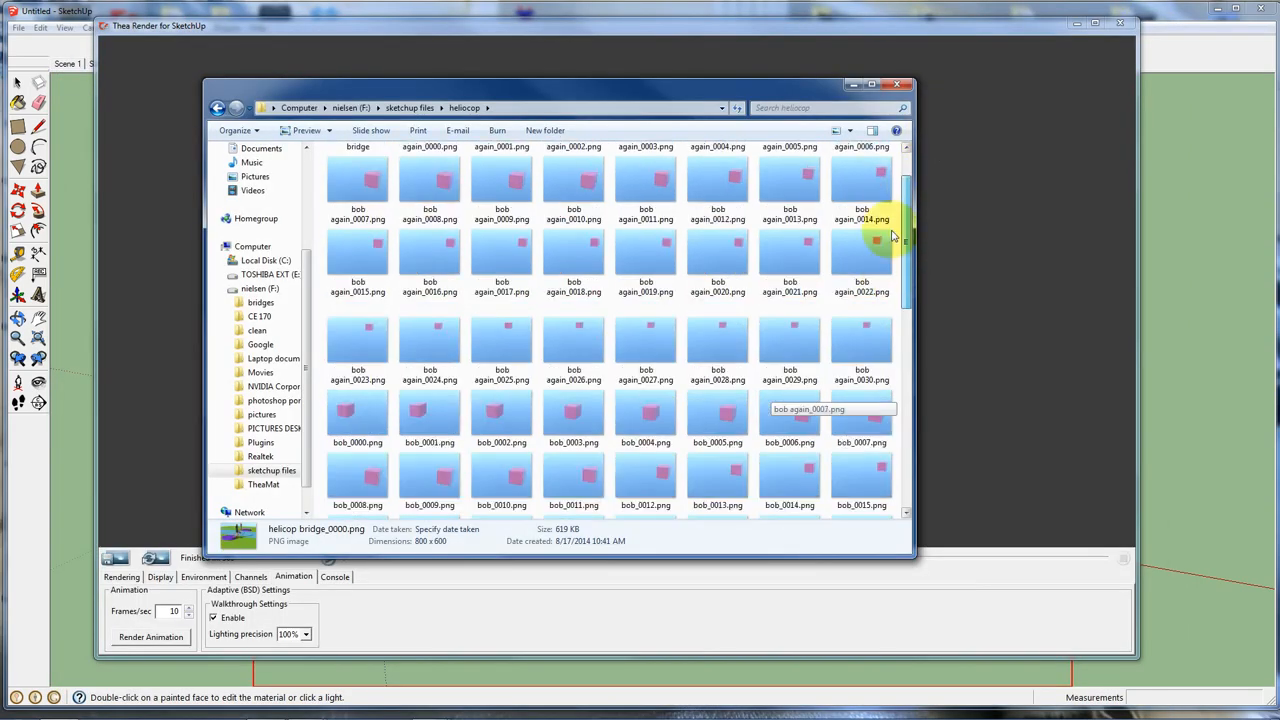
left_click(897, 84)
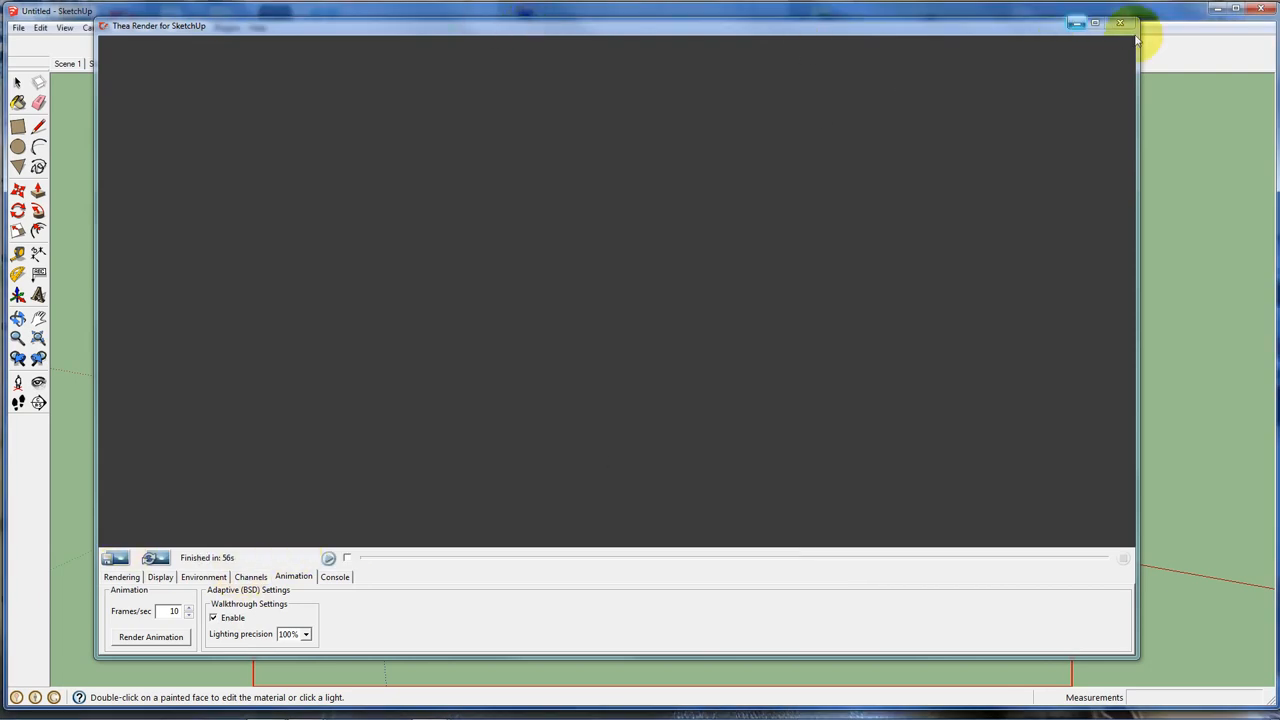
mouse_move(1122, 24)
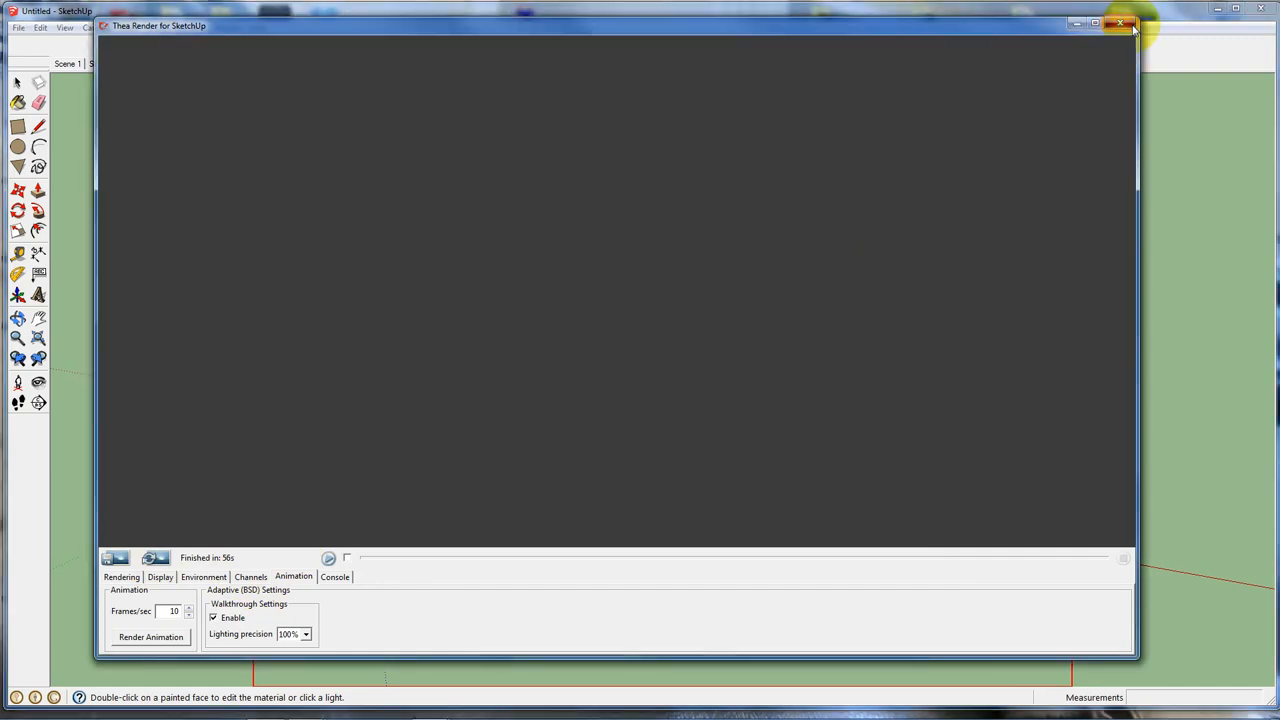
left_click(1120, 24)
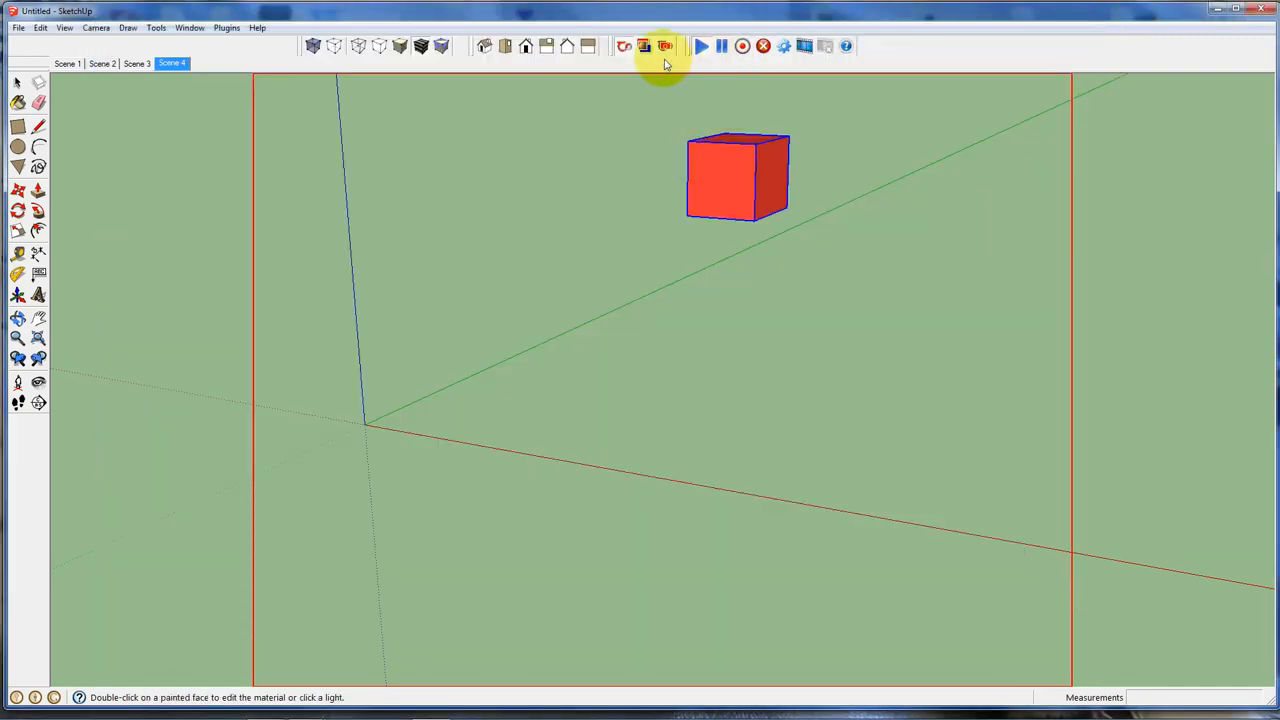
- Set the Thea camera to 1920x1080 at 16:9, then show the pink material settings
left_click(664, 46)
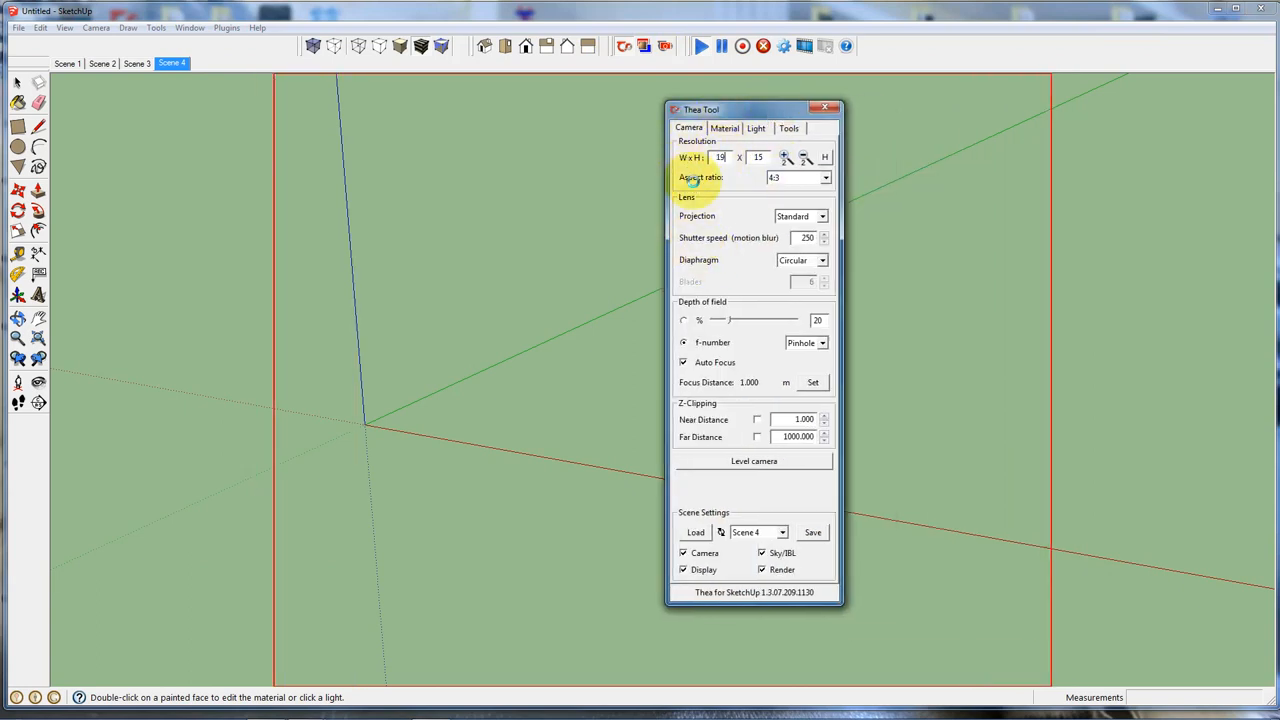
left_click(824, 177)
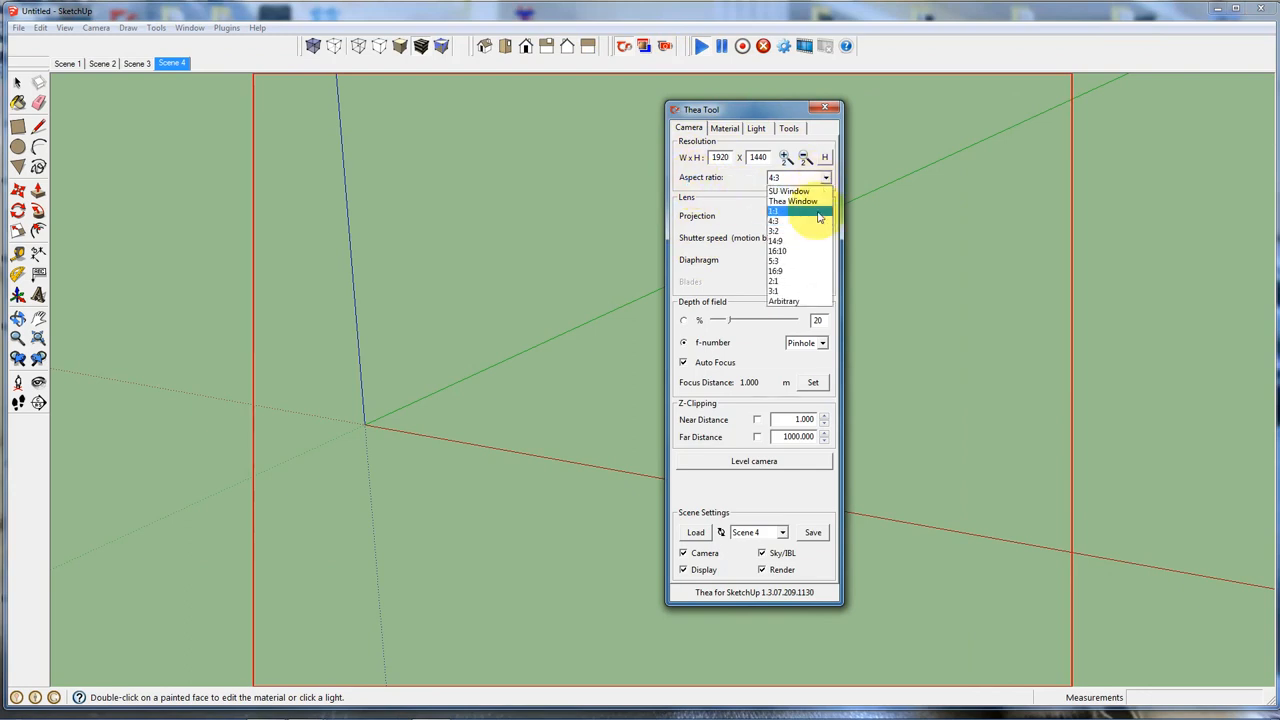
left_click(776, 270)
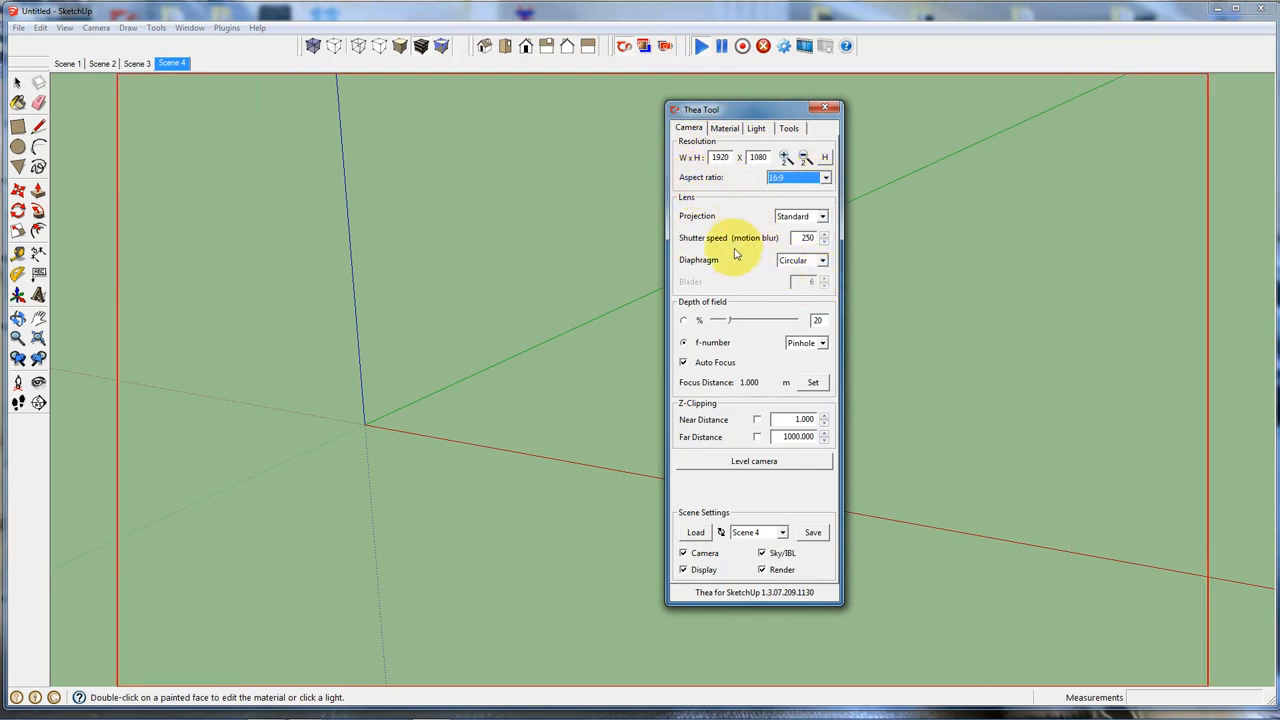
mouse_move(1180, 285)
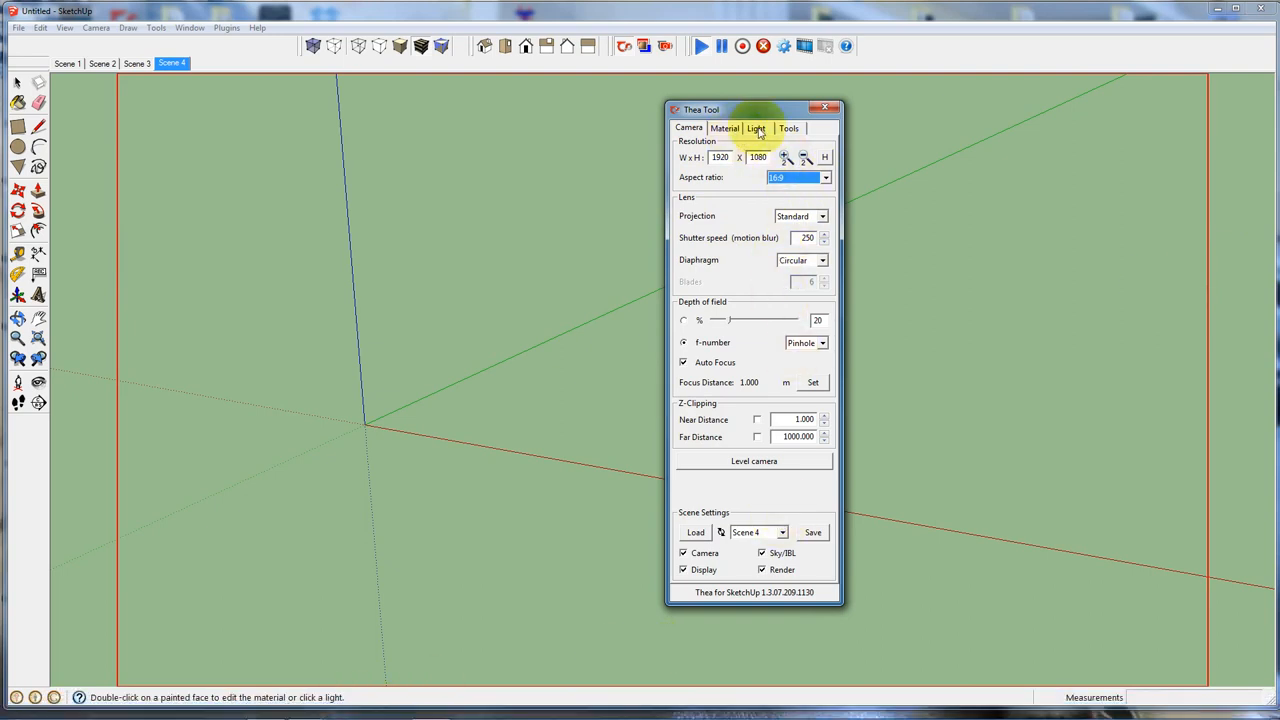
left_click(724, 128)
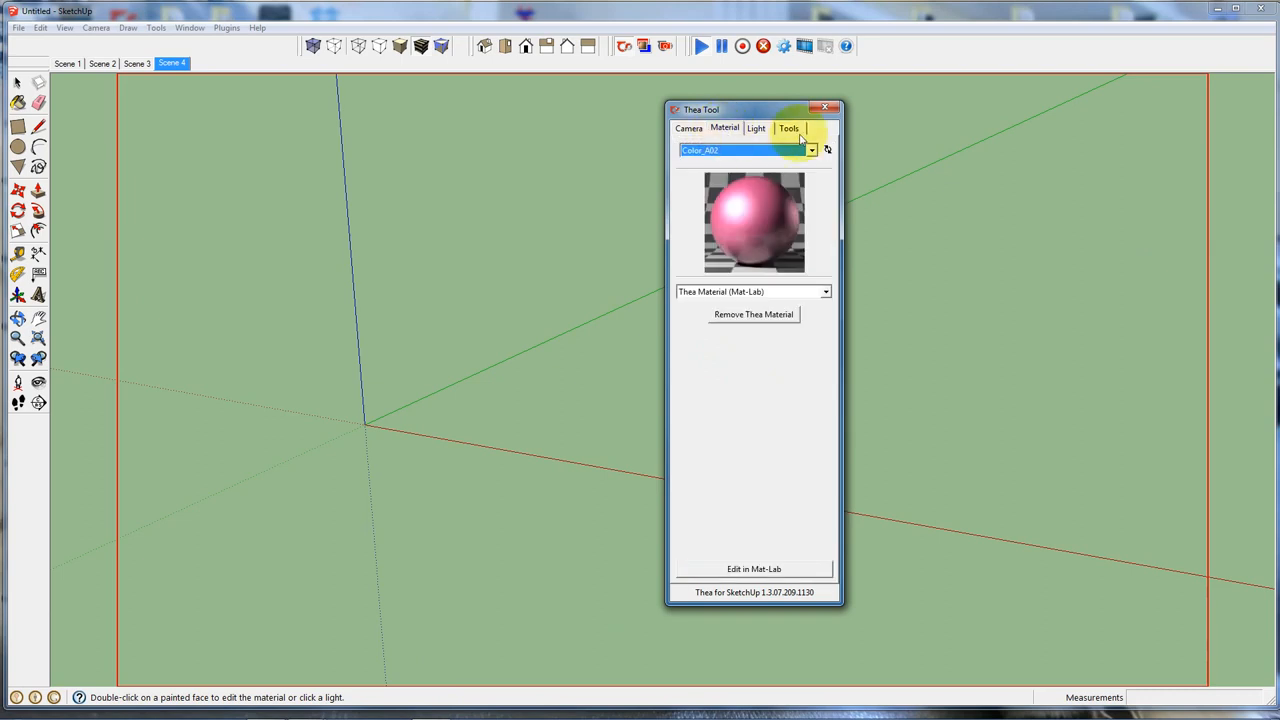
mouse_move(870, 145)
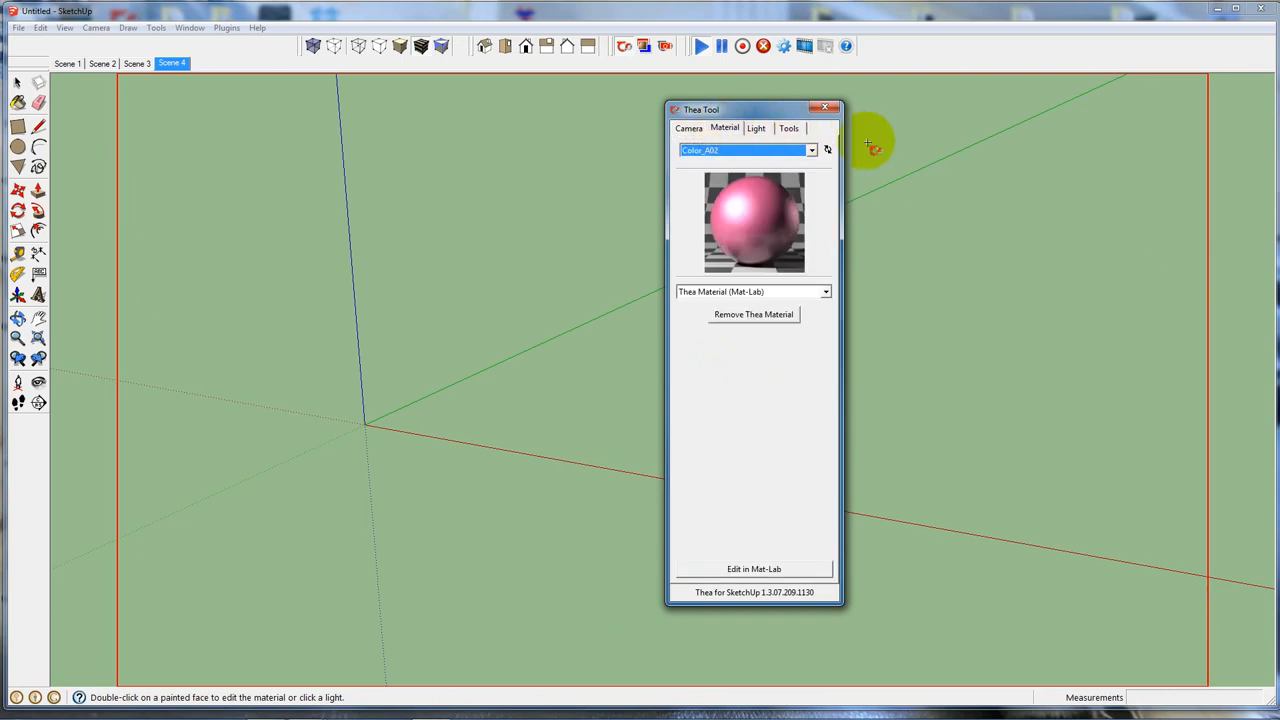